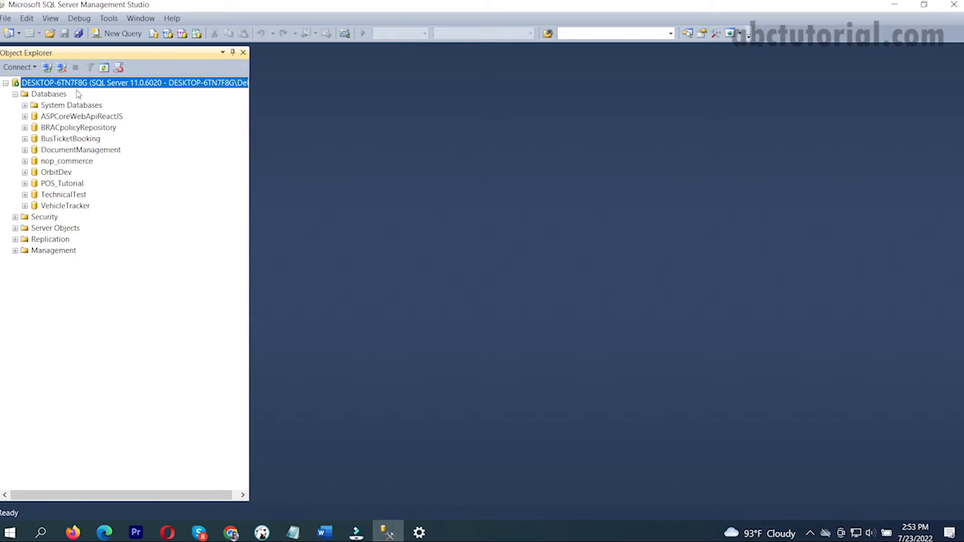
{"action": "mouse_move", "coordinate": [131, 146]}
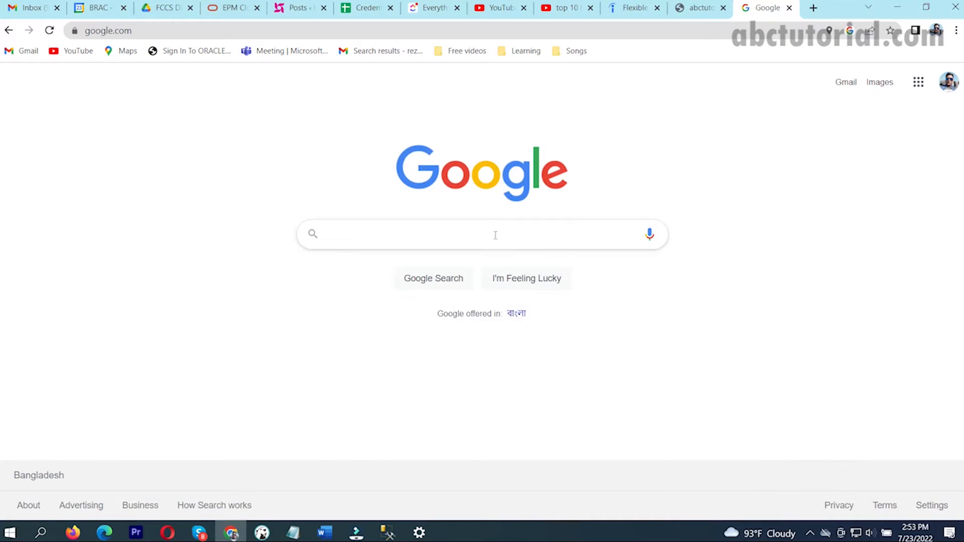
Step: Run a Google search for 'ecommerce asp.net mvc github'
{"action": "left_click", "coordinate": [481, 235]}
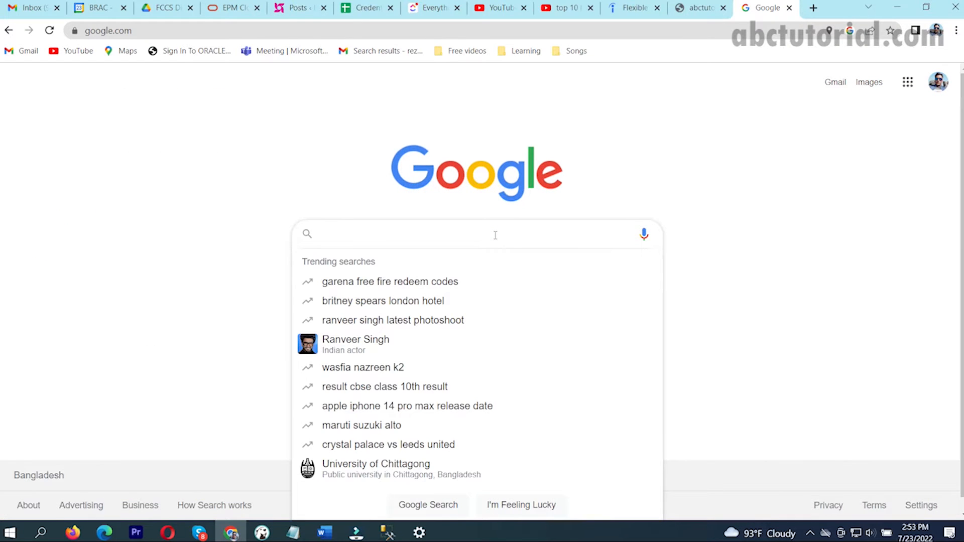
{"action": "type", "text": "ecommerce"}
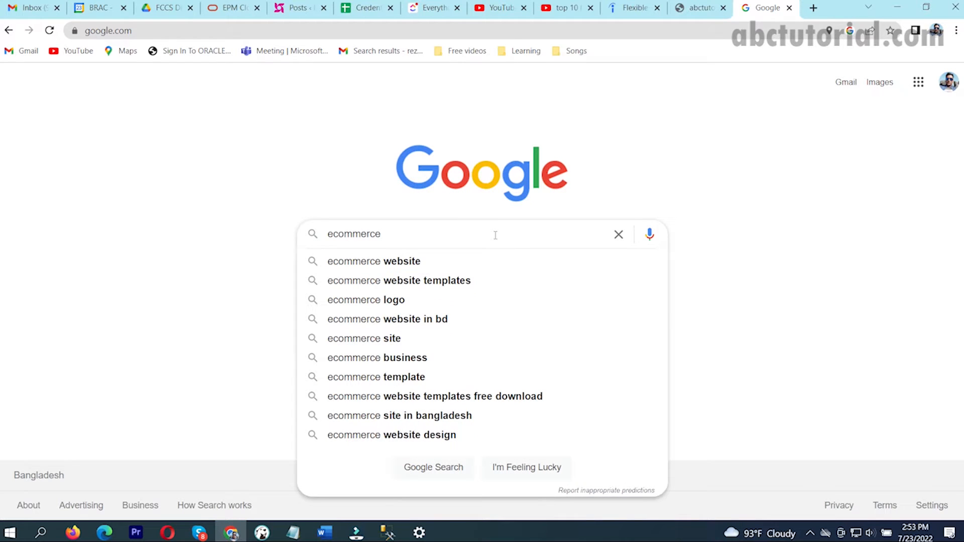
{"action": "type", "text": "asp.net"}
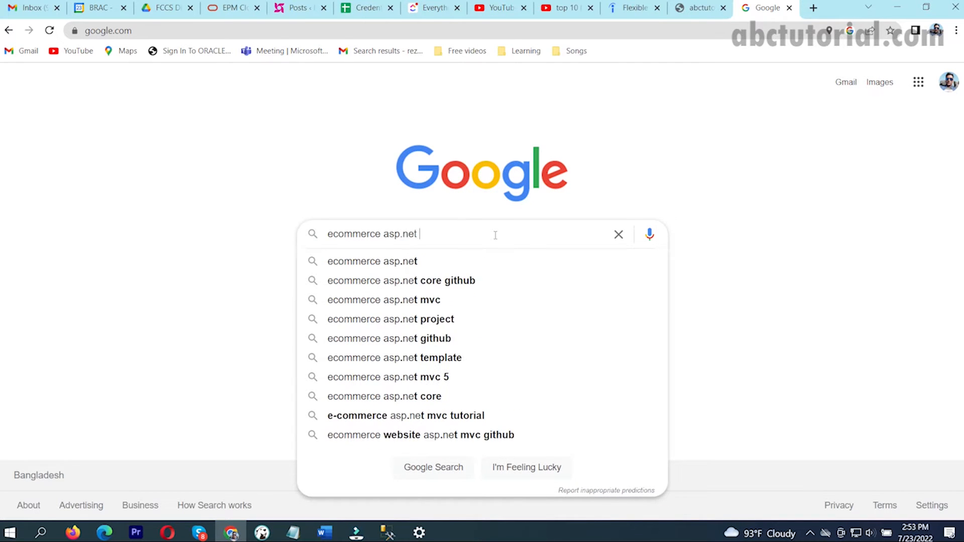
{"action": "type", "text": "mvc gith"}
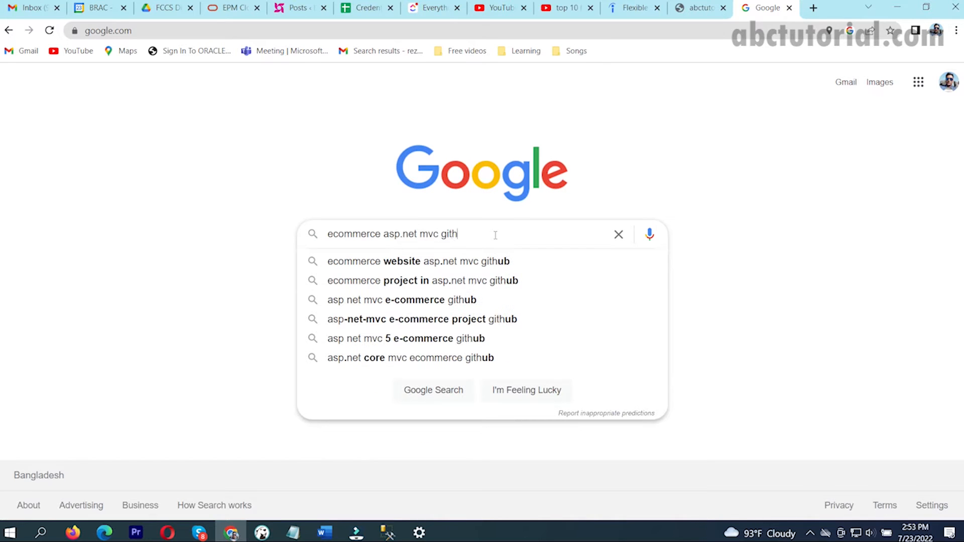
{"action": "left_click", "coordinate": [419, 260]}
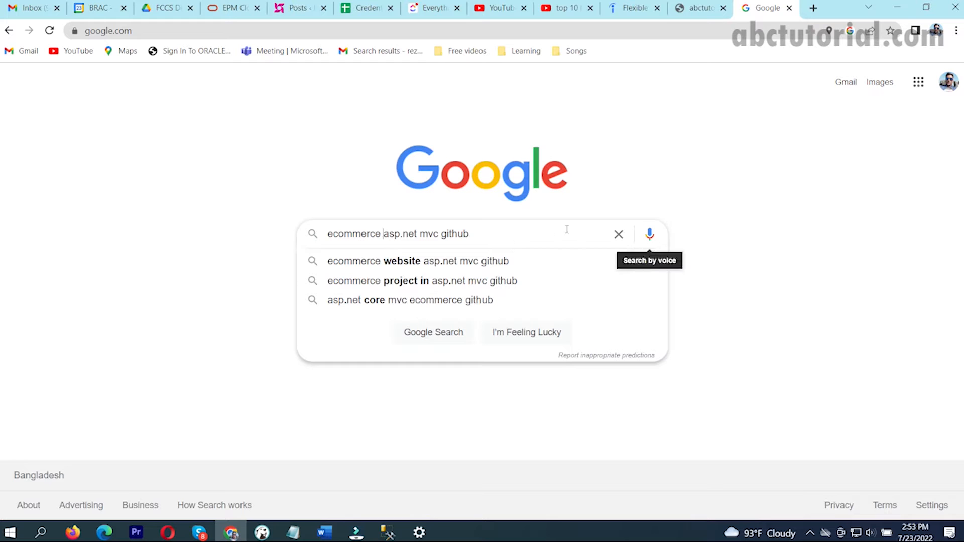
{"action": "key", "text": "Enter"}
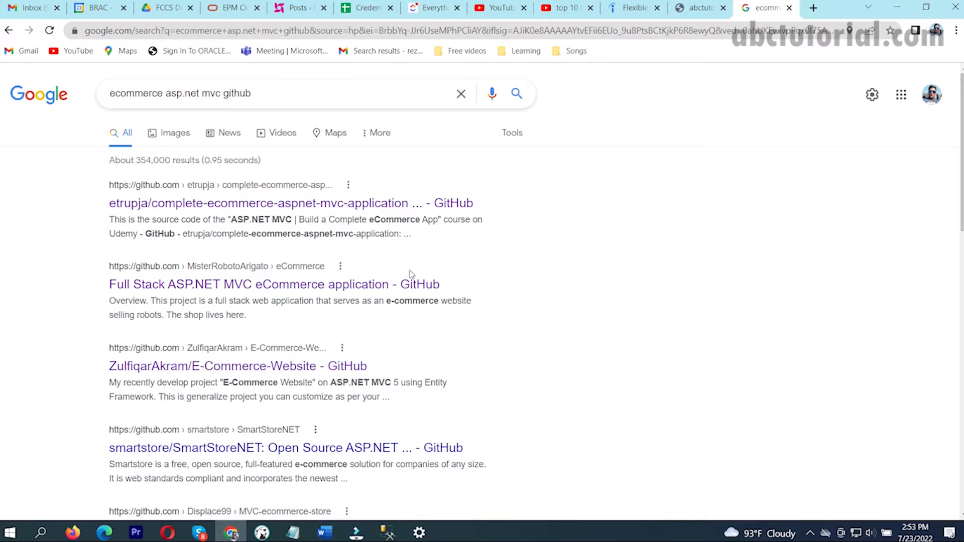
Step: Scroll the results and open the ZulfiqarAkram/E-Commerce-Website GitHub result
{"action": "scroll", "scroll_direction": "down", "scroll_amount": 3}
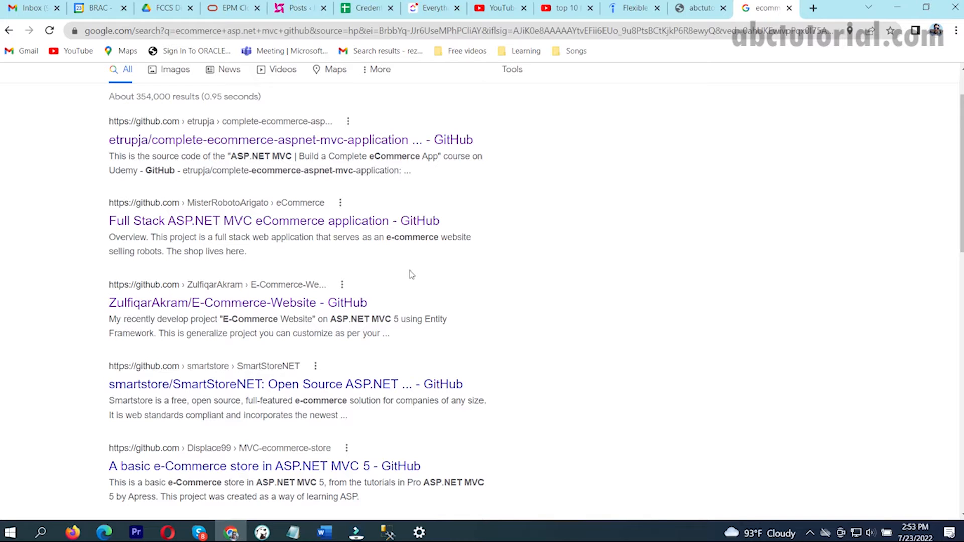
{"action": "mouse_move", "coordinate": [439, 283]}
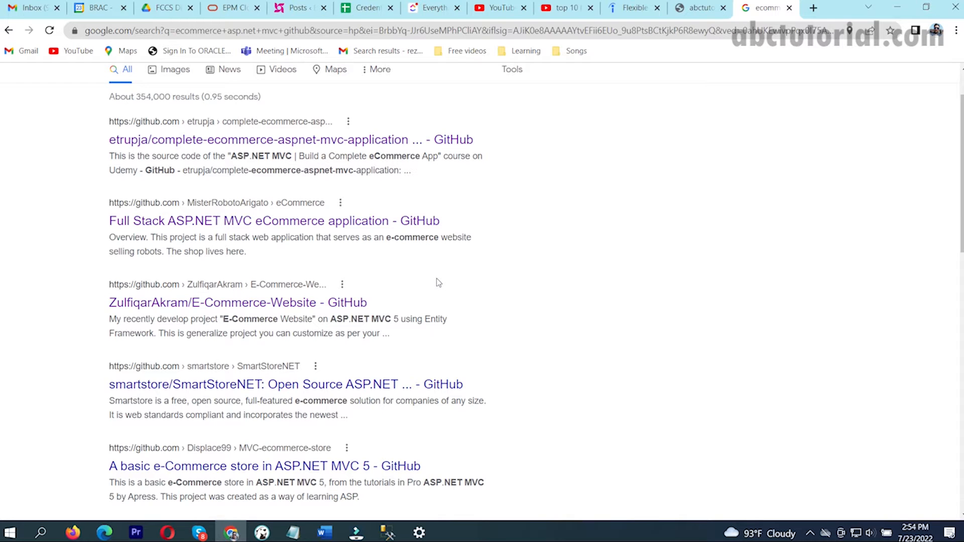
{"action": "mouse_move", "coordinate": [237, 302]}
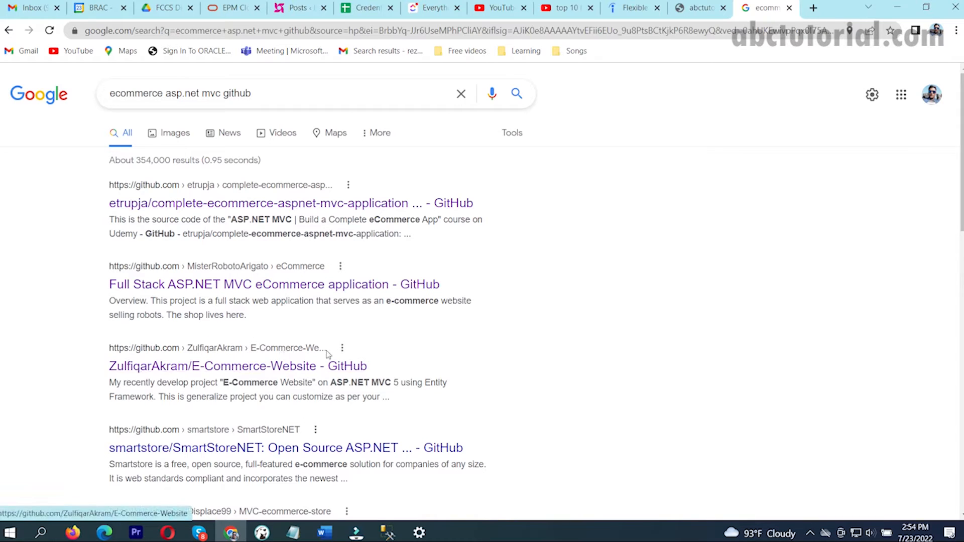
{"action": "left_click_drag", "start_coordinate": [252, 382], "coordinate": [344, 382]}
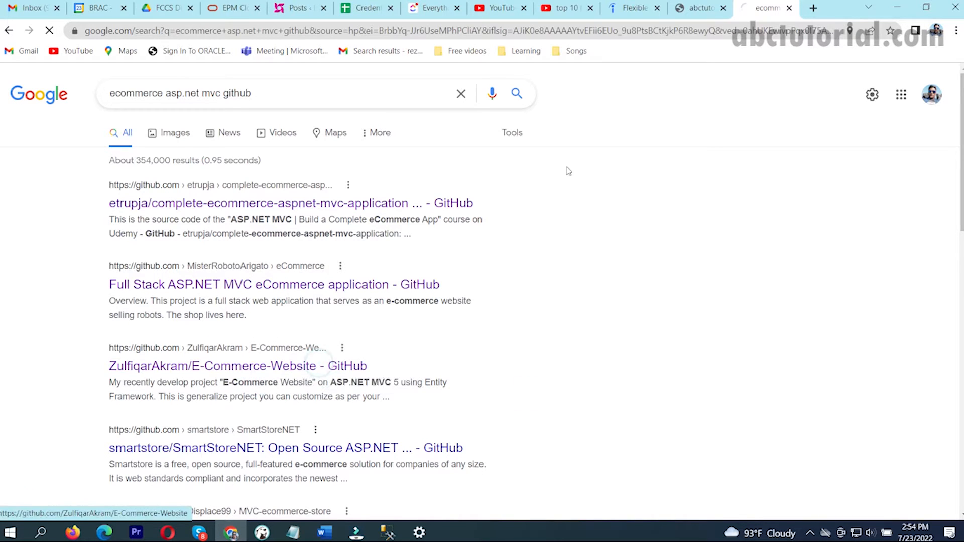
Step: Download the ZulfiqarAkram/E-Commerce-Website repository as a ZIP from the Code menu
{"action": "left_click", "coordinate": [237, 366]}
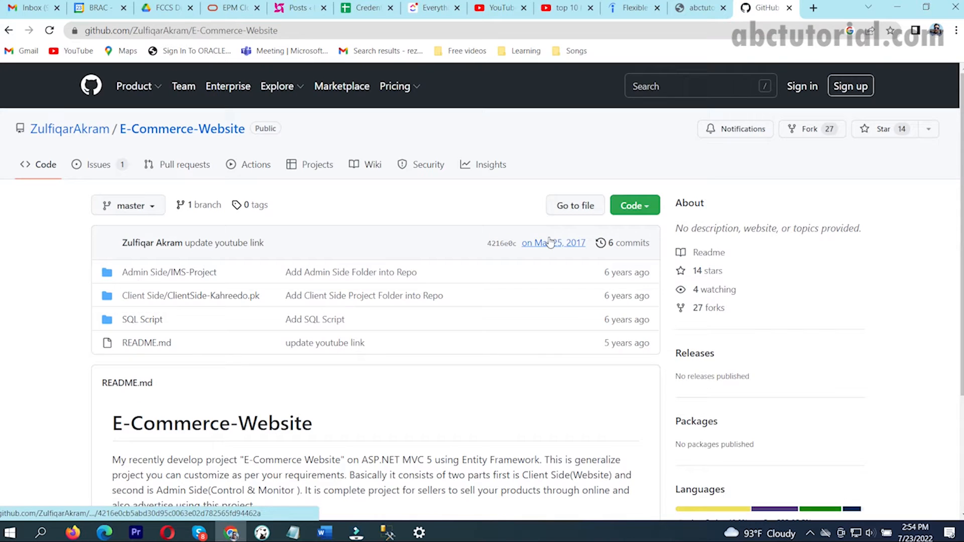
{"action": "scroll", "scroll_direction": "down", "scroll_amount": 3}
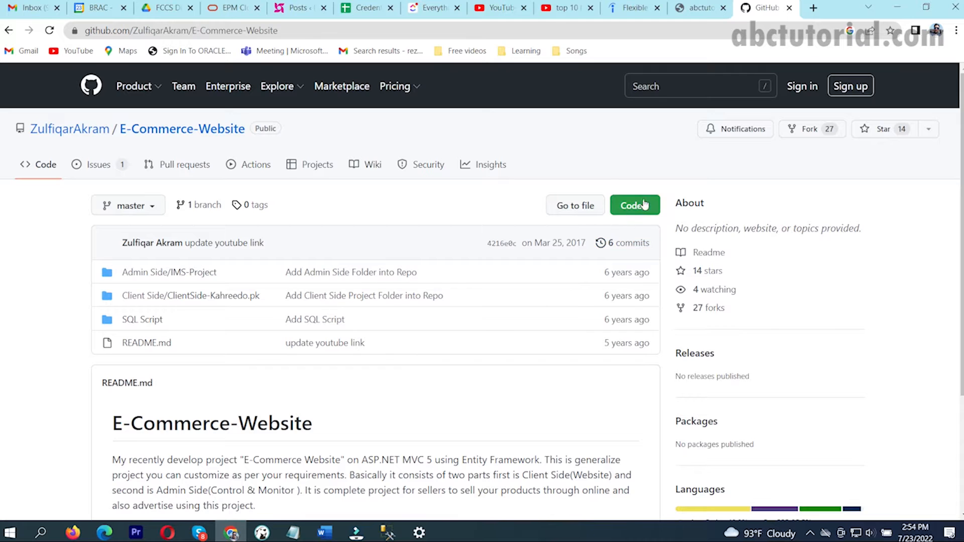
{"action": "left_click", "coordinate": [634, 205]}
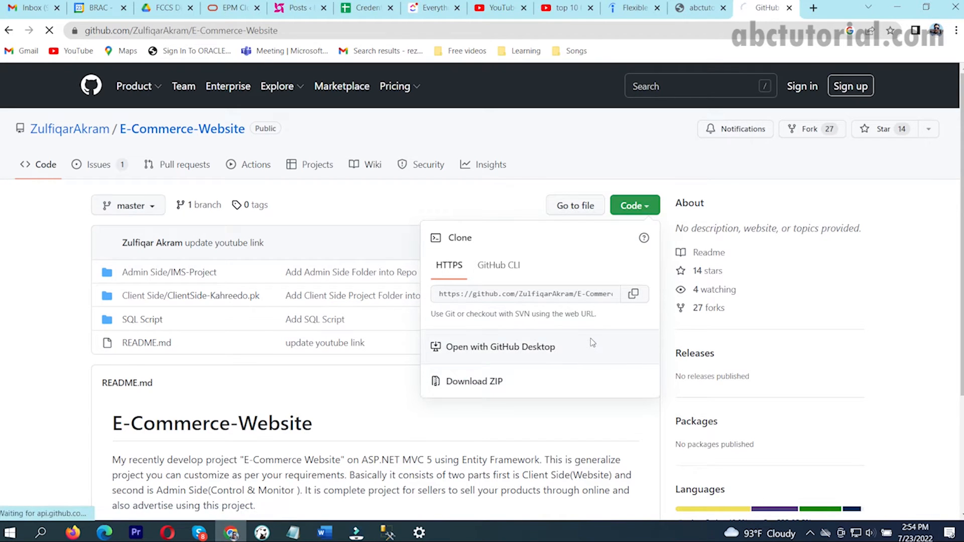
{"action": "left_click", "coordinate": [473, 381]}
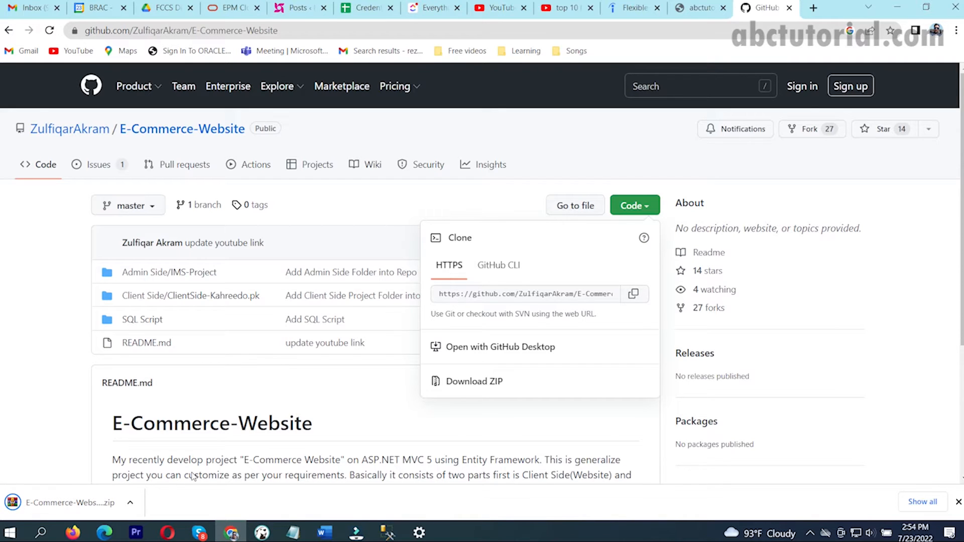
{"action": "mouse_move", "coordinate": [296, 488]}
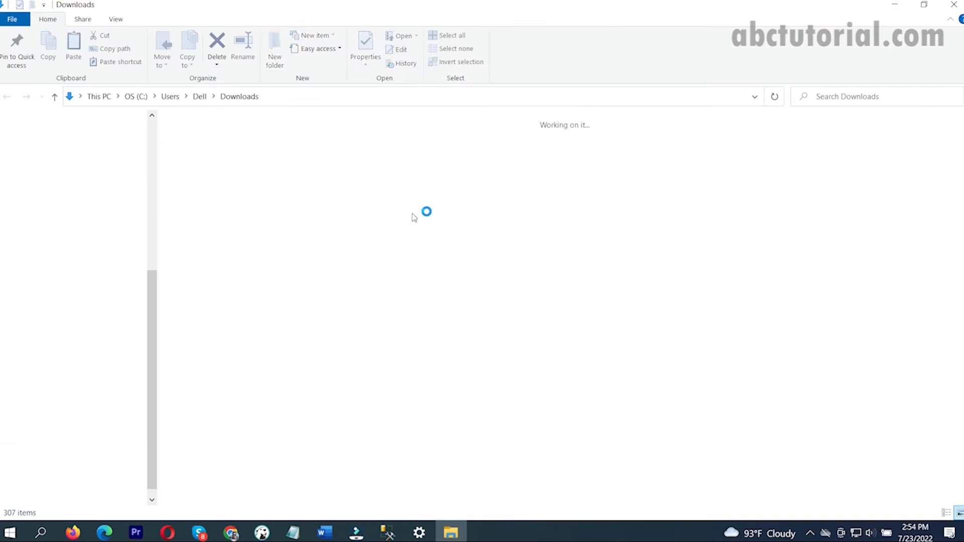
Step: Paste E-Commerce-Website-master.zip into Free ASP.NET Projects and extract it there
{"action": "right_click", "coordinate": [201, 163]}
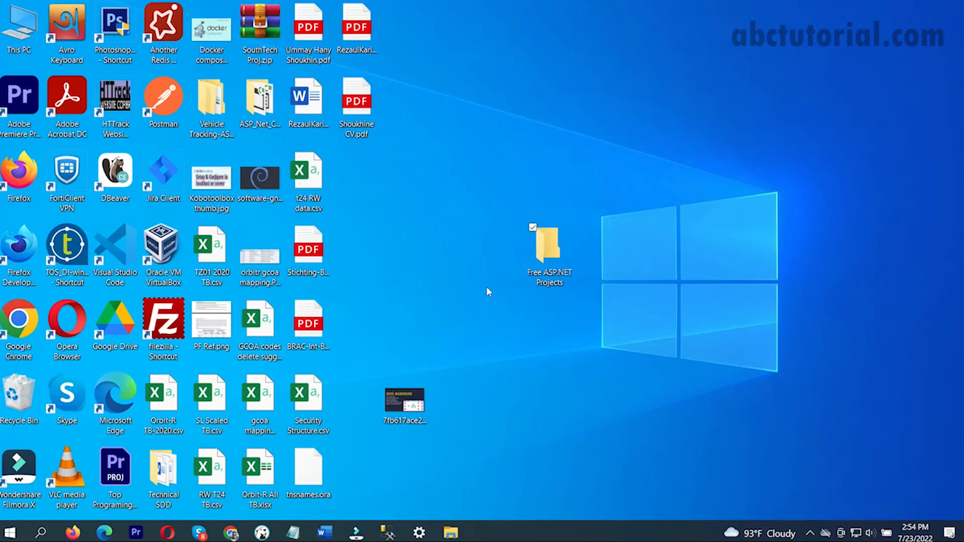
{"action": "double_click", "coordinate": [547, 246]}
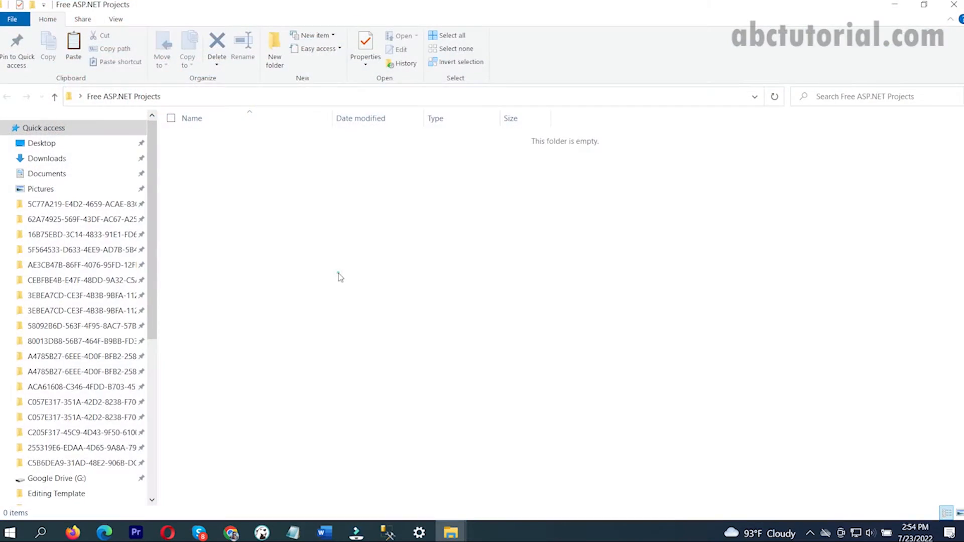
{"action": "right_click", "coordinate": [340, 277]}
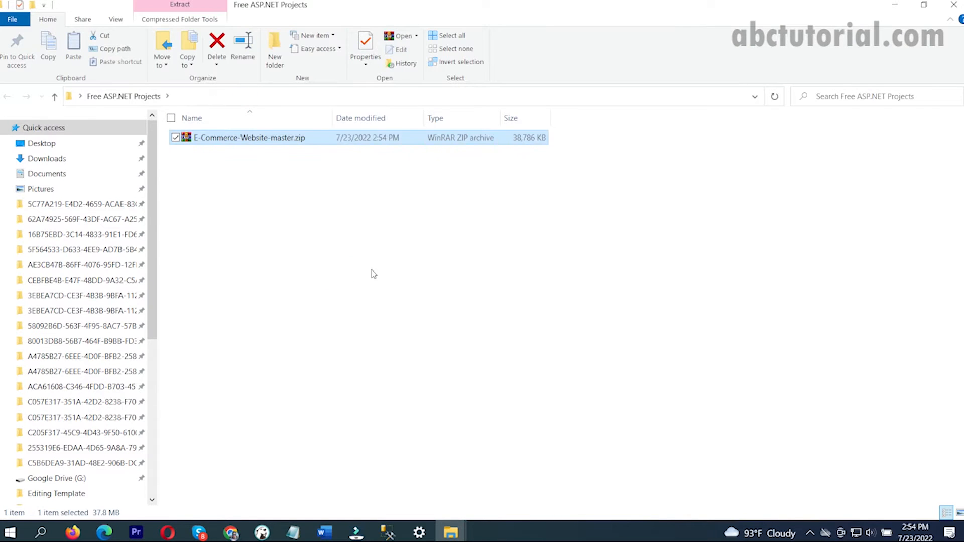
{"action": "right_click", "coordinate": [249, 137]}
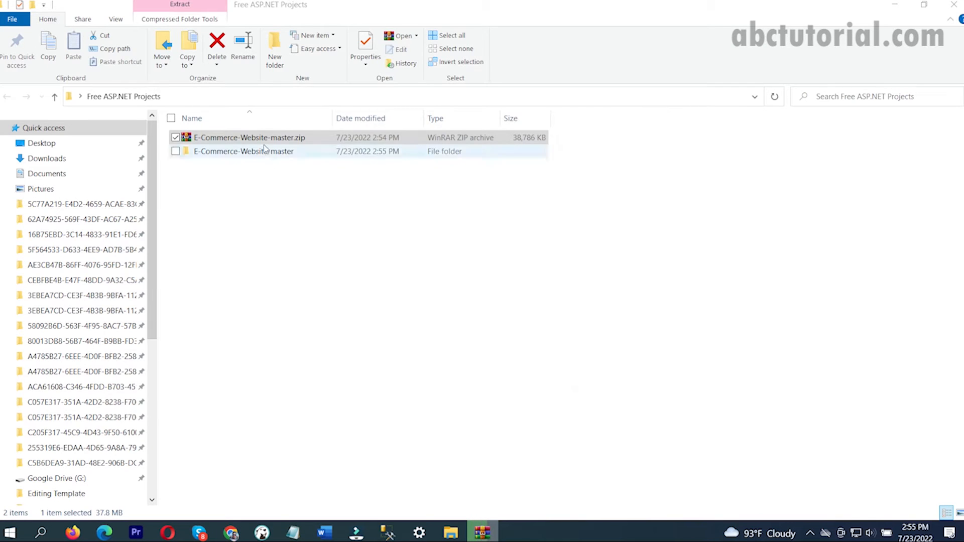
{"action": "left_click", "coordinate": [248, 137]}
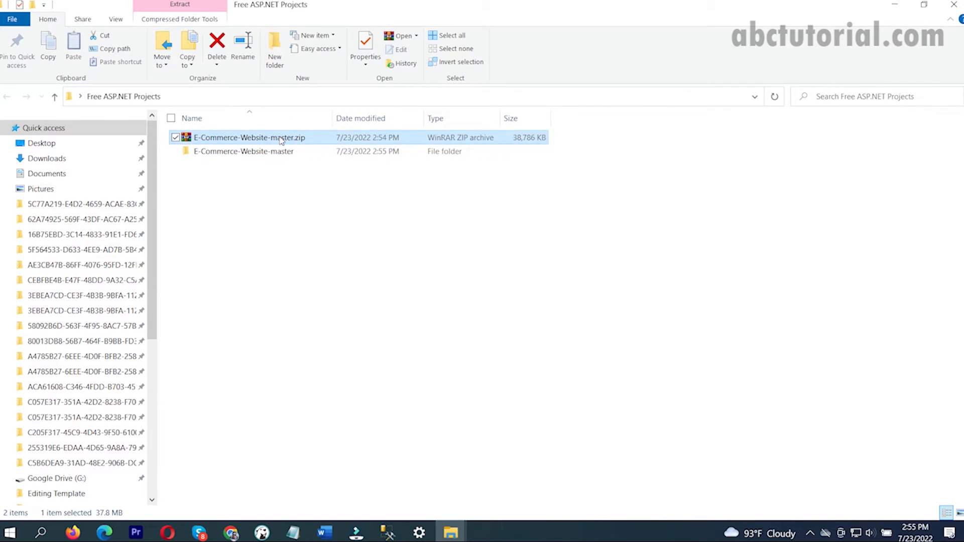
Step: Open E-Commerce-Website-master and point out its Admin Side, Client Side and SQL Script folders
{"action": "double_click", "coordinate": [243, 137]}
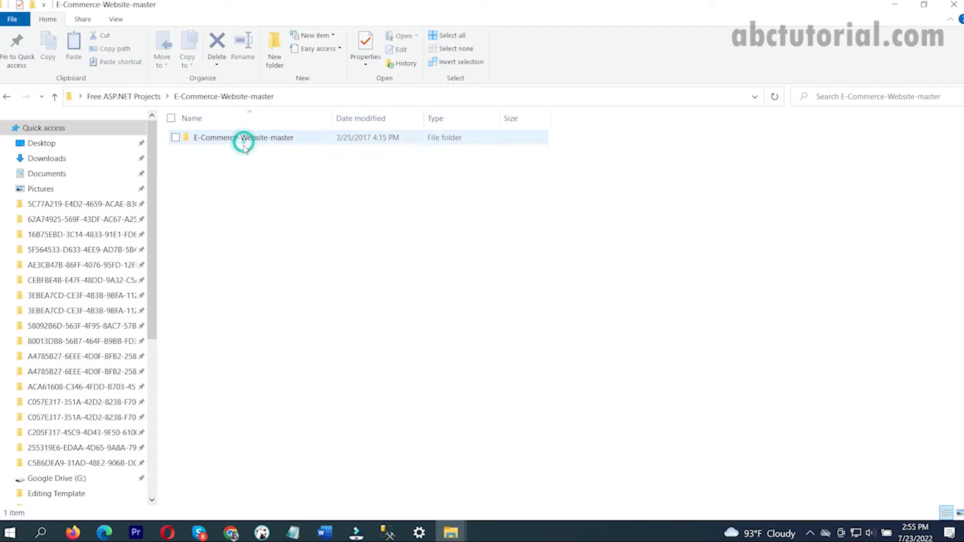
{"action": "left_click", "coordinate": [243, 137]}
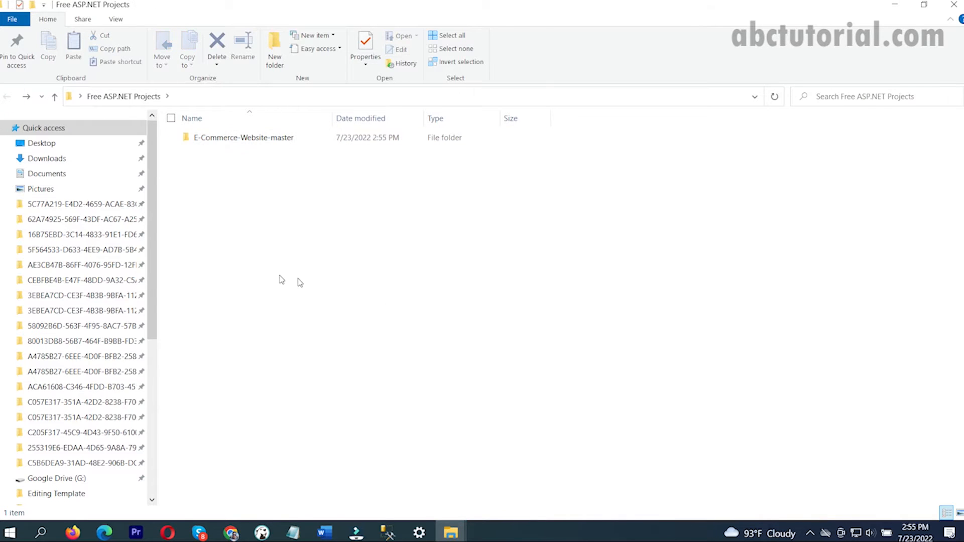
{"action": "double_click", "coordinate": [244, 137]}
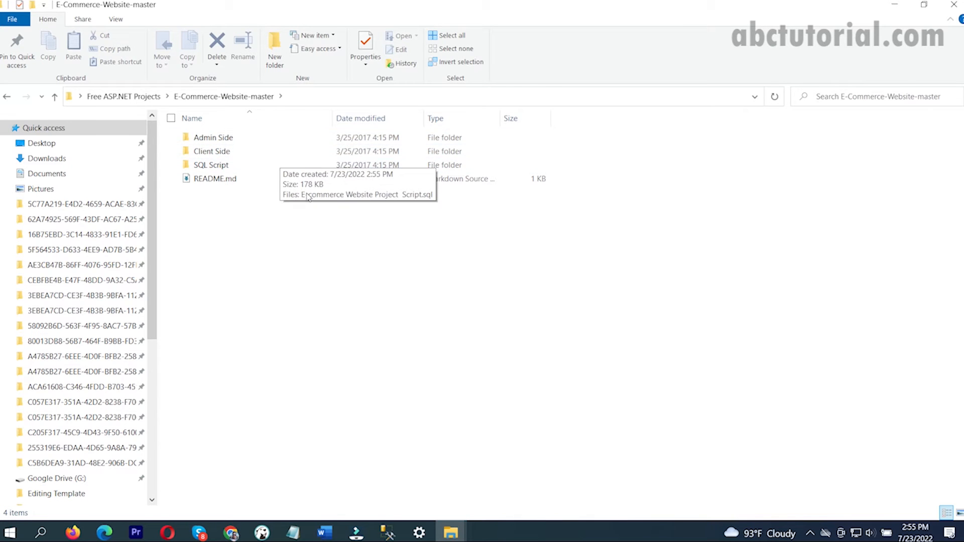
{"action": "mouse_move", "coordinate": [213, 137]}
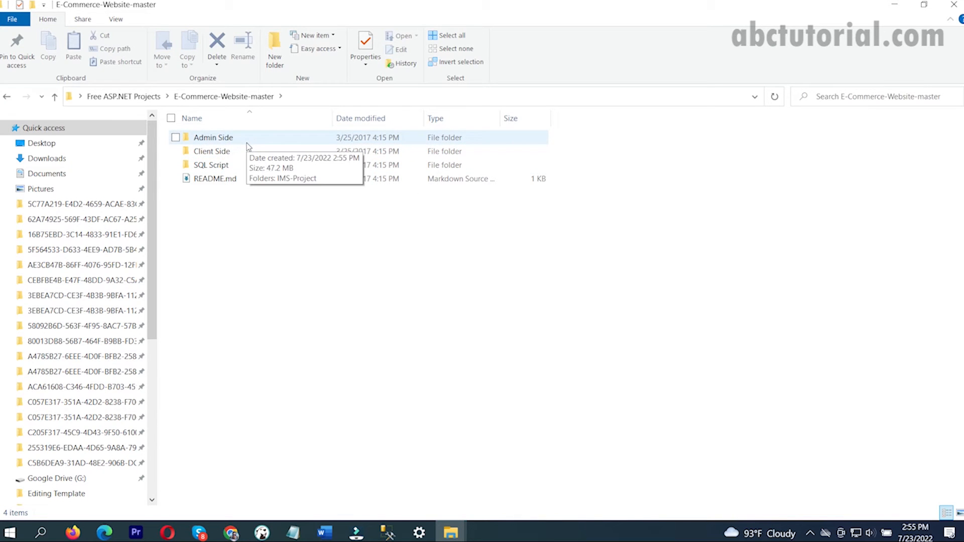
{"action": "left_click", "coordinate": [213, 137]}
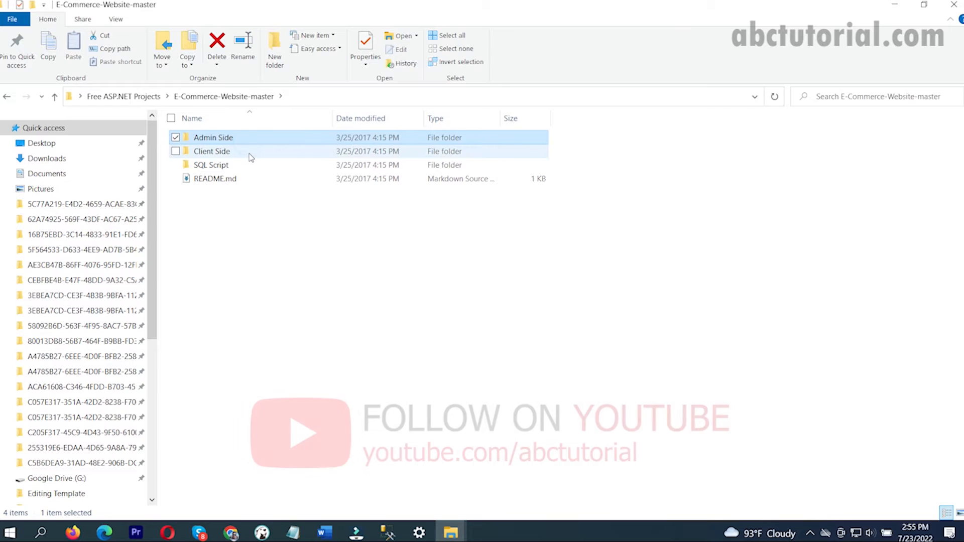
{"action": "left_click", "coordinate": [211, 151]}
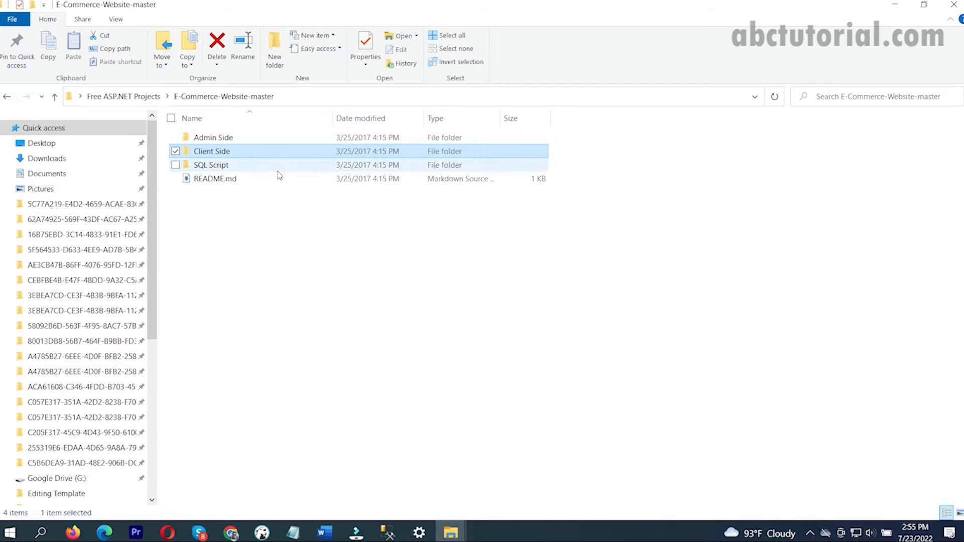
{"action": "left_click", "coordinate": [211, 164]}
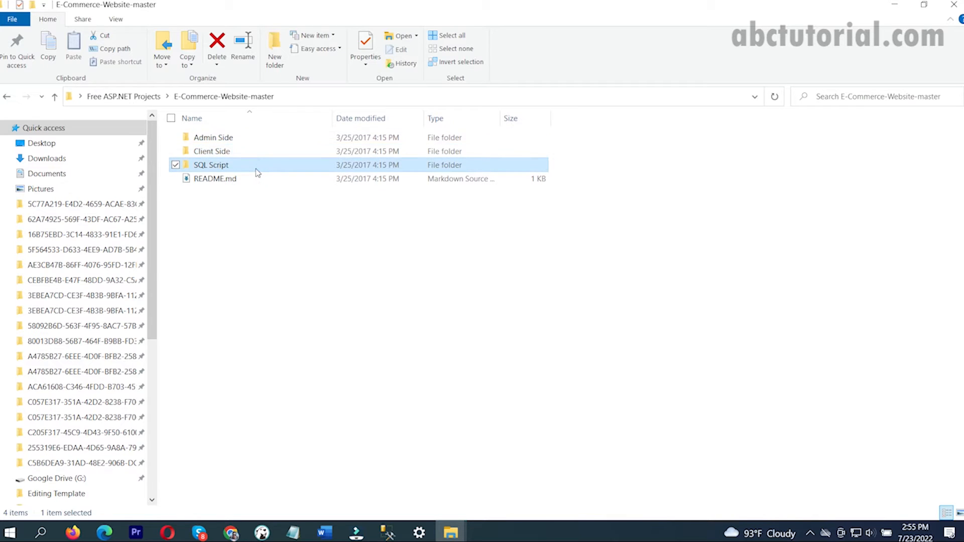
Step: Open E-commerce Website Project Script.sql from the SQL Script folder in SSMS
{"action": "double_click", "coordinate": [211, 164]}
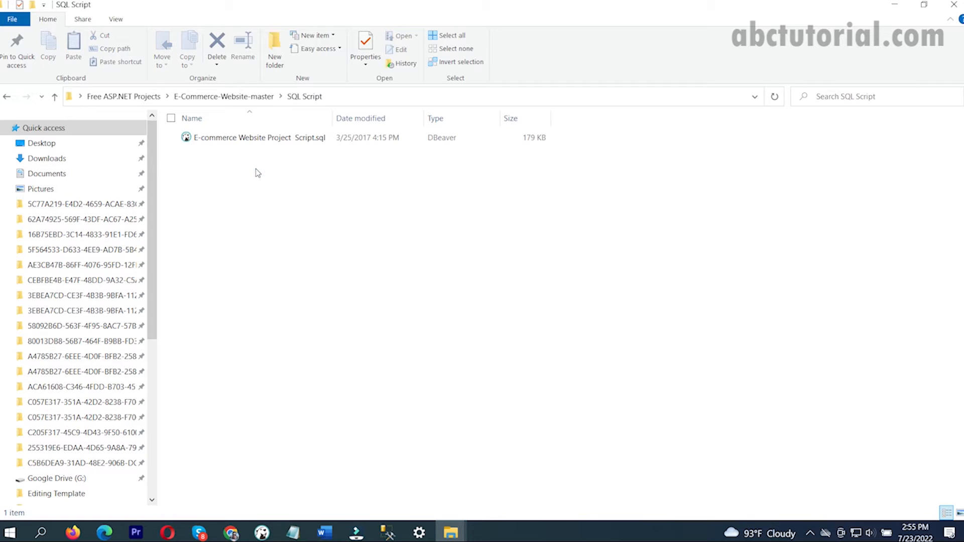
{"action": "mouse_move", "coordinate": [300, 153]}
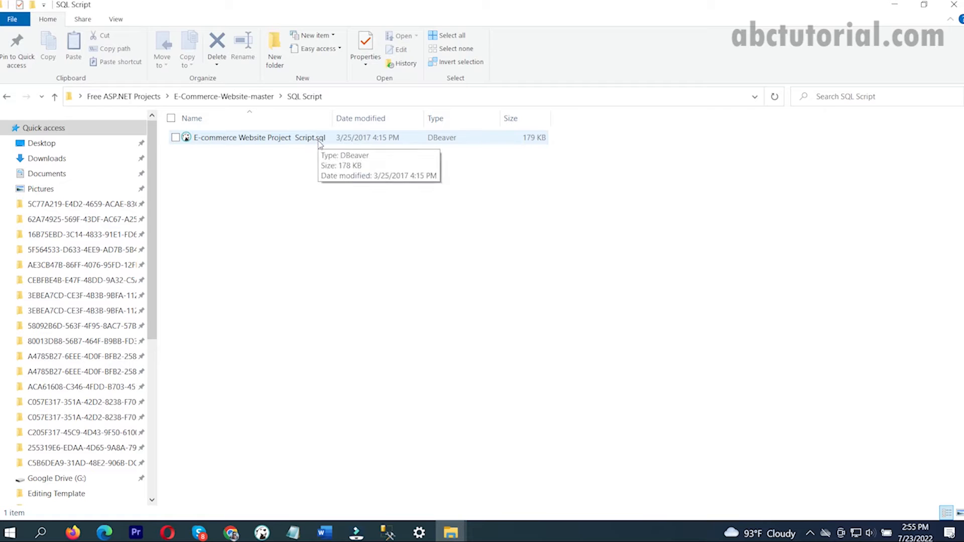
{"action": "mouse_move", "coordinate": [304, 145]}
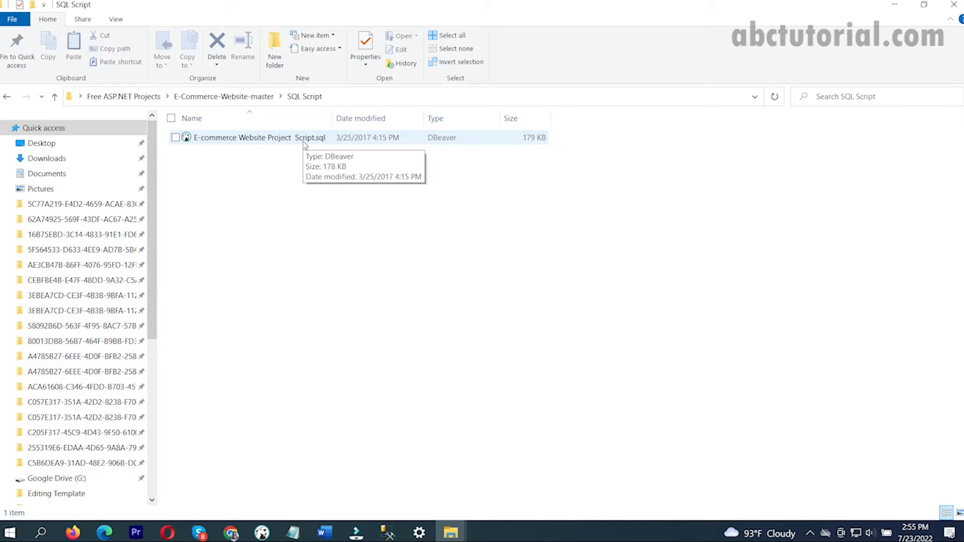
{"action": "right_click", "coordinate": [258, 138]}
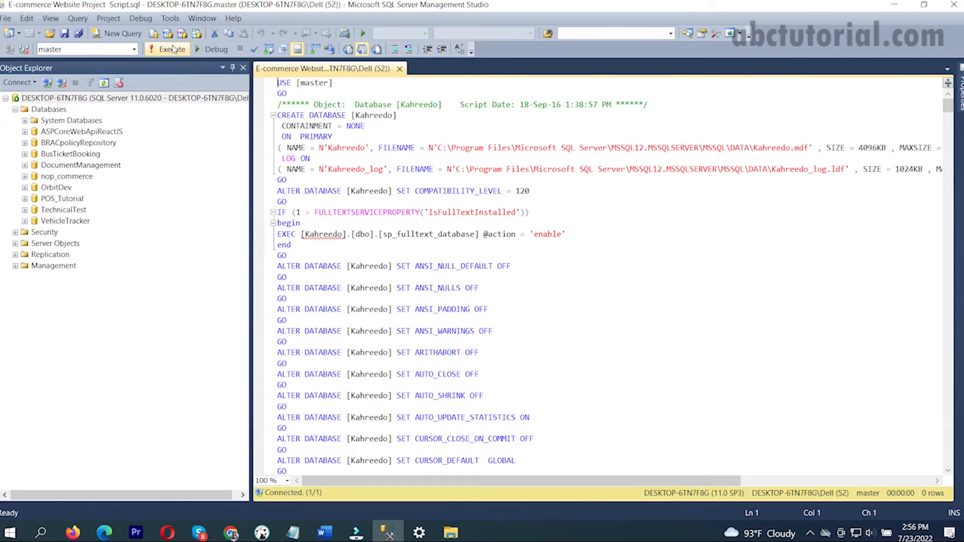
Step: Execute the Kahreedo script and review the MSSQL12 'cannot find the path' errors
{"action": "left_click", "coordinate": [48, 109]}
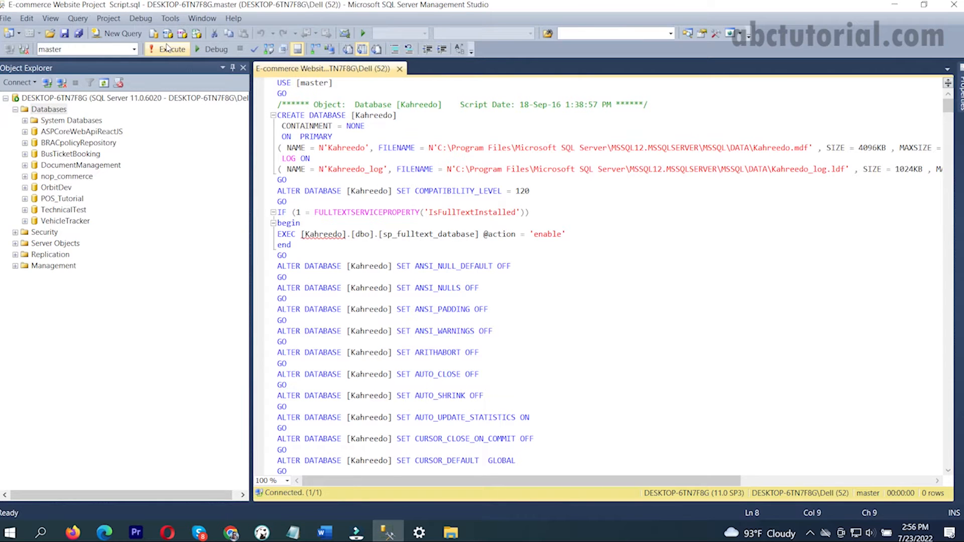
{"action": "left_click", "coordinate": [170, 49]}
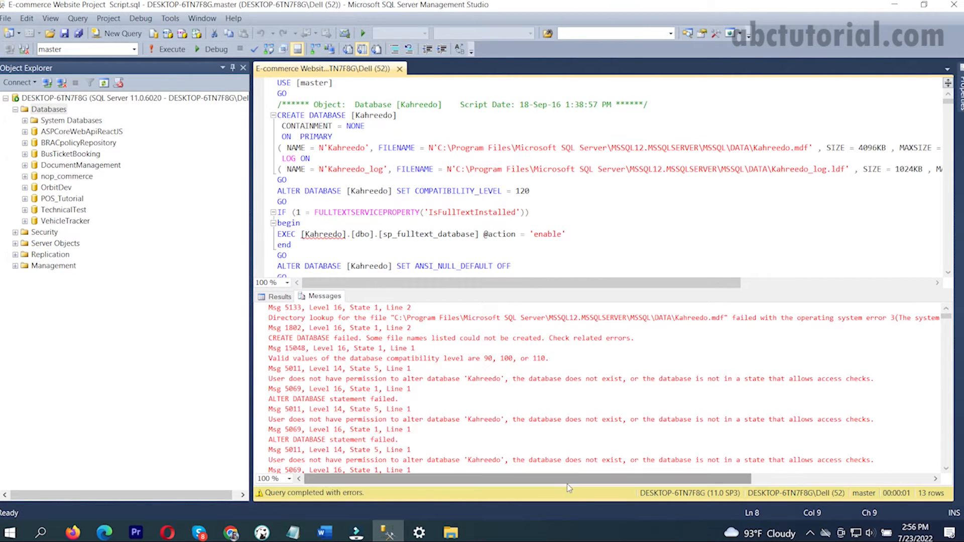
{"action": "scroll", "scroll_direction": "right", "scroll_amount": 3}
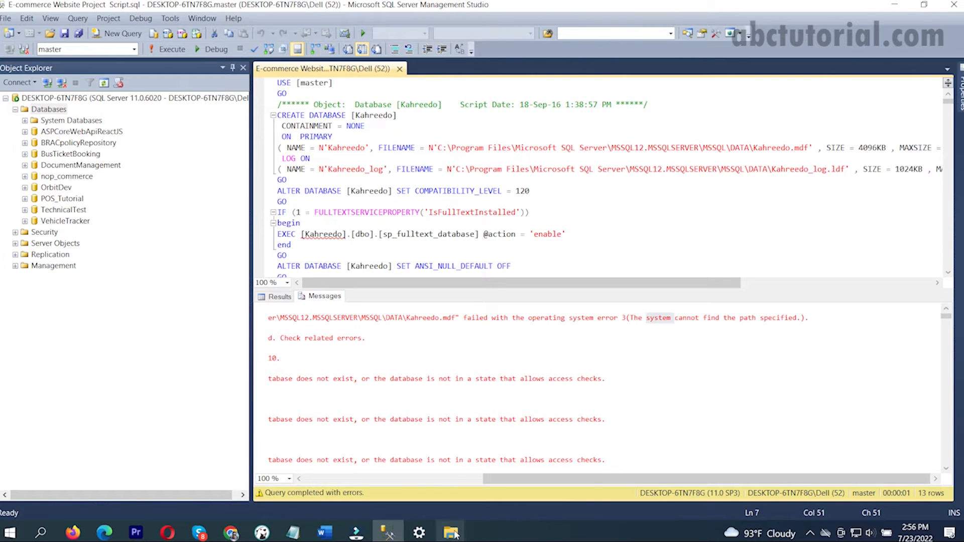
Step: Browse C:\Program Files\Microsoft SQL Server to find the MSSQL11.MSSQLSERVER instance folder
{"action": "left_click", "coordinate": [451, 532]}
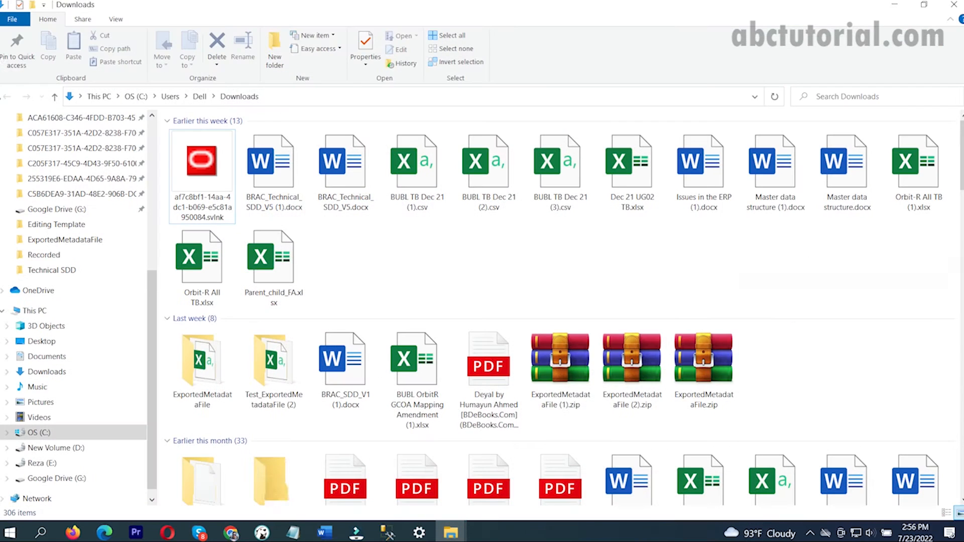
{"action": "left_click", "coordinate": [36, 310]}
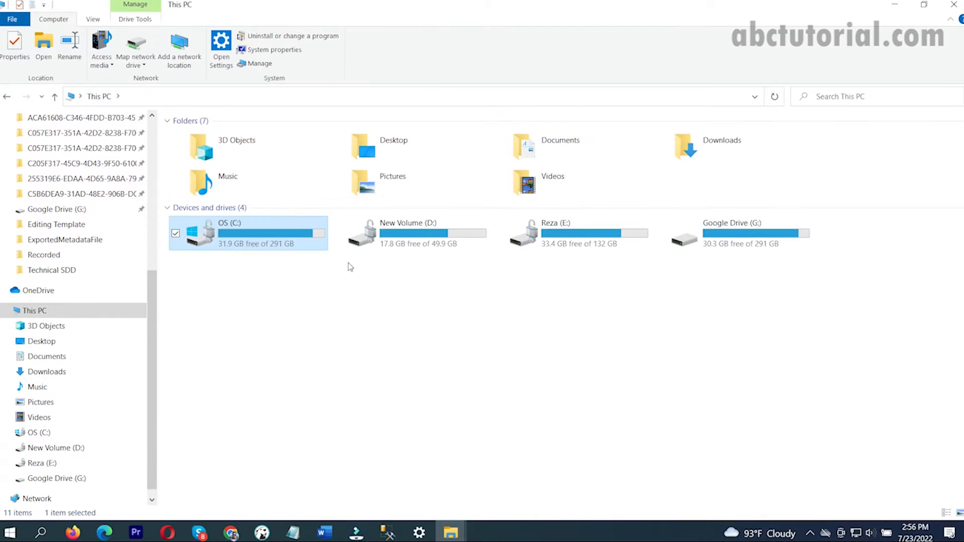
{"action": "double_click", "coordinate": [246, 233]}
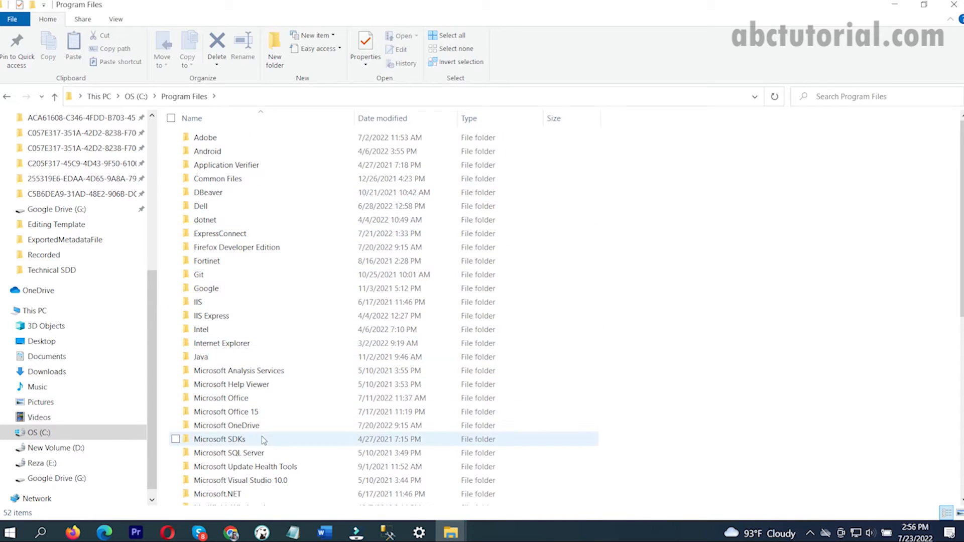
{"action": "double_click", "coordinate": [229, 452]}
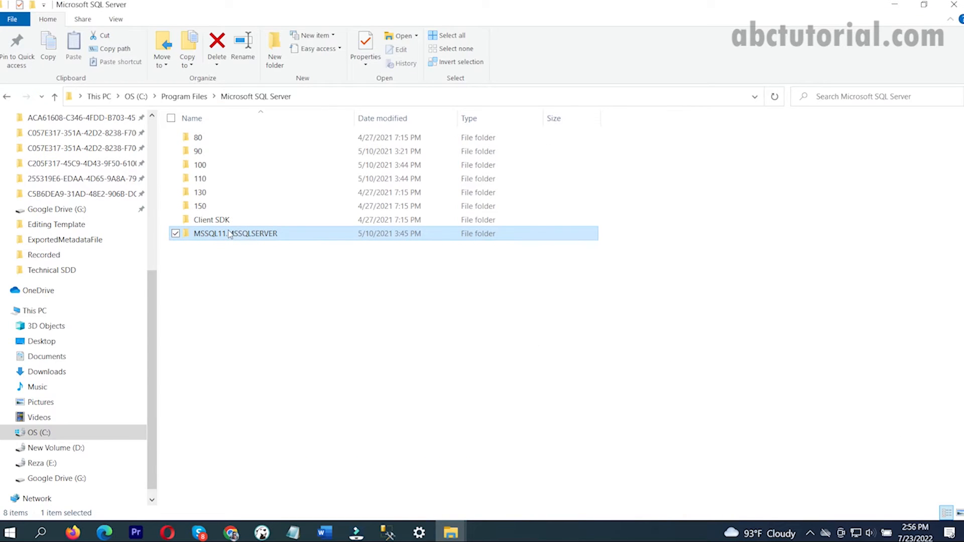
{"action": "right_click", "coordinate": [235, 233]}
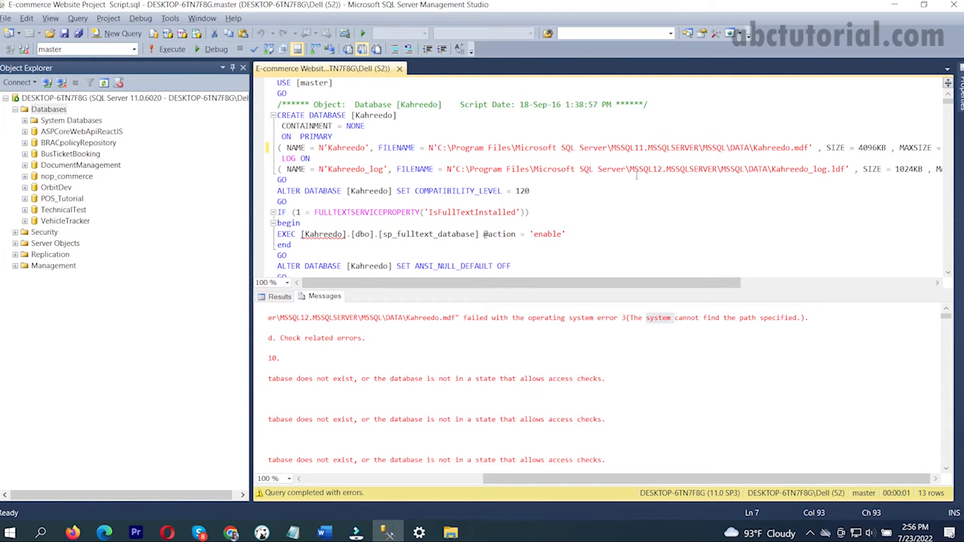
Step: Change the log file path to MSSQL11.MSSQLSERVER, rerun the script and review the messages
{"action": "double_click", "coordinate": [671, 169]}
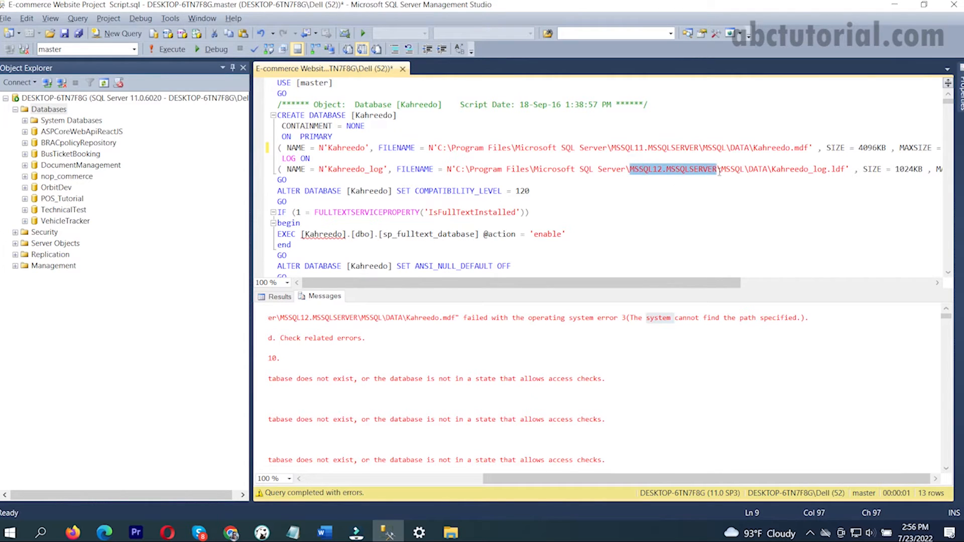
{"action": "type", "text": "MSSQL11.MSSQLSERVER"}
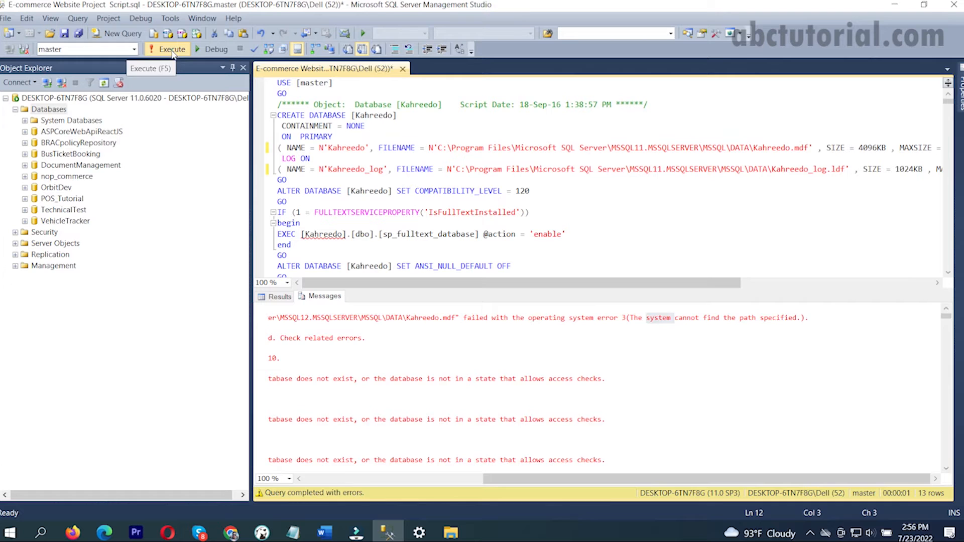
{"action": "left_click", "coordinate": [172, 49]}
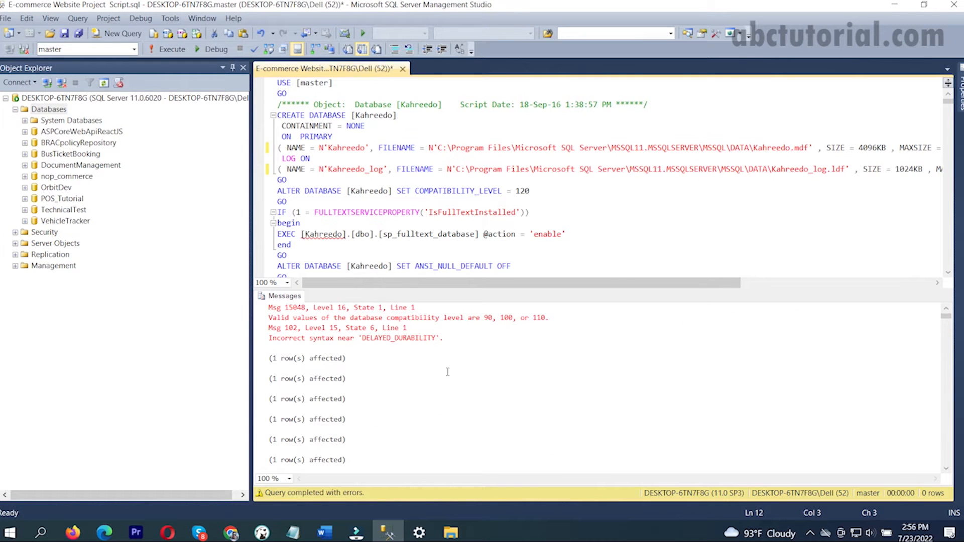
{"action": "scroll", "scroll_direction": "down", "scroll_amount": 3}
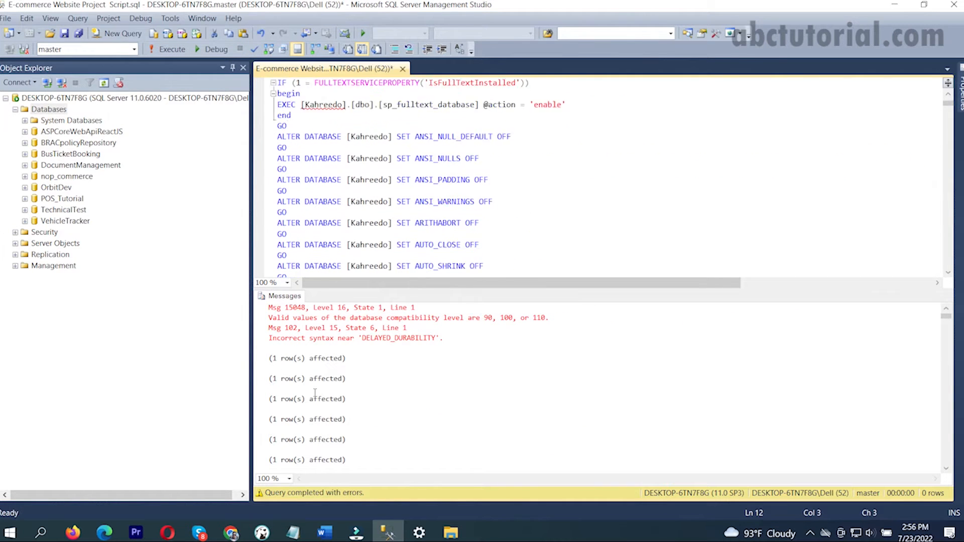
{"action": "scroll", "scroll_direction": "up", "scroll_amount": 3}
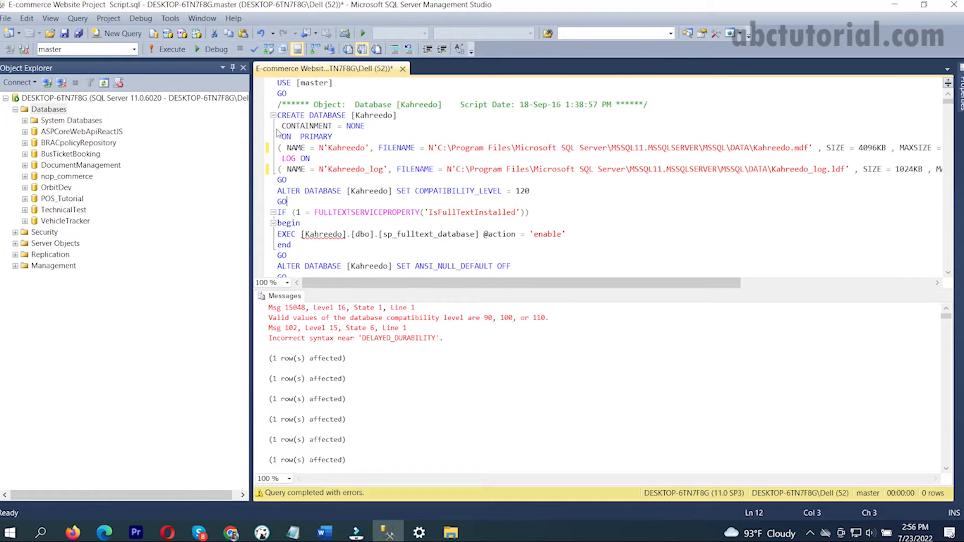
Step: Refresh Databases, expand Kahreedo's tables and open dbo.Customers with Edit Top 200 Rows
{"action": "right_click", "coordinate": [49, 109]}
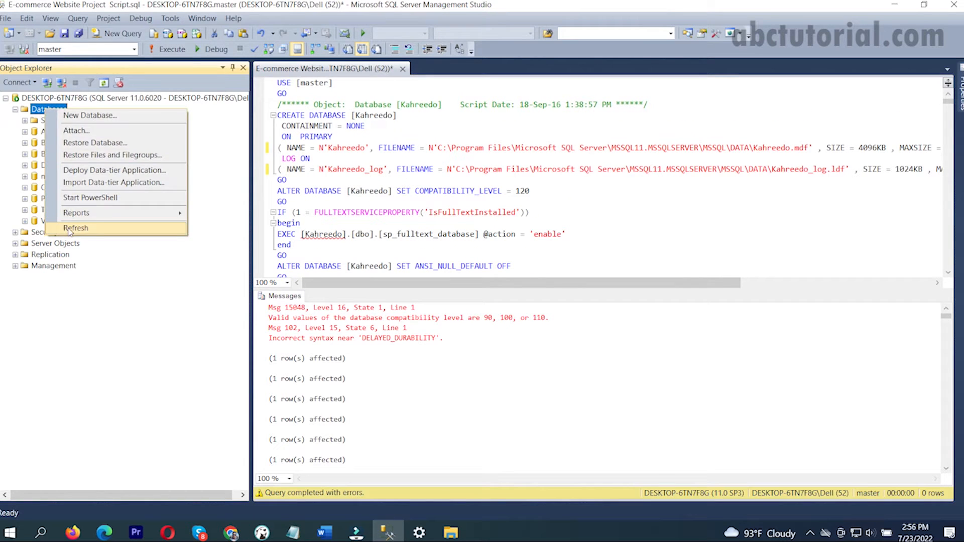
{"action": "left_click", "coordinate": [77, 228]}
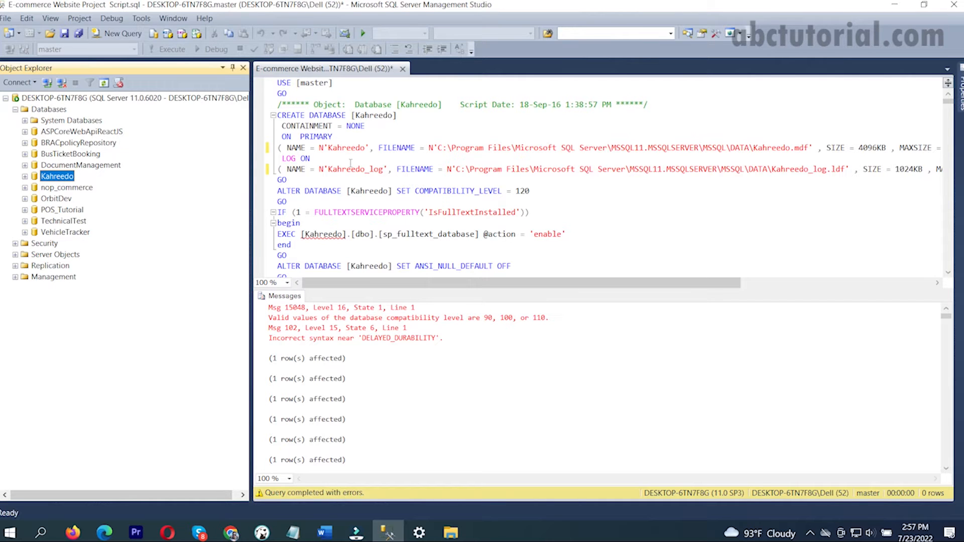
{"action": "double_click", "coordinate": [351, 169]}
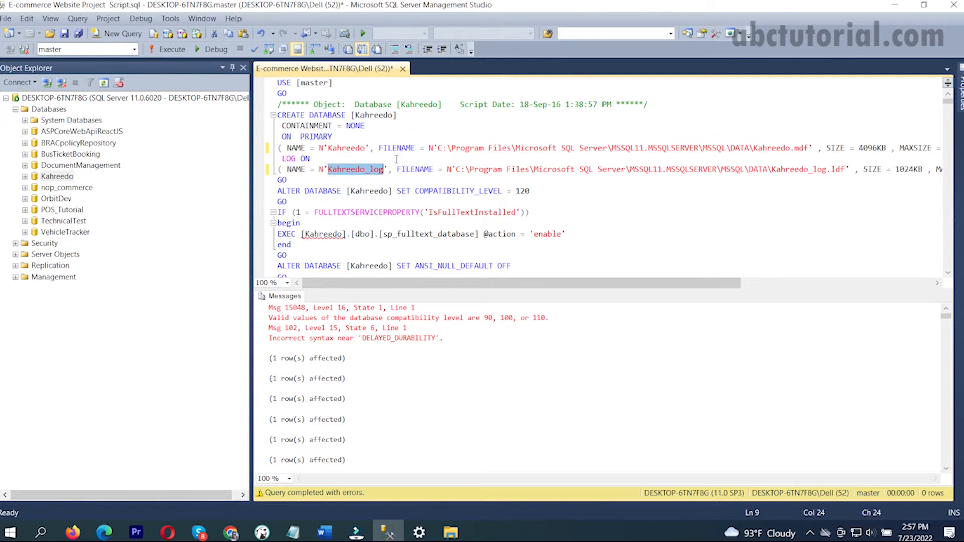
{"action": "double_click", "coordinate": [322, 169]}
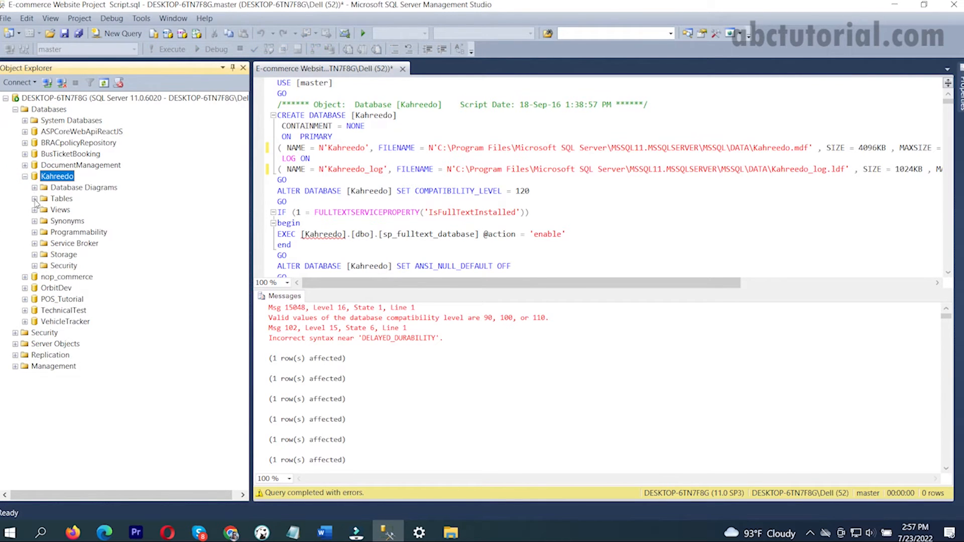
{"action": "left_click", "coordinate": [35, 198]}
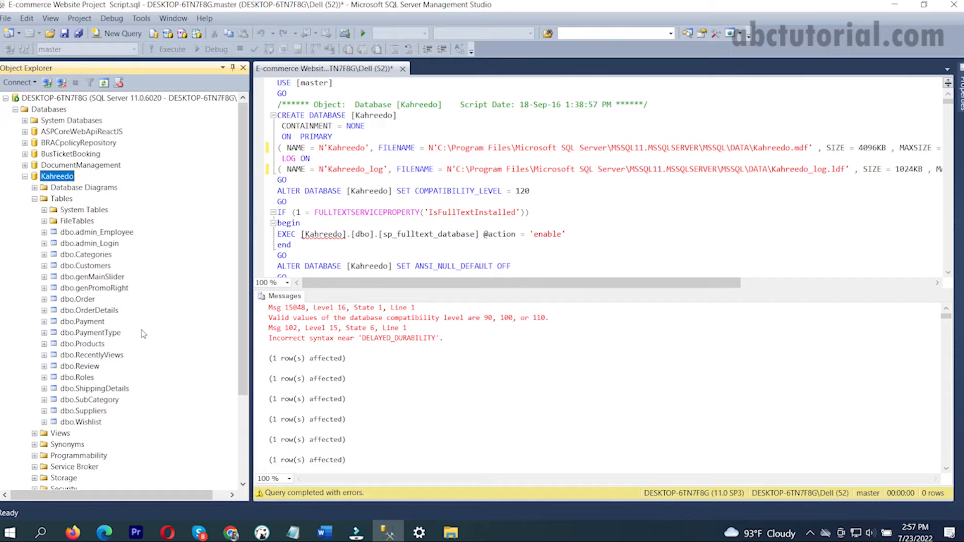
{"action": "mouse_move", "coordinate": [75, 268]}
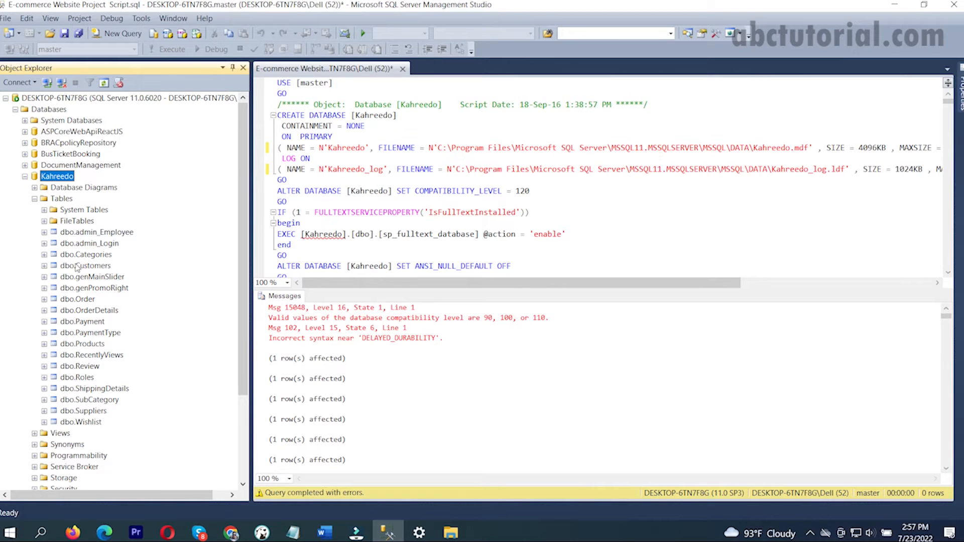
{"action": "right_click", "coordinate": [85, 265]}
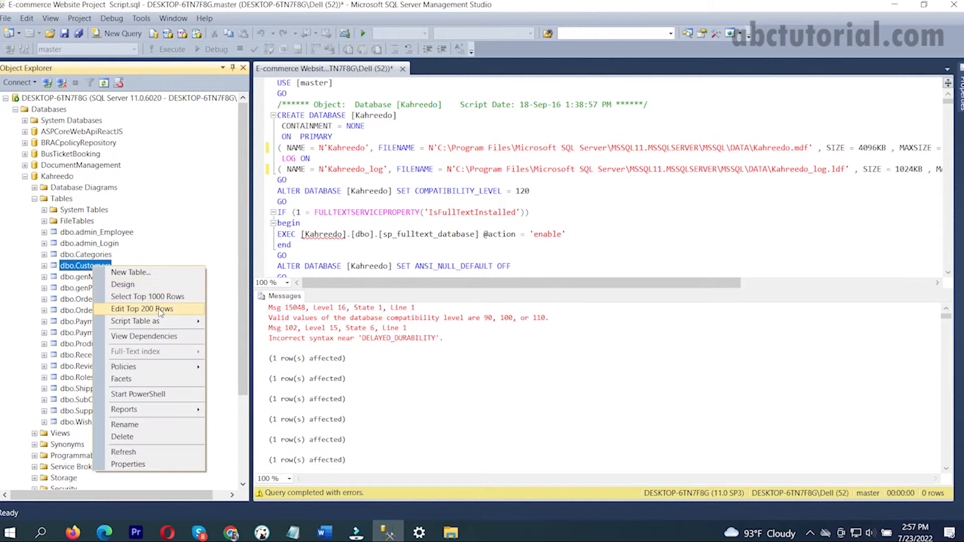
{"action": "left_click", "coordinate": [142, 309]}
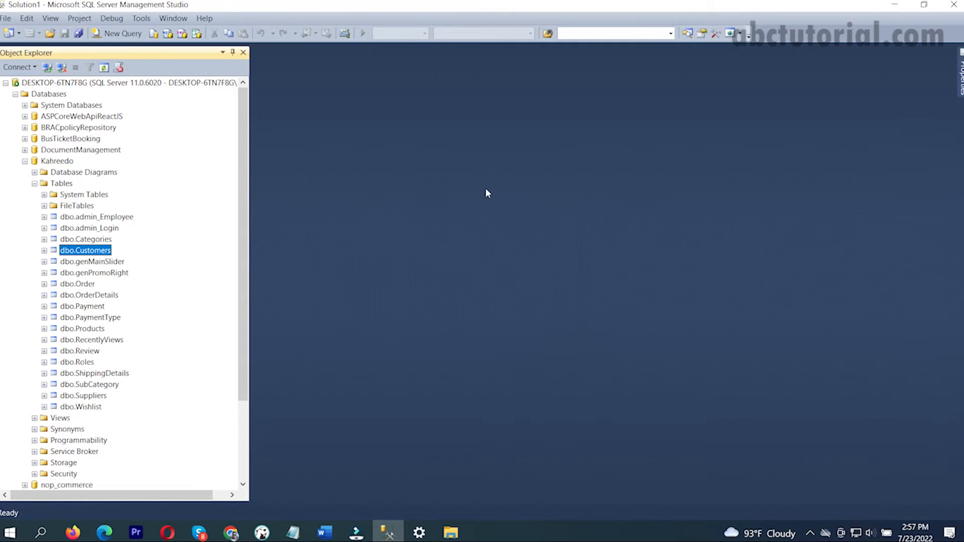
Step: Open ClientSide-Kahreedo.pk.sln from its folder in File Explorer
{"action": "left_click", "coordinate": [451, 532]}
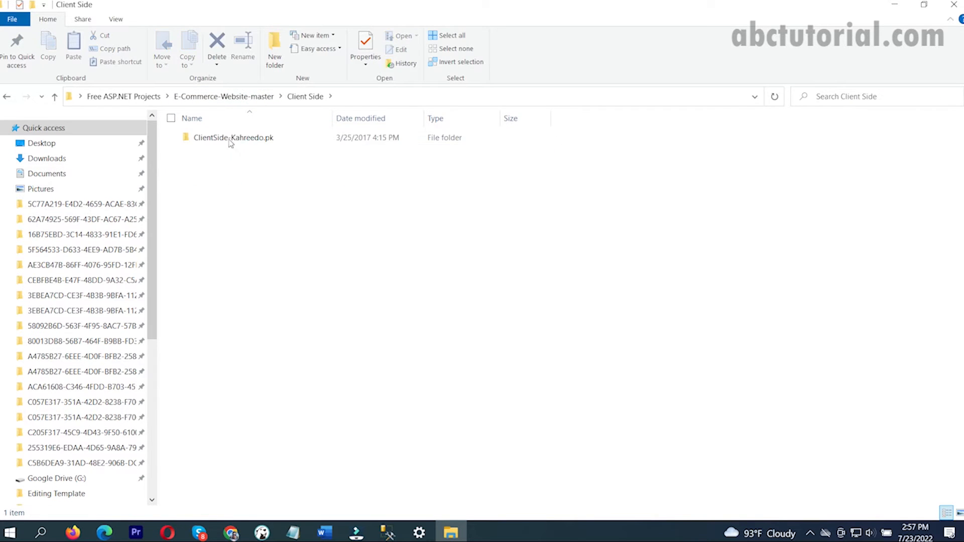
{"action": "double_click", "coordinate": [232, 137]}
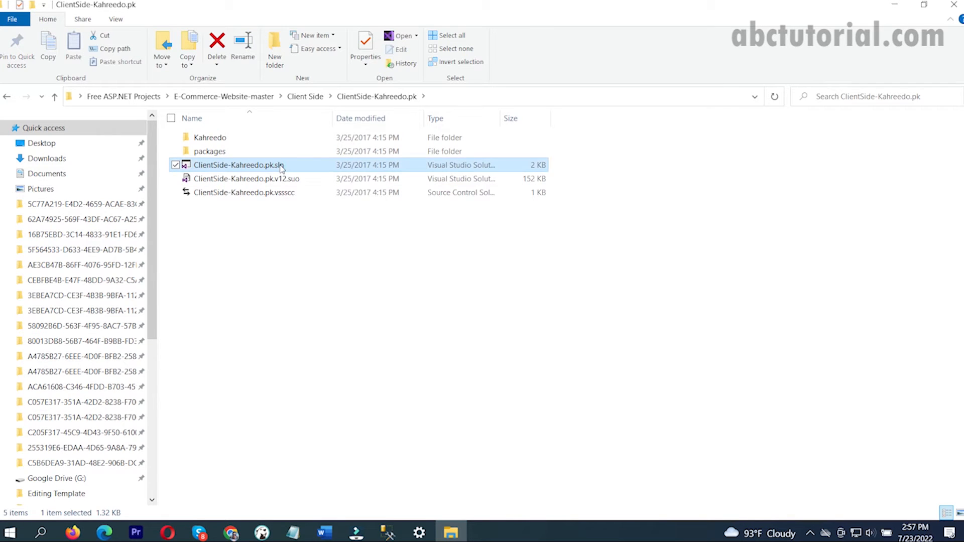
{"action": "double_click", "coordinate": [240, 165]}
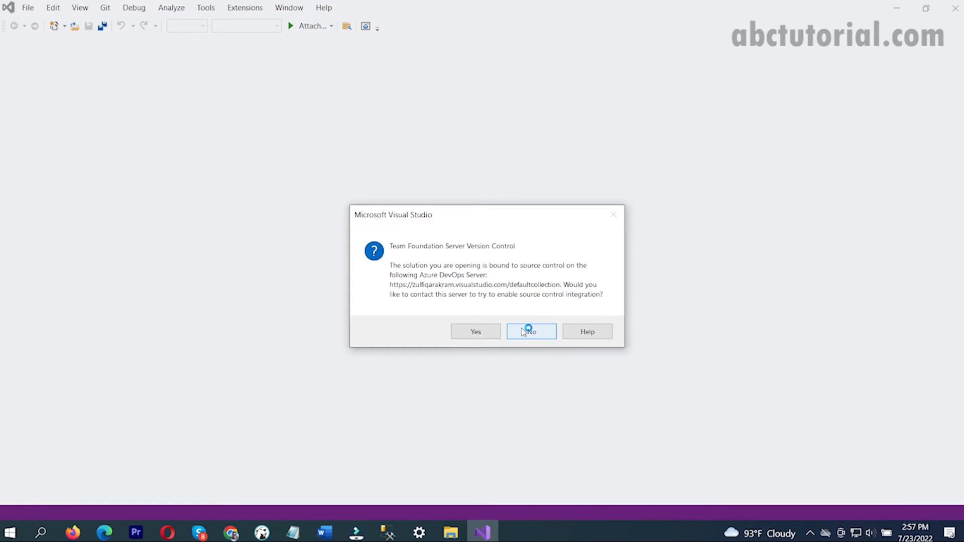
Step: Dismiss the source control prompts, open AccountController.cs, and run the site in IIS Express
{"action": "left_click", "coordinate": [531, 332]}
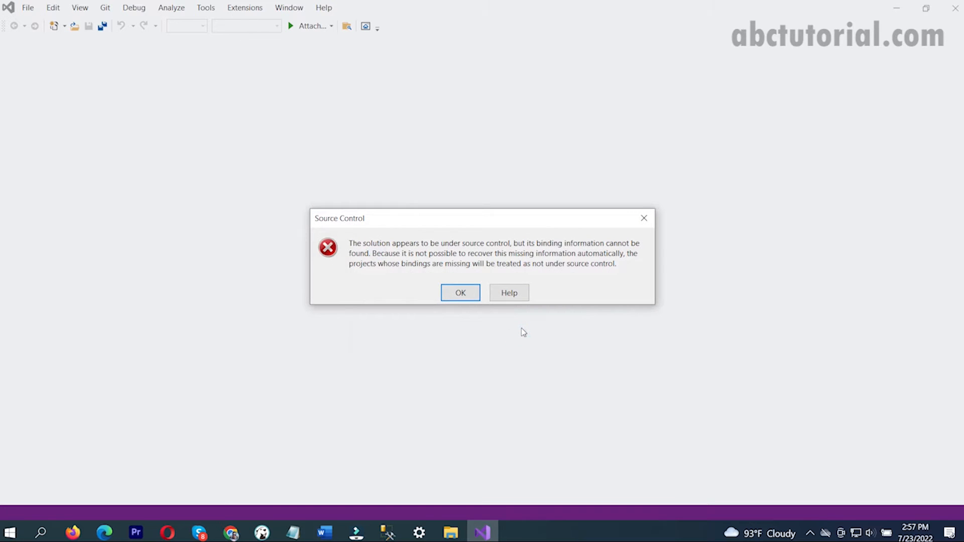
{"action": "left_click", "coordinate": [460, 292]}
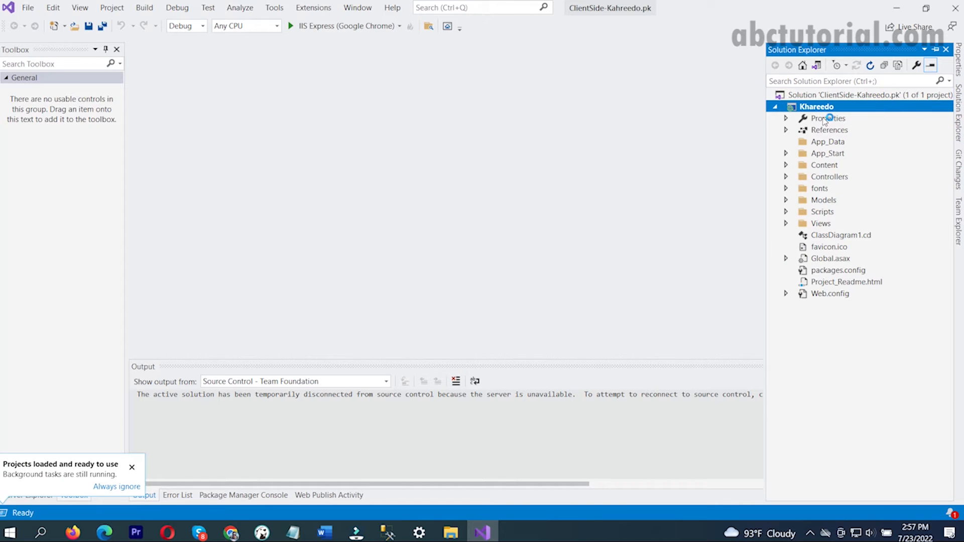
{"action": "mouse_move", "coordinate": [797, 183]}
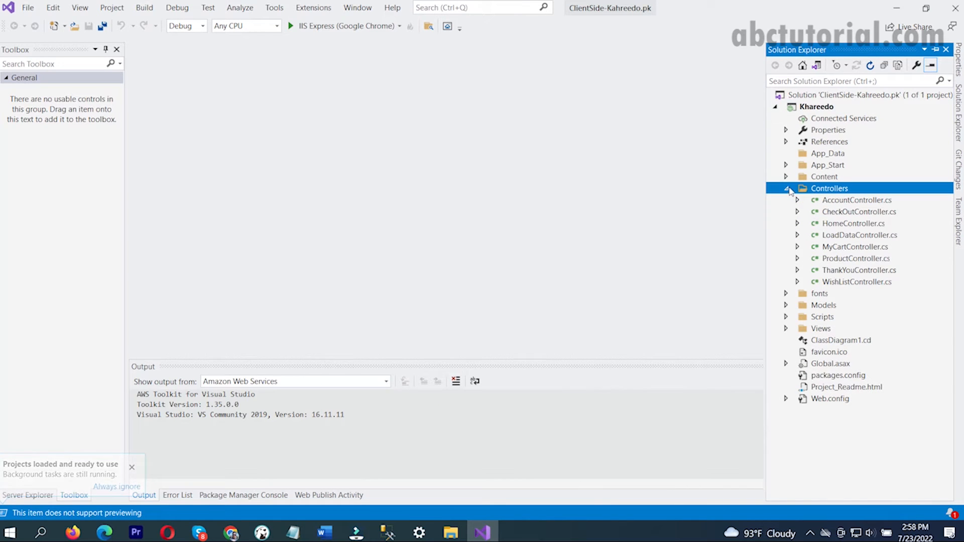
{"action": "left_click", "coordinate": [856, 200]}
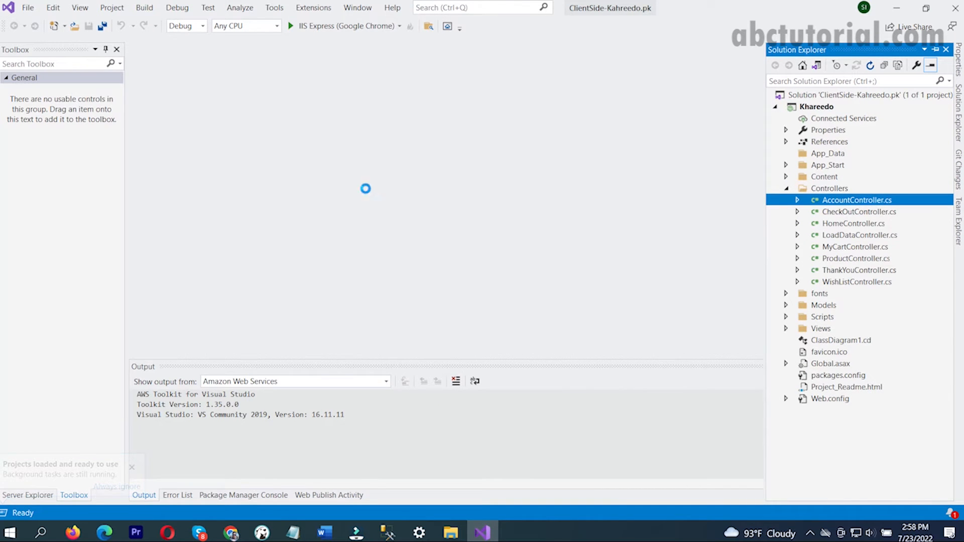
{"action": "double_click", "coordinate": [857, 200]}
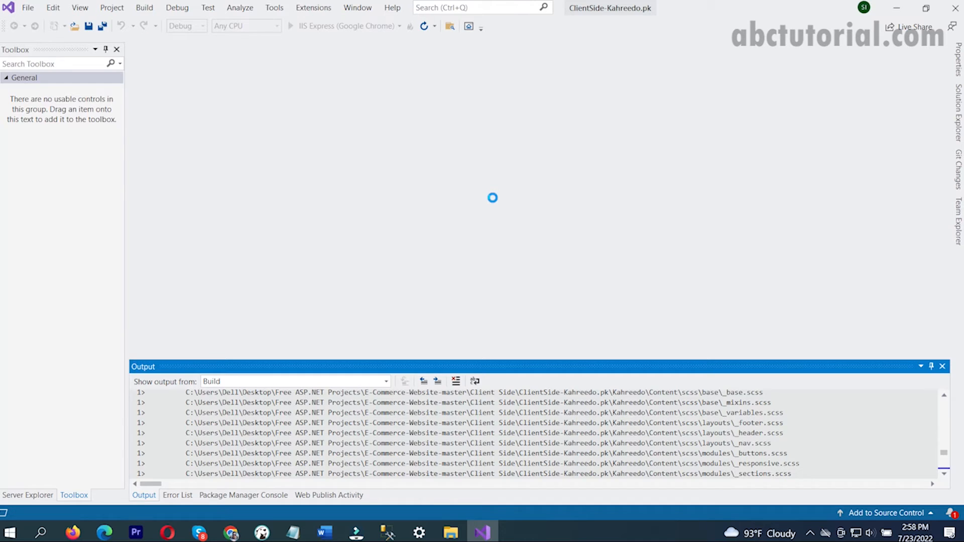
{"action": "left_click", "coordinate": [291, 25]}
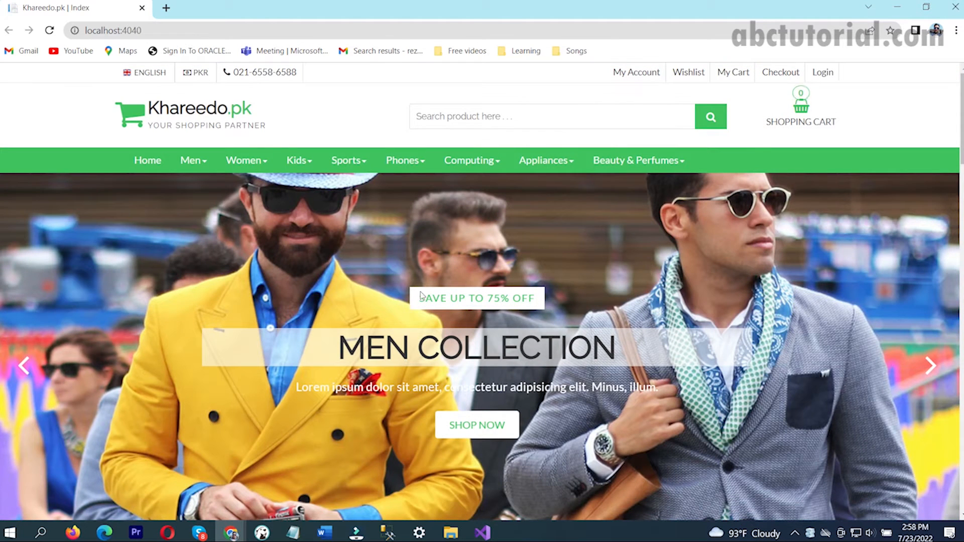
{"action": "mouse_move", "coordinate": [372, 233]}
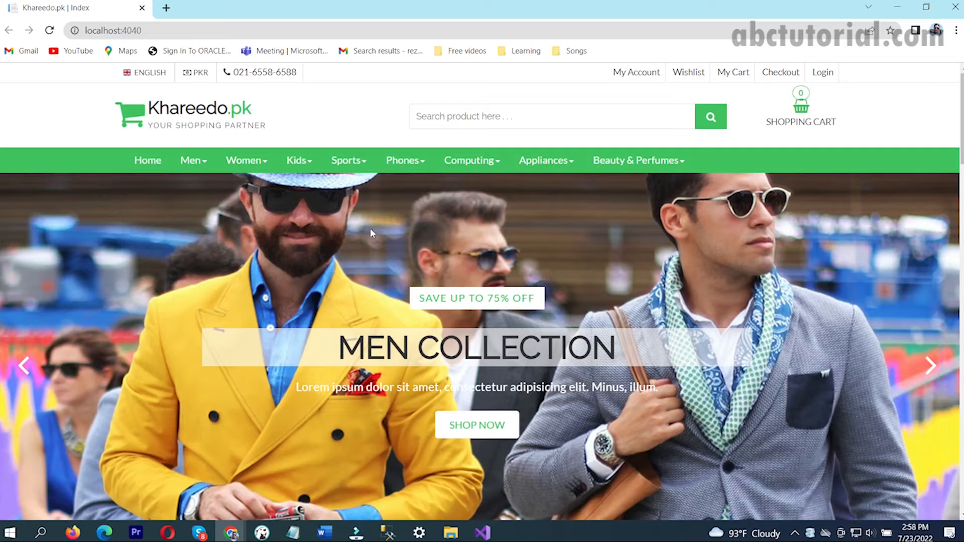
Step: Browse the storefront, then add the T-Shirt to the cart, which leads to the Login page
{"action": "scroll", "scroll_direction": "down", "scroll_amount": 3}
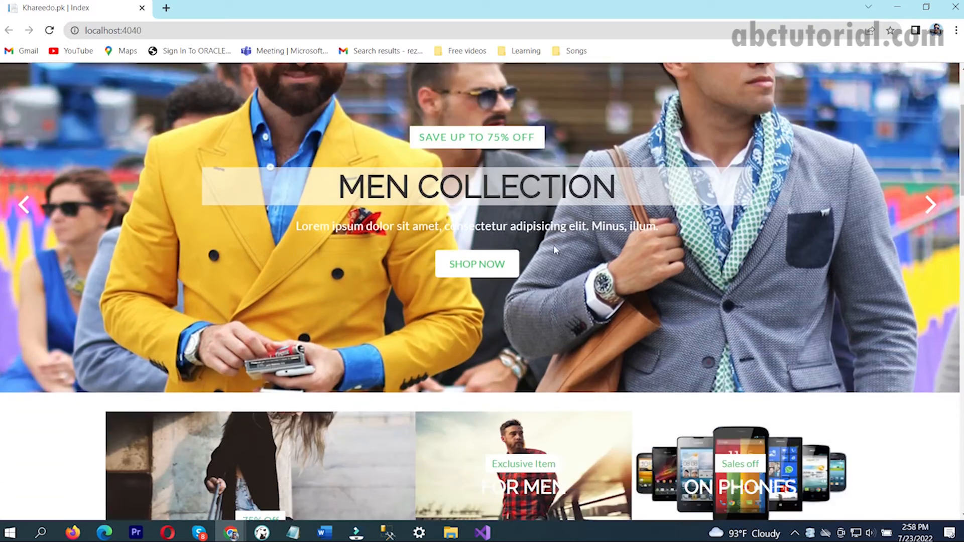
{"action": "scroll", "scroll_direction": "down", "scroll_amount": 3}
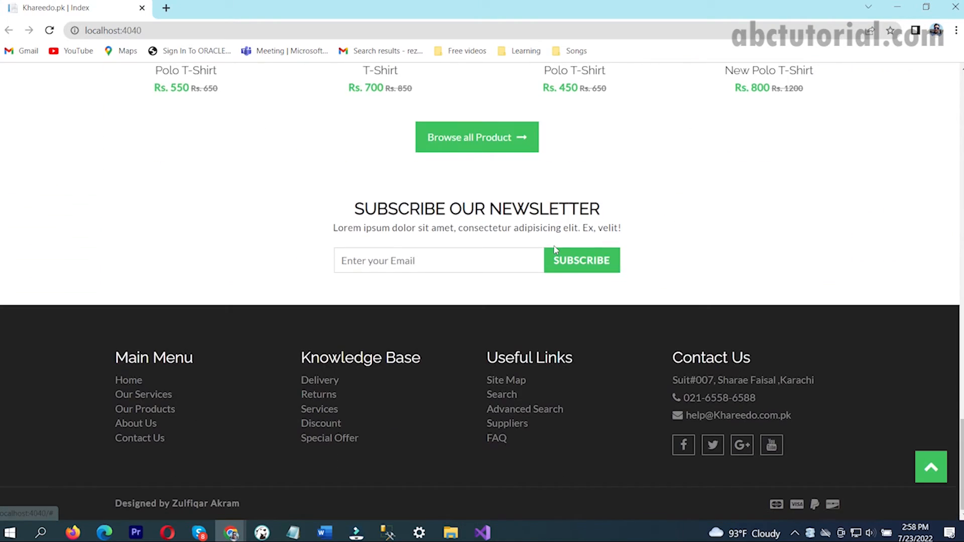
{"action": "scroll", "scroll_direction": "up", "scroll_amount": 3}
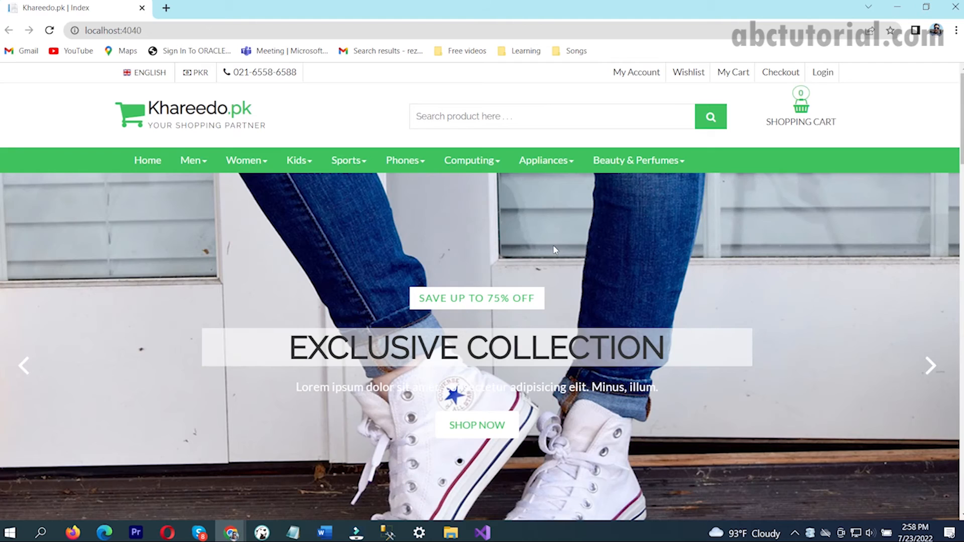
{"action": "scroll", "scroll_direction": "down", "scroll_amount": 3}
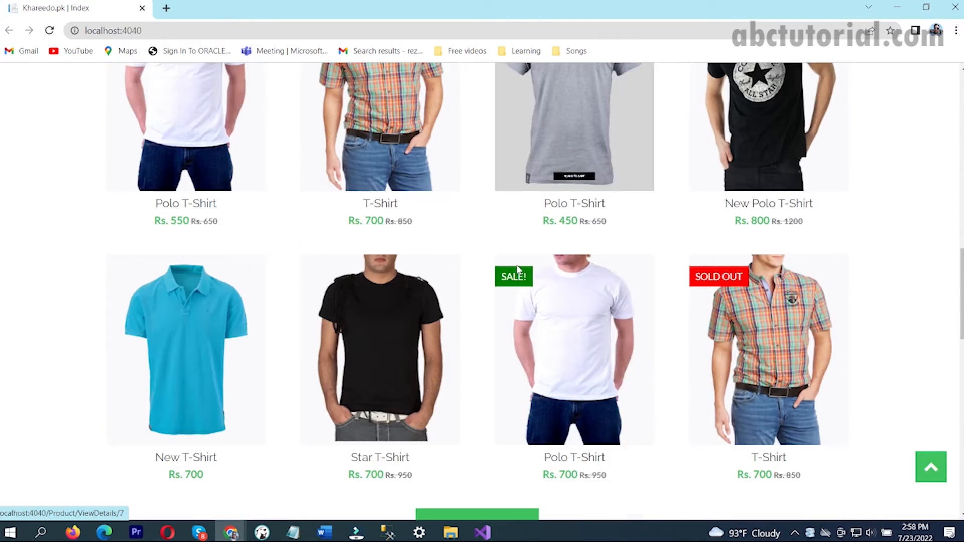
{"action": "scroll", "scroll_direction": "up", "scroll_amount": 3}
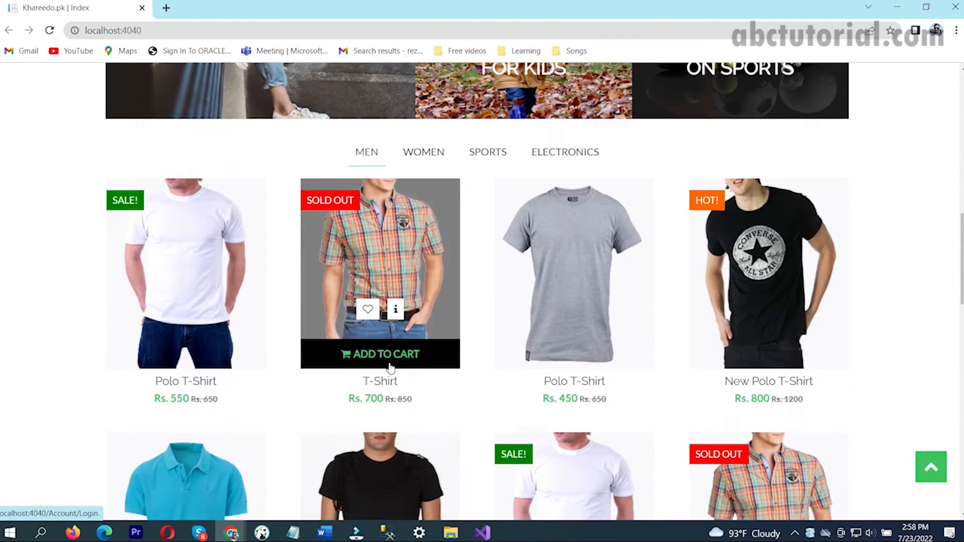
{"action": "left_click", "coordinate": [380, 353]}
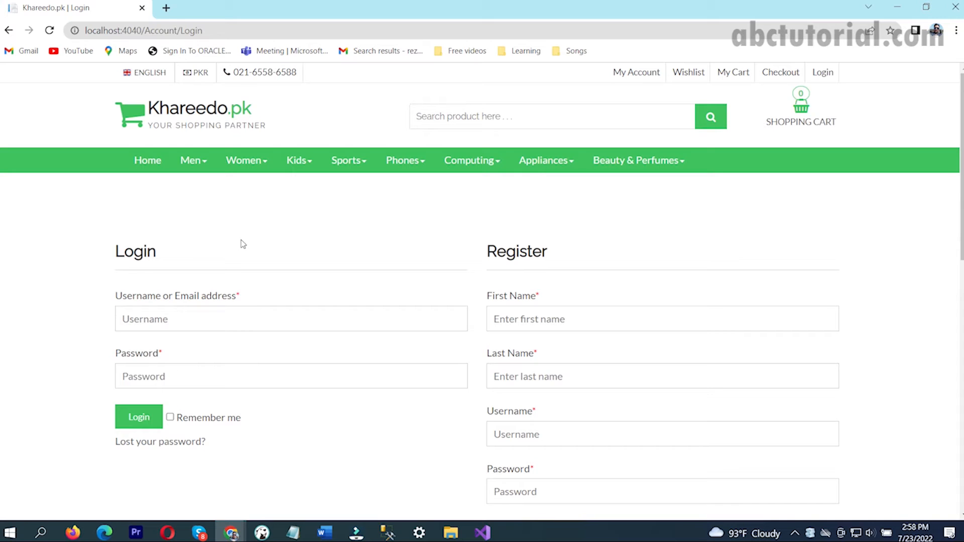
{"action": "mouse_move", "coordinate": [632, 270]}
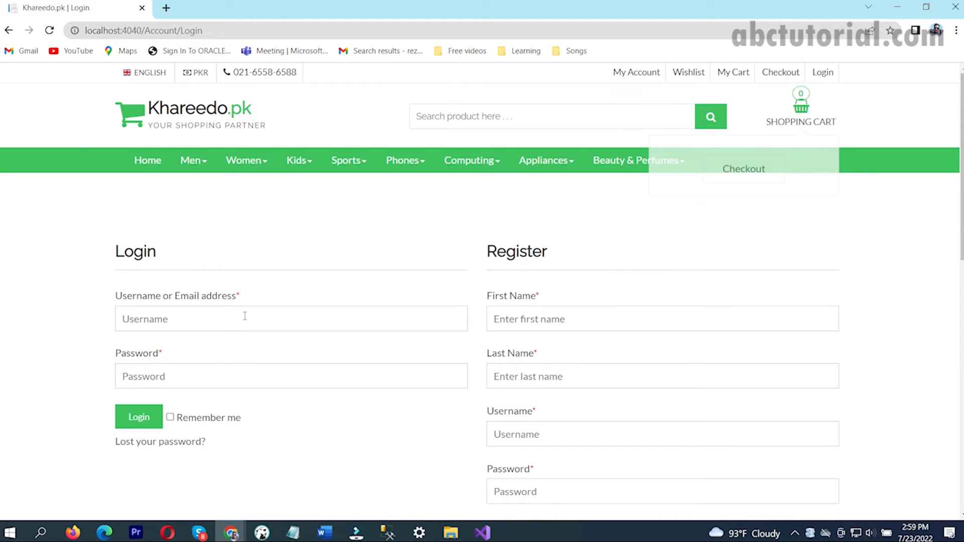
{"action": "left_click", "coordinate": [290, 319]}
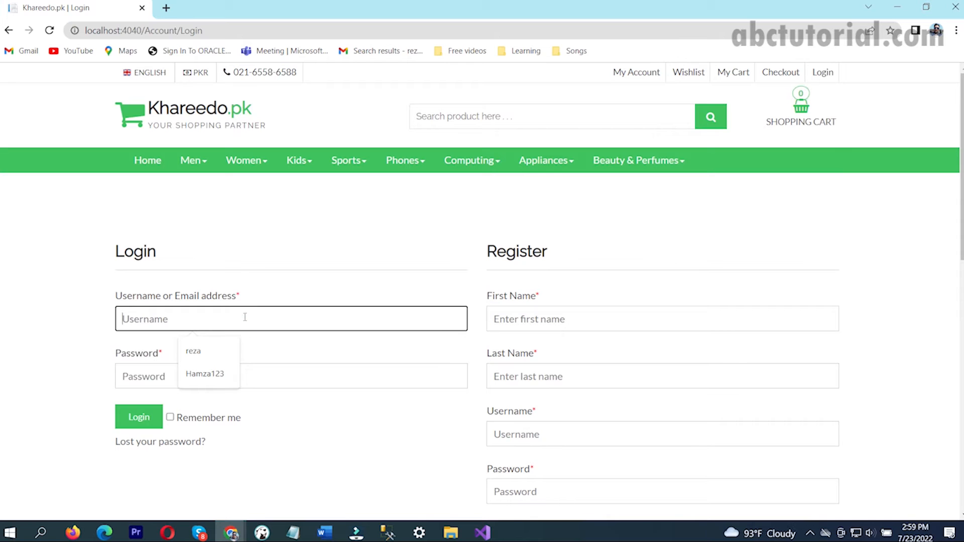
{"action": "left_click", "coordinate": [662, 318]}
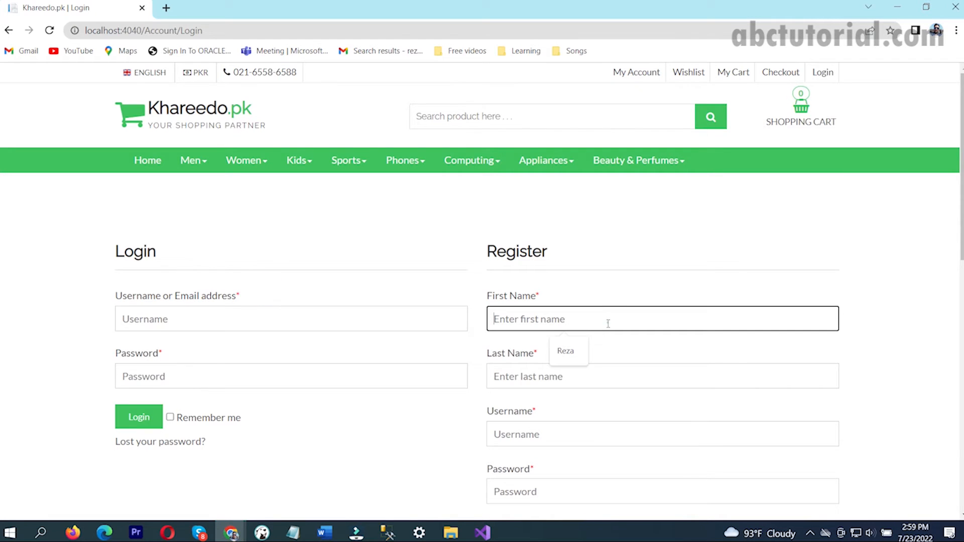
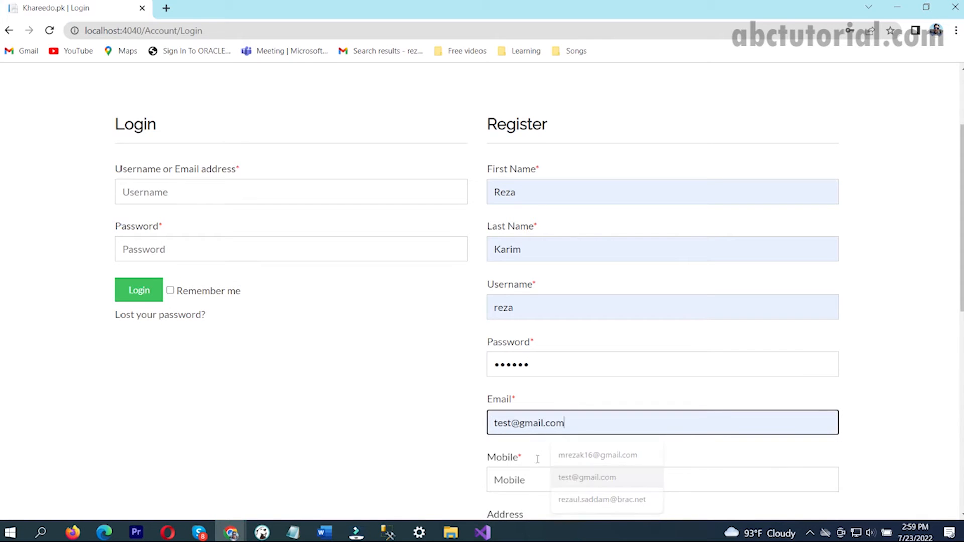
{"action": "scroll", "scroll_direction": "down", "scroll_amount": 3}
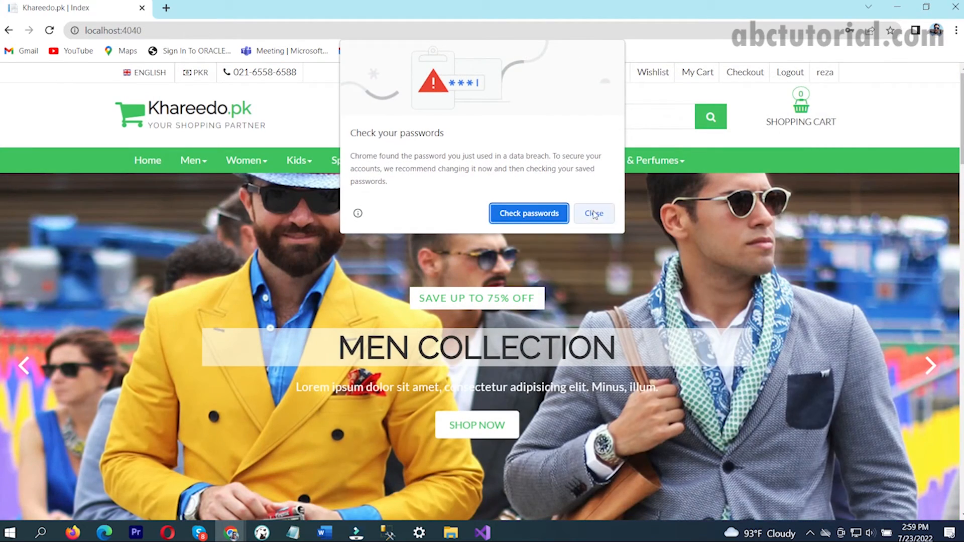
Step: Dismiss Chrome's password warning, then add the Star and Polo T-Shirts from the product listings
{"action": "left_click", "coordinate": [593, 214]}
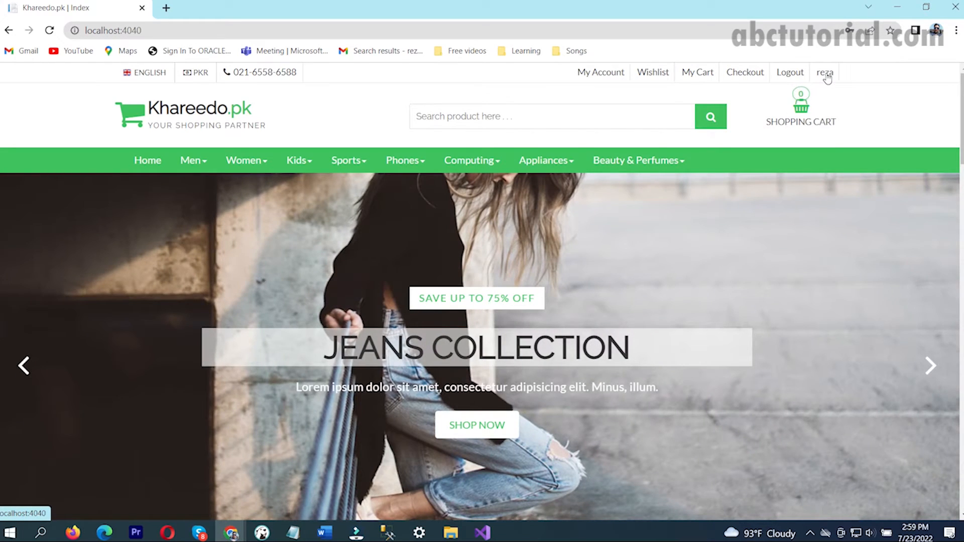
{"action": "scroll", "scroll_direction": "down", "scroll_amount": 3}
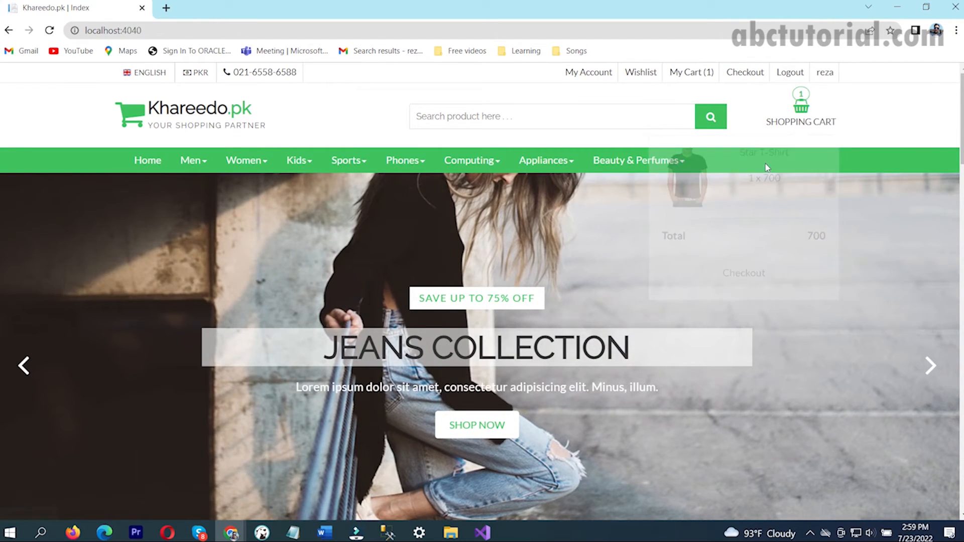
{"action": "scroll", "scroll_direction": "down", "scroll_amount": 3}
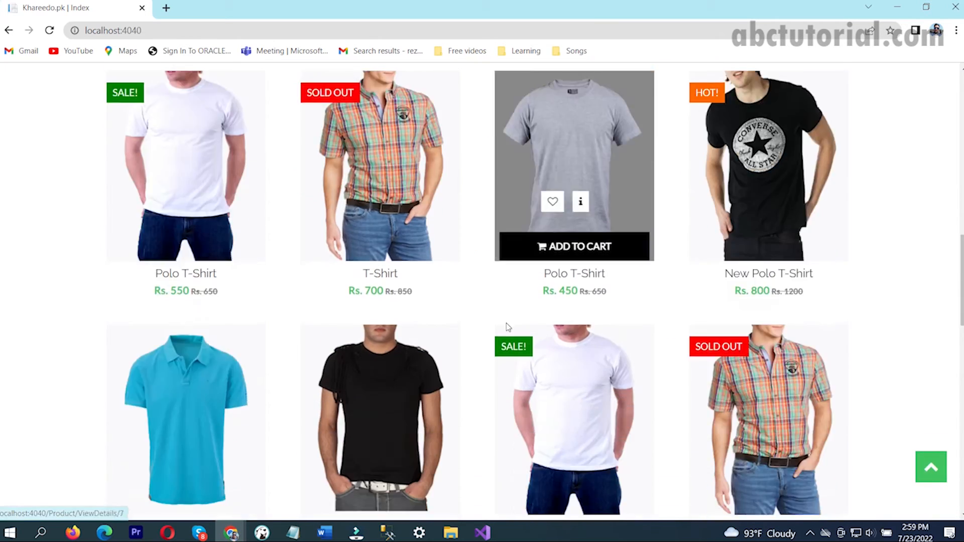
{"action": "scroll", "scroll_direction": "down", "scroll_amount": 3}
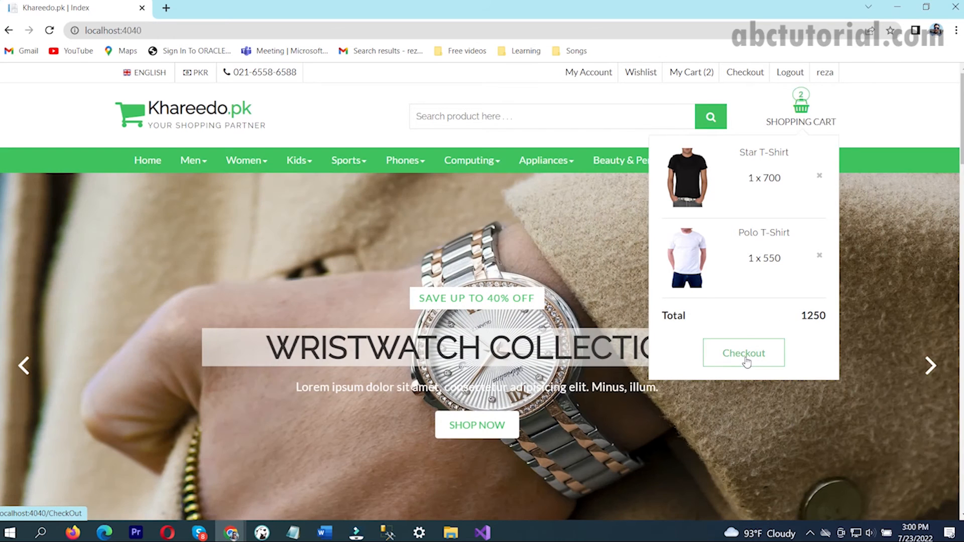
Step: Proceed to checkout and fill billing details with name Reza and the test email
{"action": "left_click", "coordinate": [743, 354]}
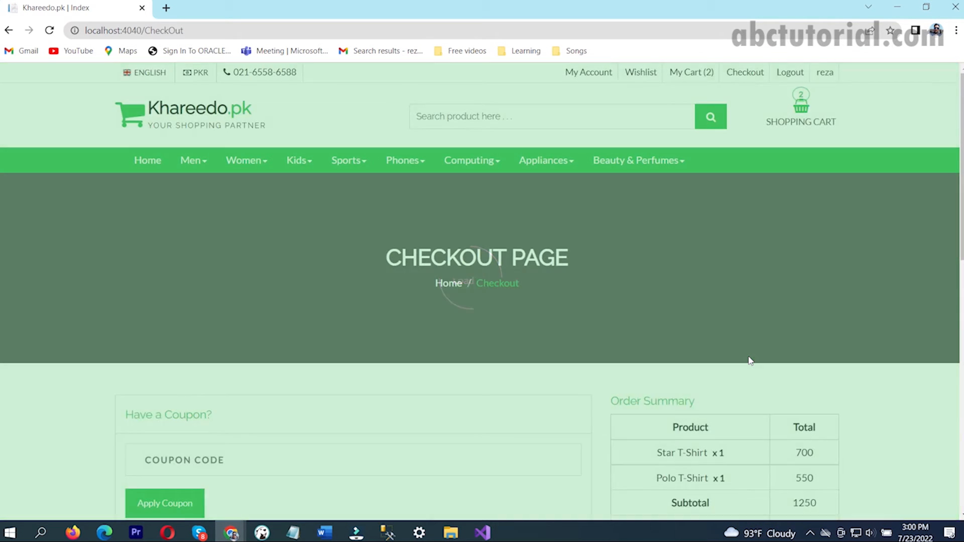
{"action": "scroll", "scroll_direction": "down", "scroll_amount": 3}
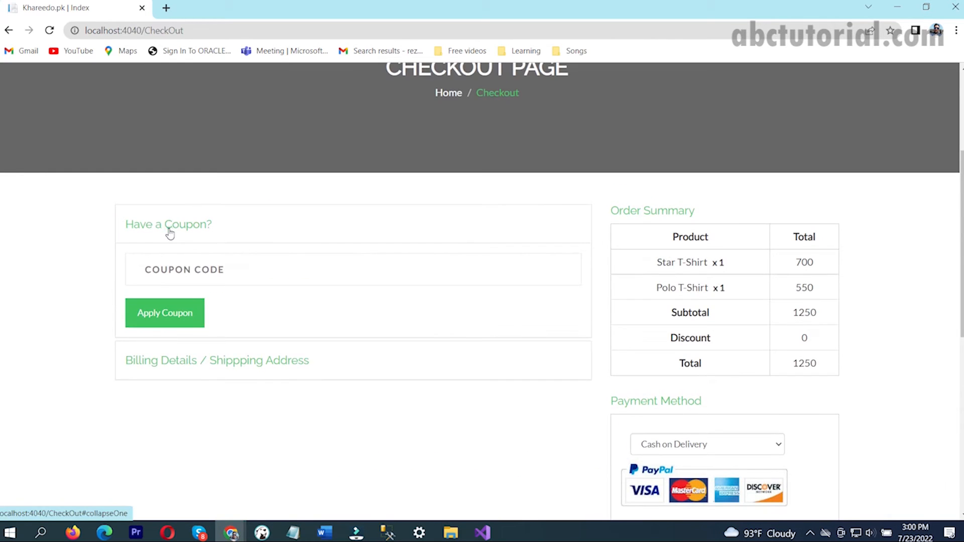
{"action": "scroll", "scroll_direction": "down", "scroll_amount": 3}
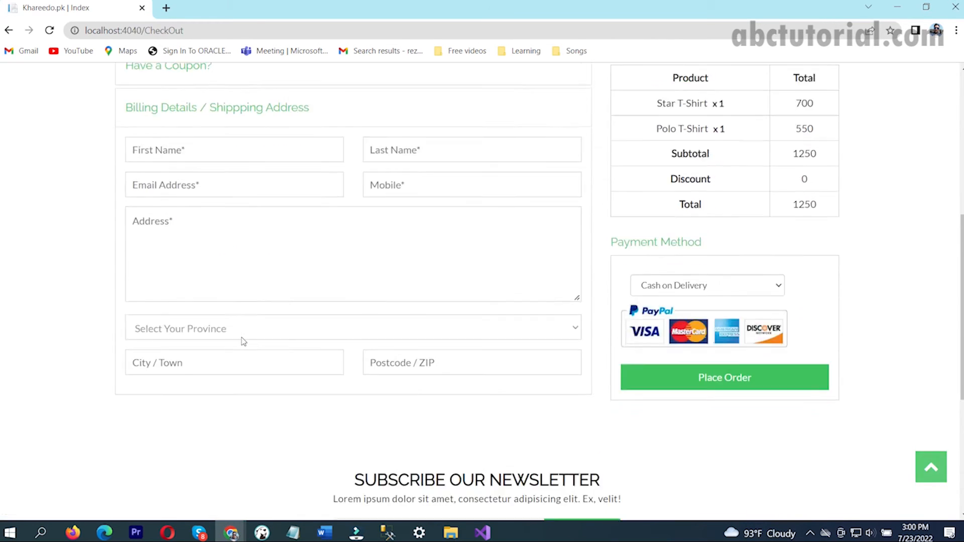
{"action": "type", "text": "Reza"}
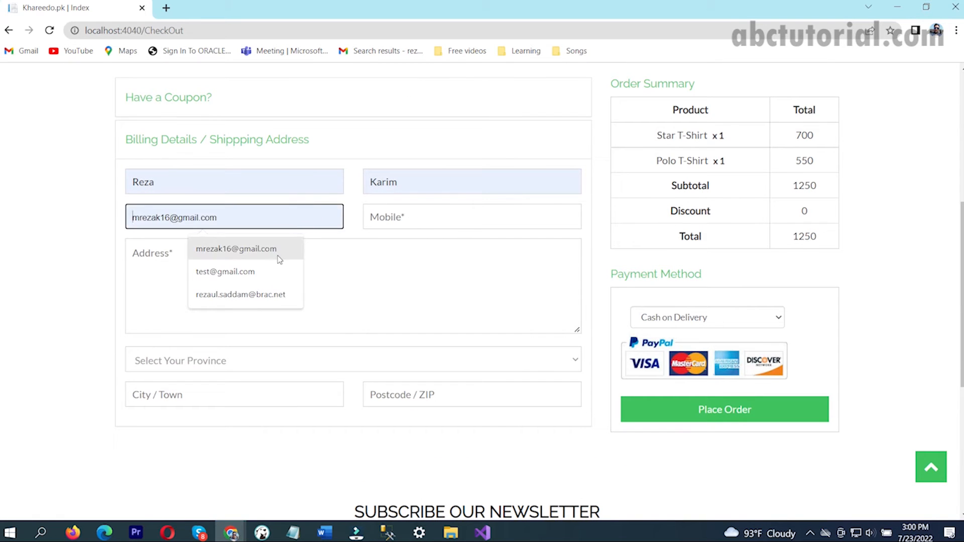
{"action": "left_click", "coordinate": [471, 216]}
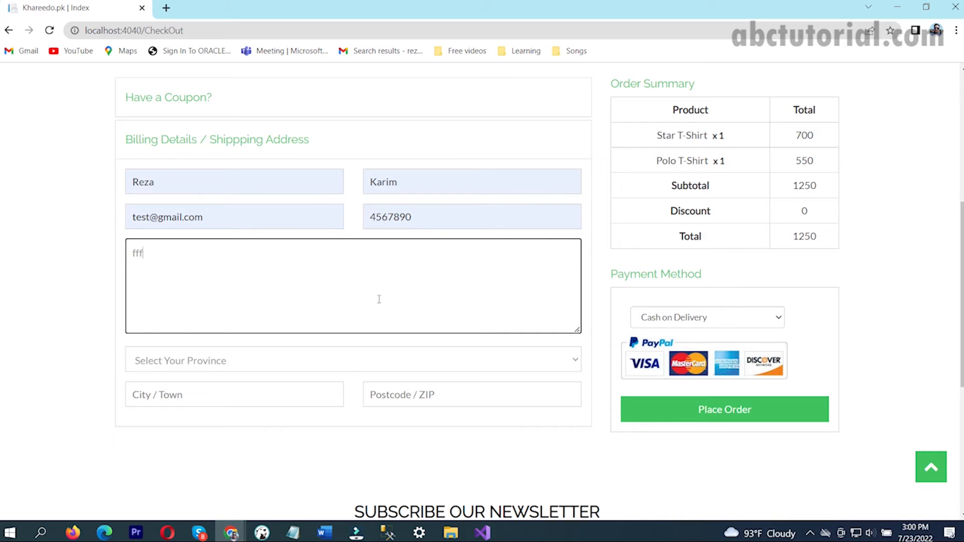
Step: Keep Cash on Delivery as the payment method and place the order
{"action": "left_click", "coordinate": [707, 316]}
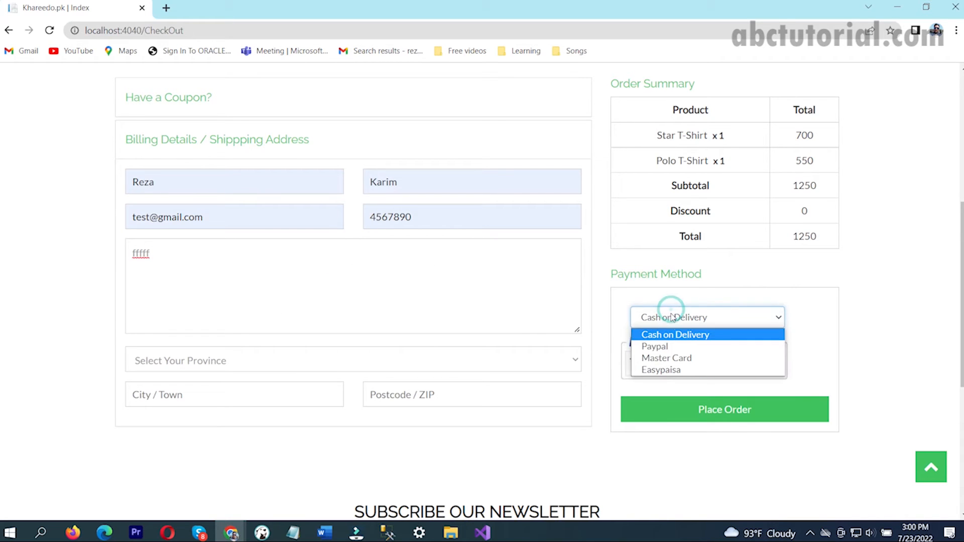
{"action": "left_click", "coordinate": [674, 334]}
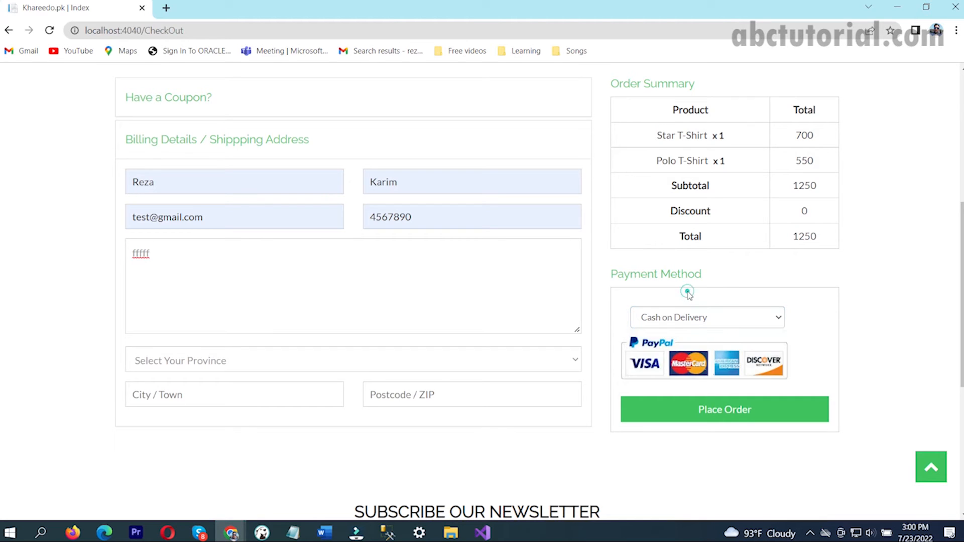
{"action": "left_click", "coordinate": [707, 318]}
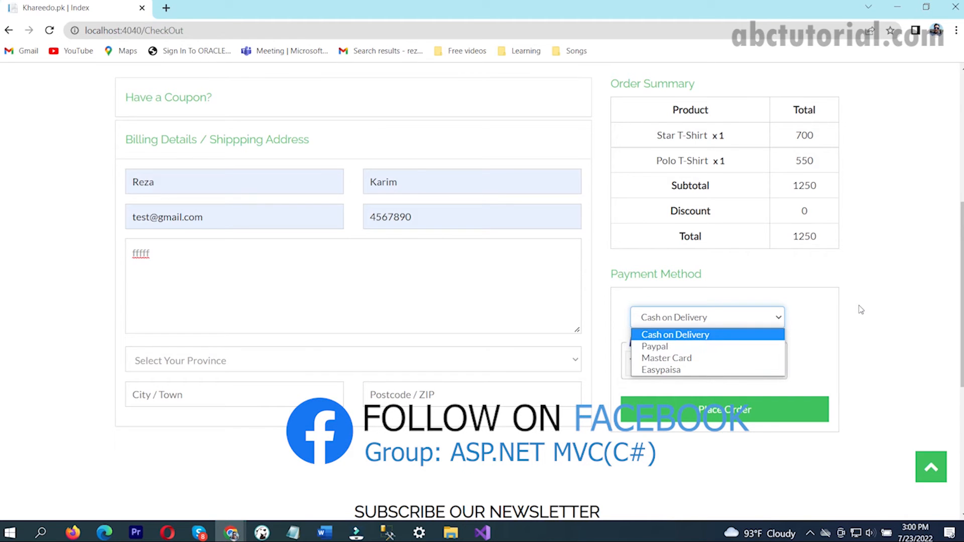
{"action": "left_click", "coordinate": [675, 334]}
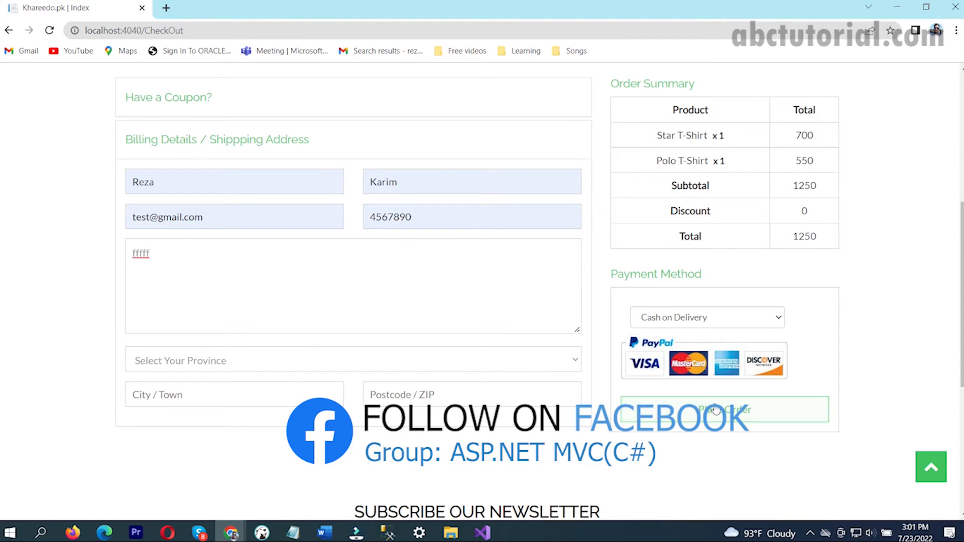
{"action": "left_click", "coordinate": [724, 410]}
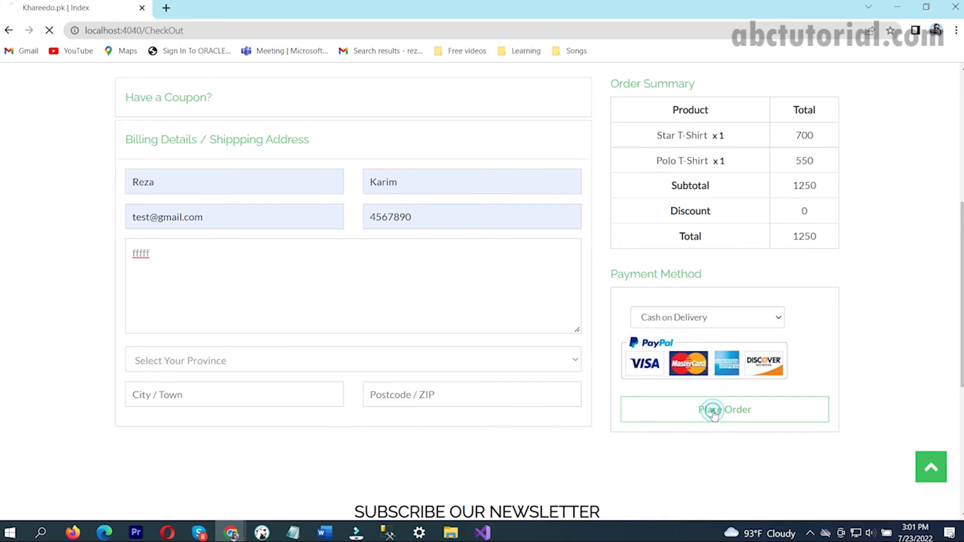
{"action": "left_click", "coordinate": [724, 410]}
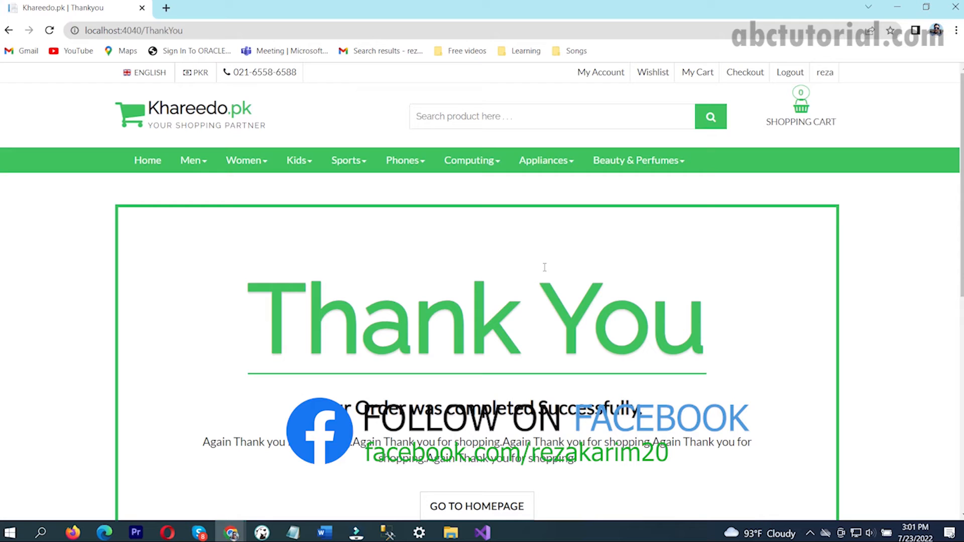
Step: Return from the order confirmation to the Khareedo.pk home page at localhost:4040
{"action": "left_click", "coordinate": [801, 104]}
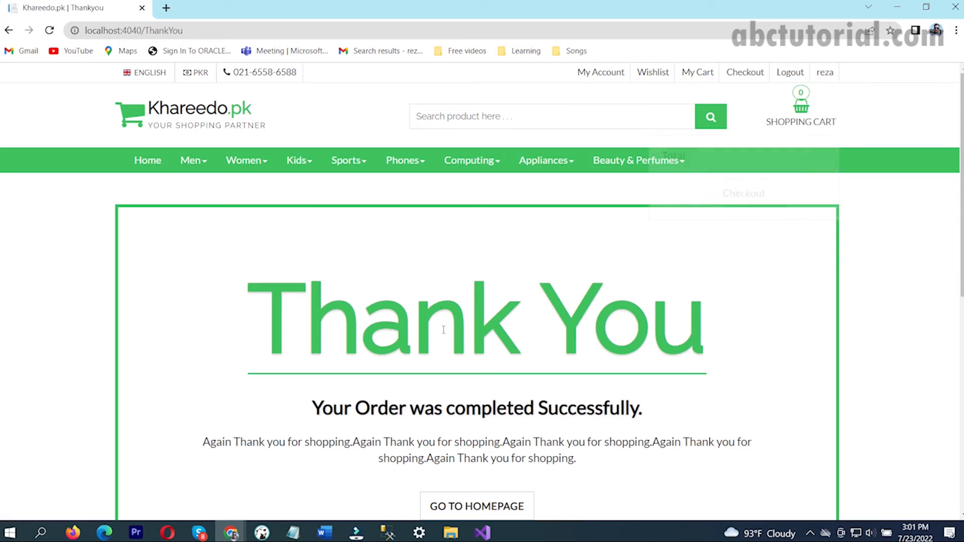
{"action": "left_click", "coordinate": [477, 506]}
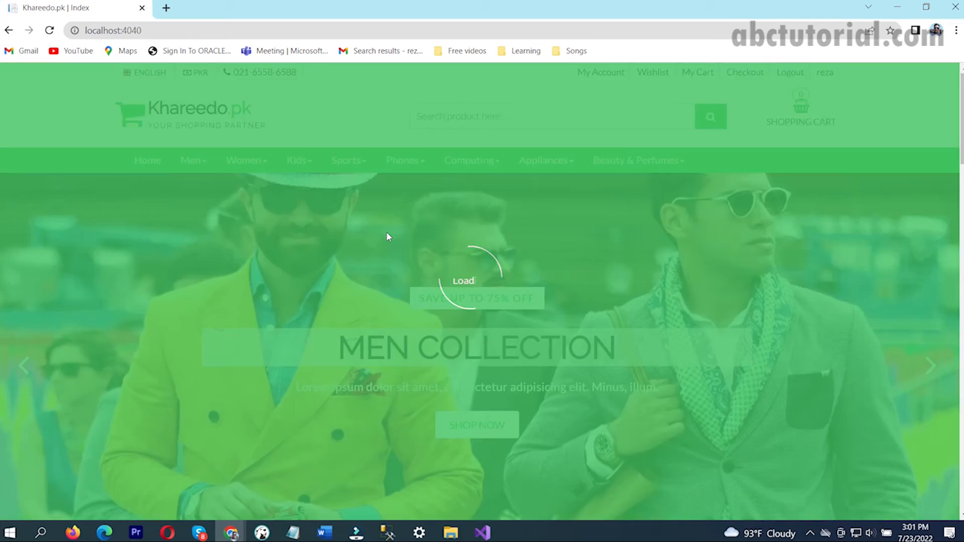
{"action": "scroll", "scroll_direction": "down", "scroll_amount": 3}
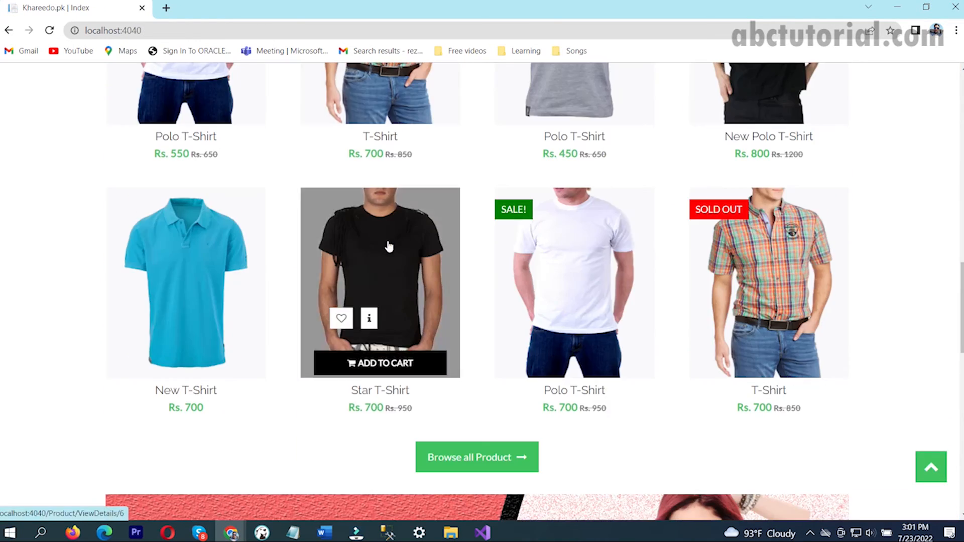
{"action": "scroll", "scroll_direction": "up", "scroll_amount": 3}
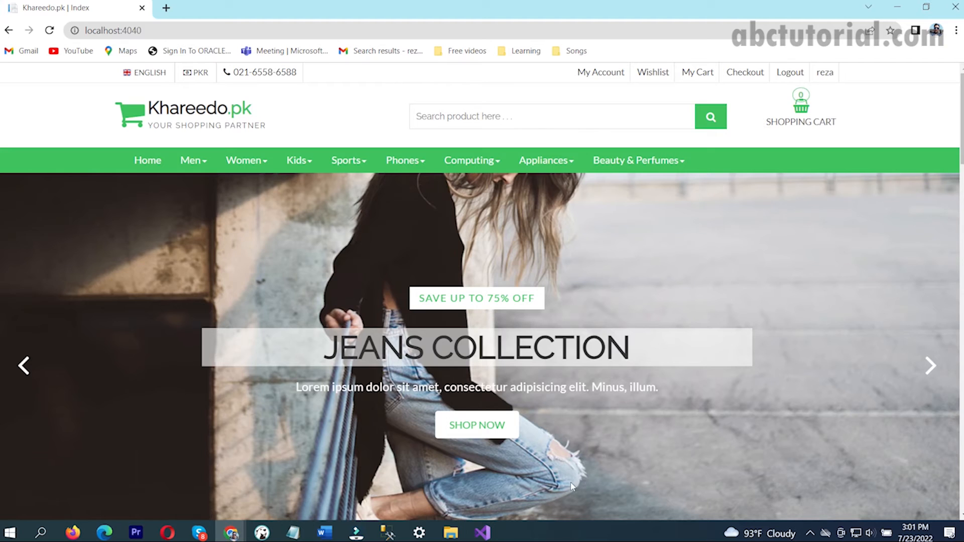
Step: Go up to E-Commerce-Website-master and launch Admin Side > IMS-Project > IMS-Project.sln
{"action": "left_click", "coordinate": [450, 532]}
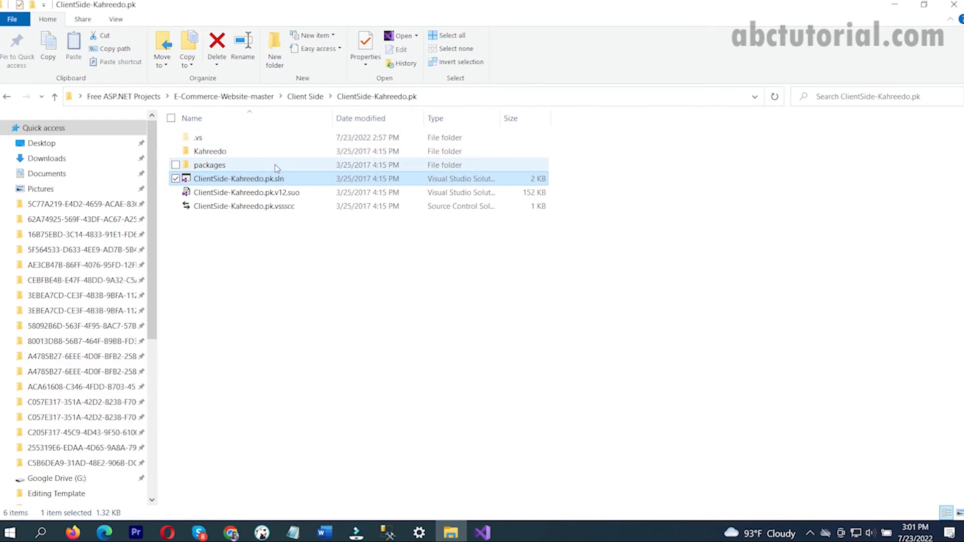
{"action": "left_click", "coordinate": [306, 96]}
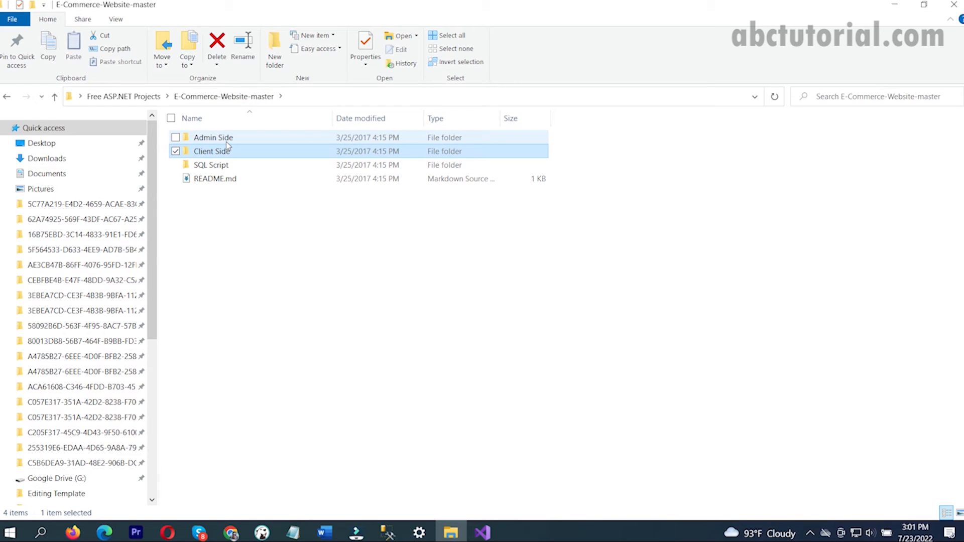
{"action": "mouse_move", "coordinate": [238, 137]}
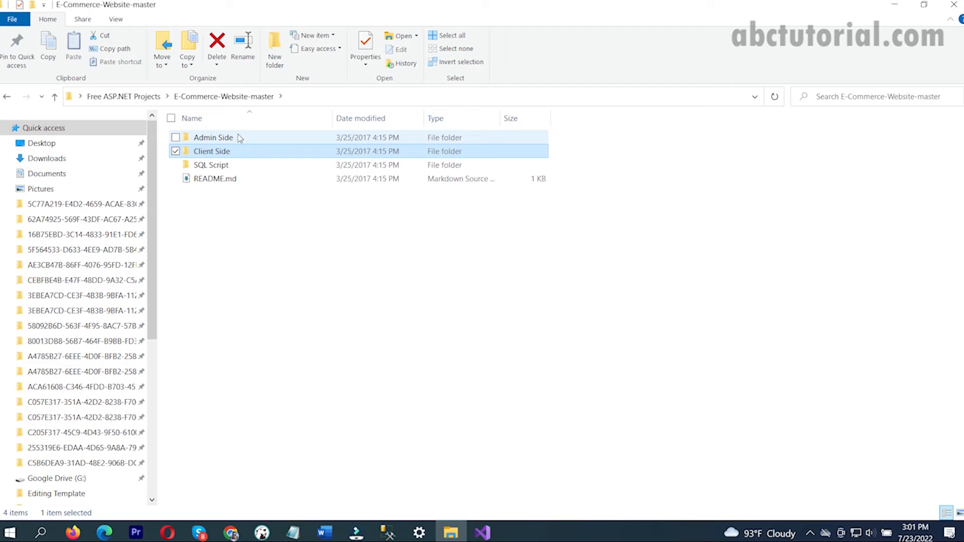
{"action": "mouse_move", "coordinate": [213, 137]}
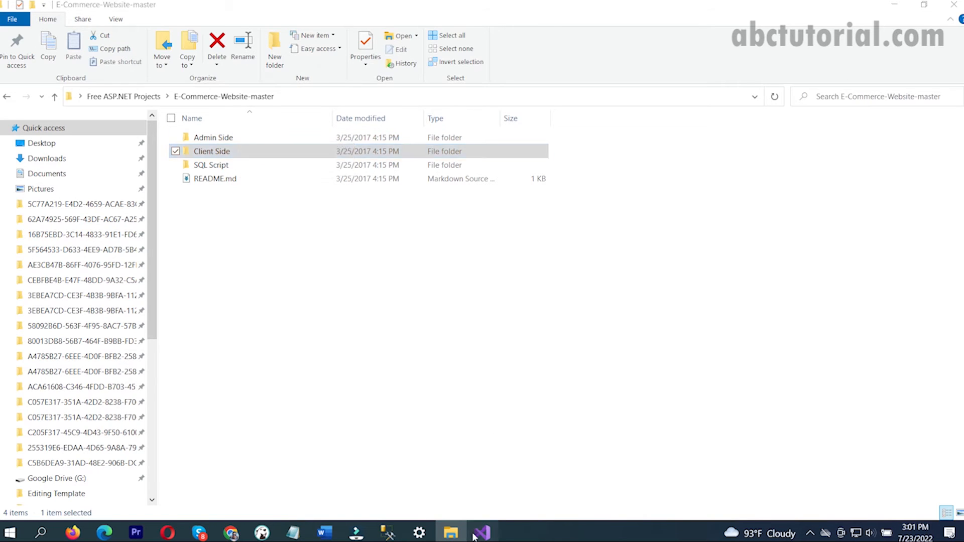
{"action": "left_click", "coordinate": [482, 532]}
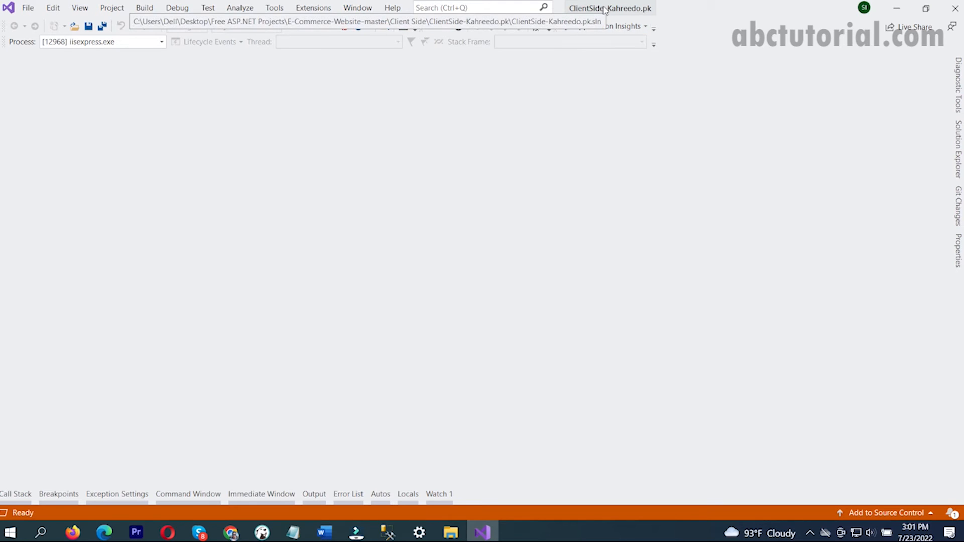
{"action": "left_click", "coordinate": [451, 533]}
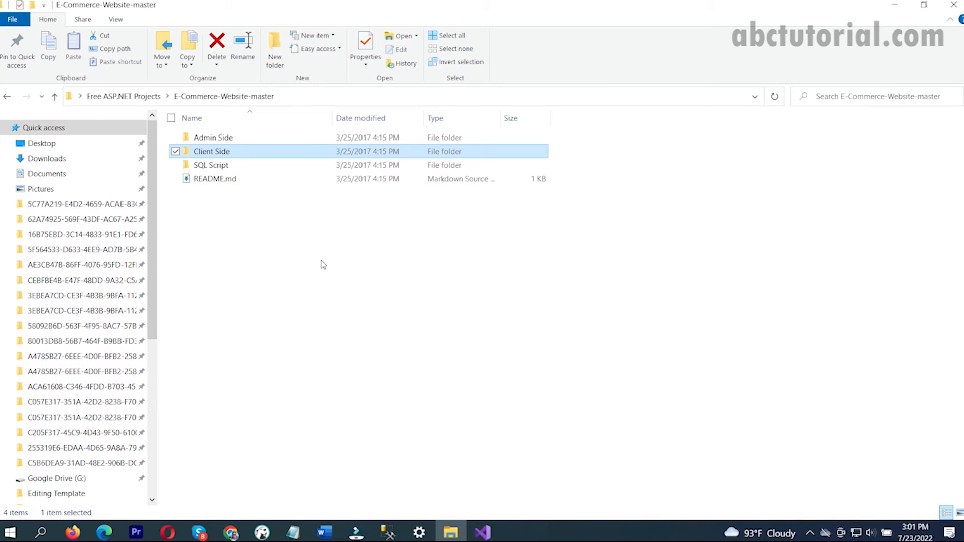
{"action": "mouse_move", "coordinate": [315, 251]}
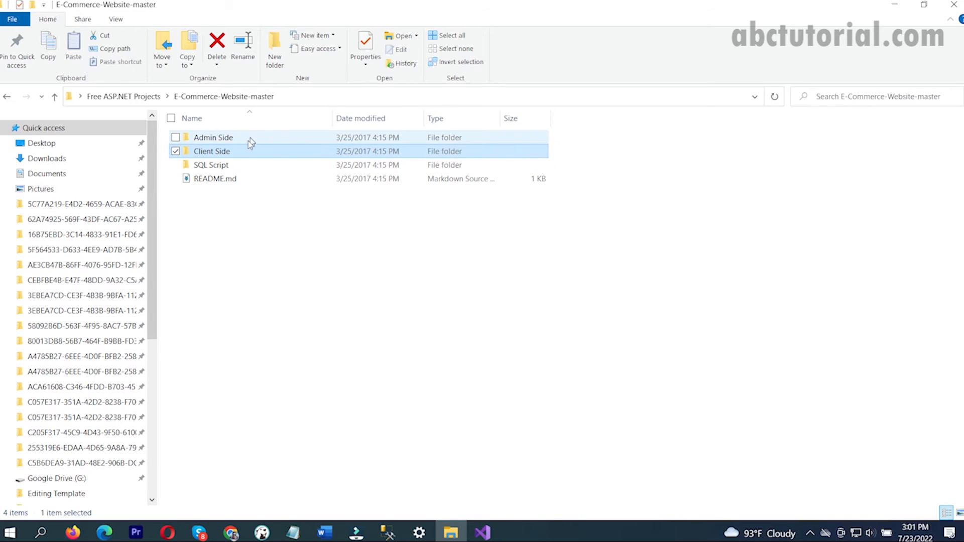
{"action": "mouse_move", "coordinate": [211, 151]}
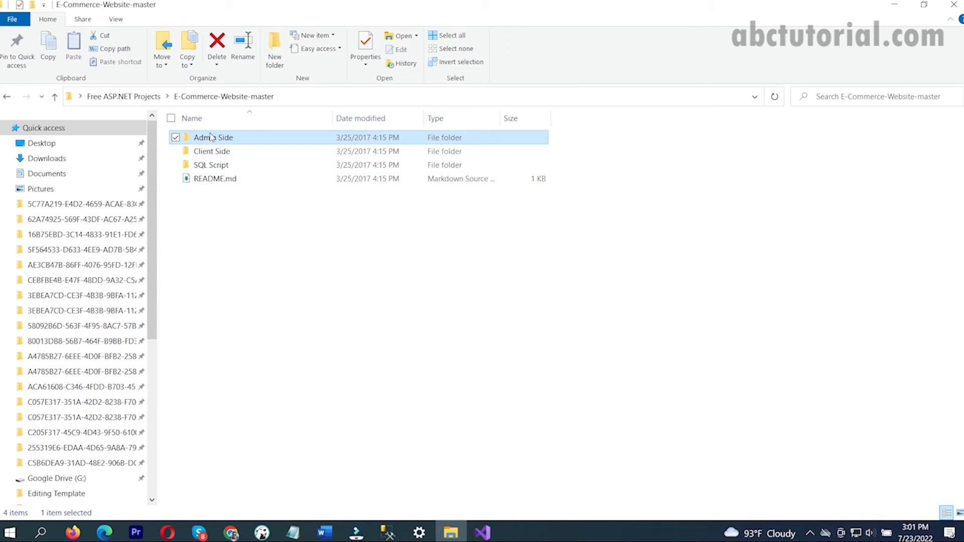
{"action": "double_click", "coordinate": [213, 138]}
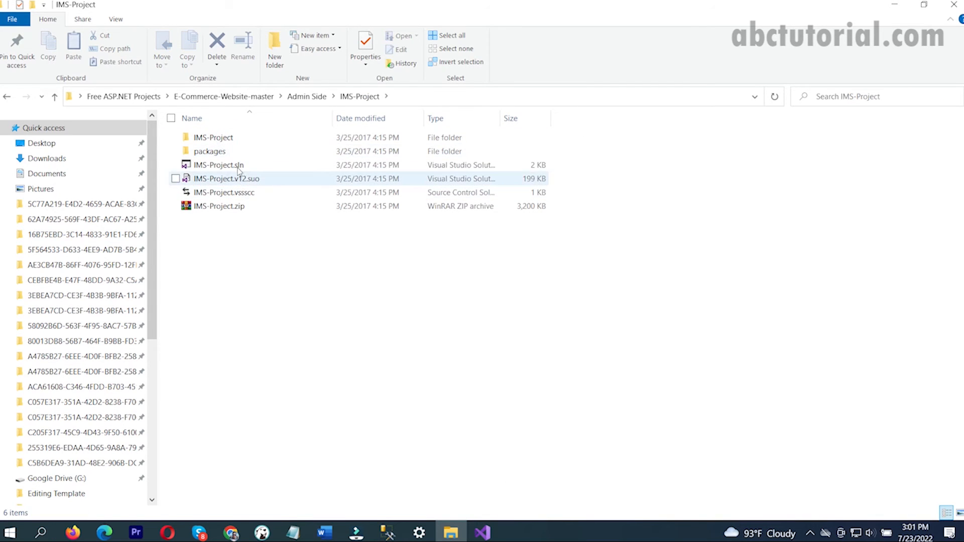
{"action": "double_click", "coordinate": [217, 164]}
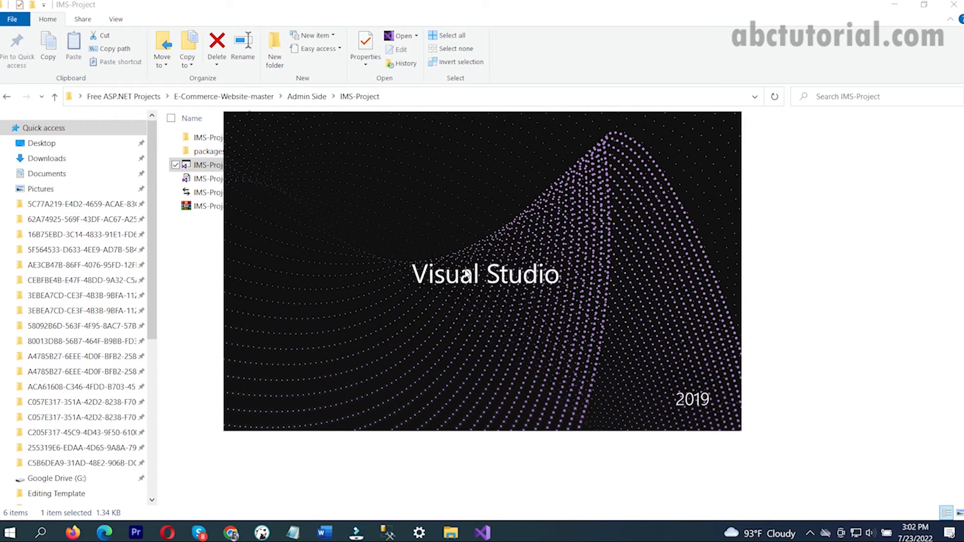
{"action": "double_click", "coordinate": [217, 164]}
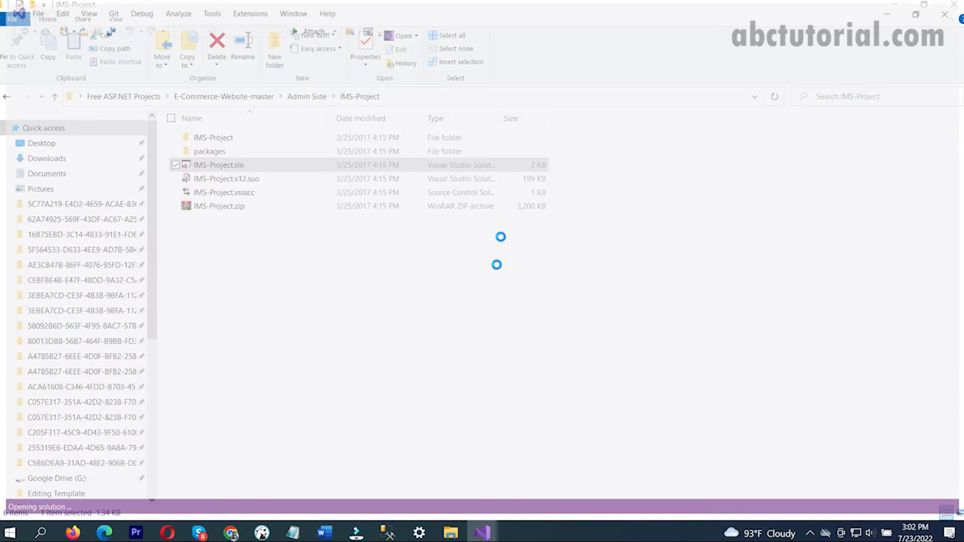
{"action": "double_click", "coordinate": [218, 165]}
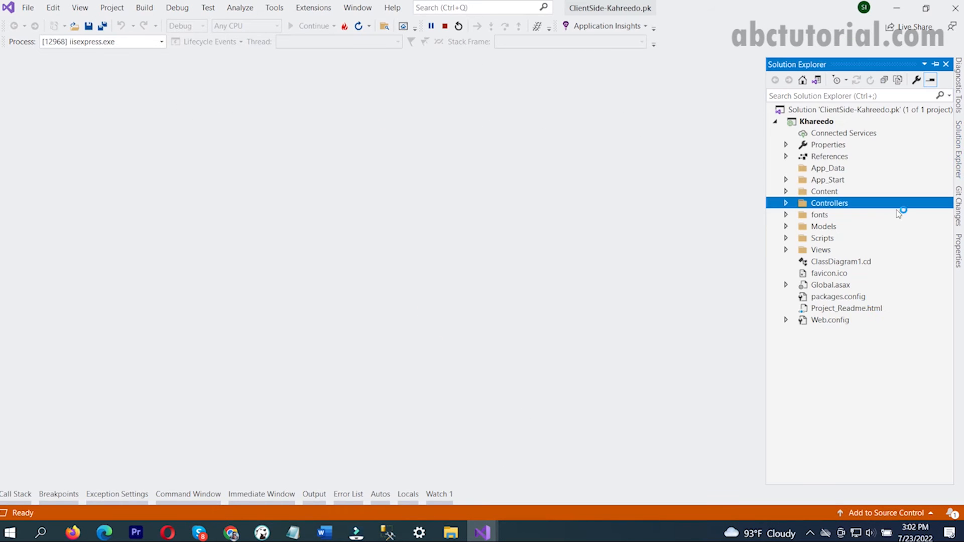
Step: Open Web.config from Solution Explorer to view the KhareedoEntities connection string
{"action": "left_click", "coordinate": [829, 320]}
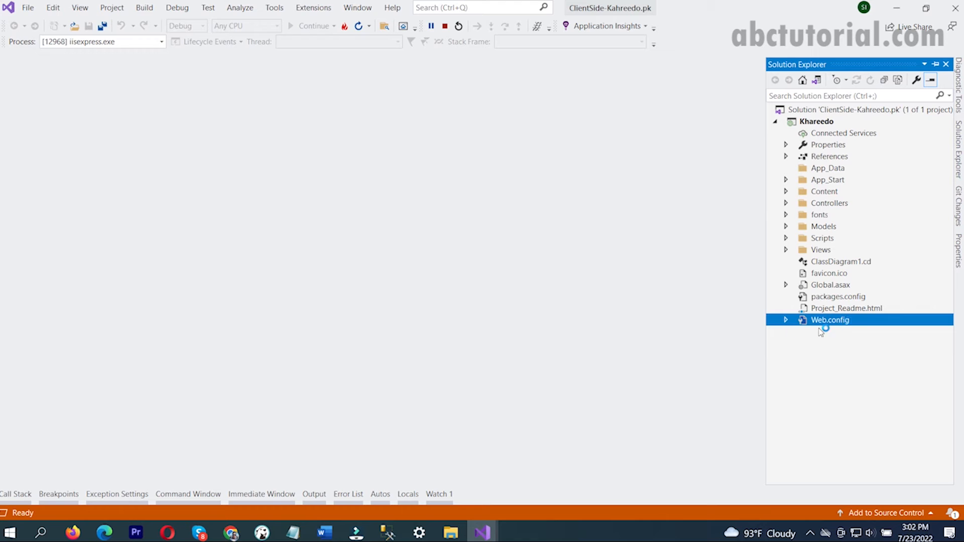
{"action": "double_click", "coordinate": [830, 320]}
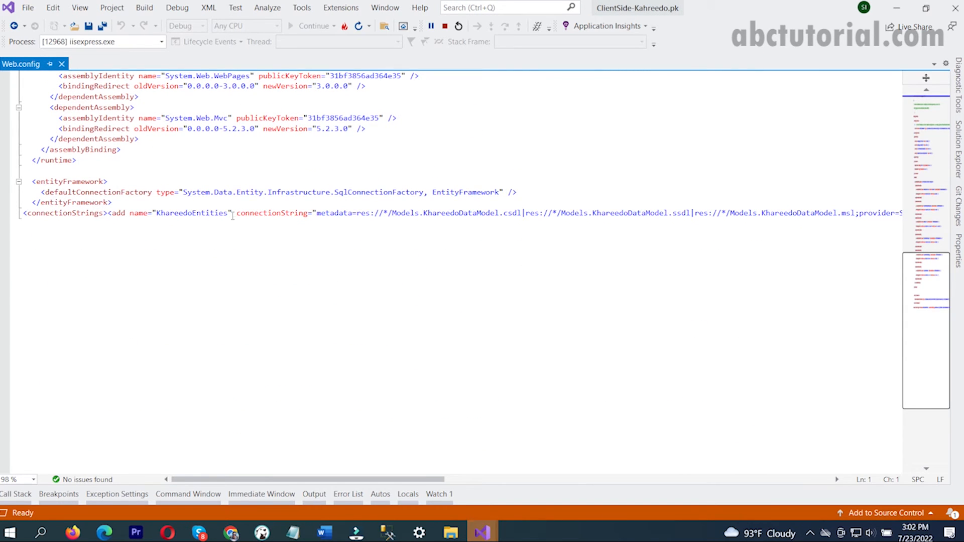
{"action": "double_click", "coordinate": [190, 213]}
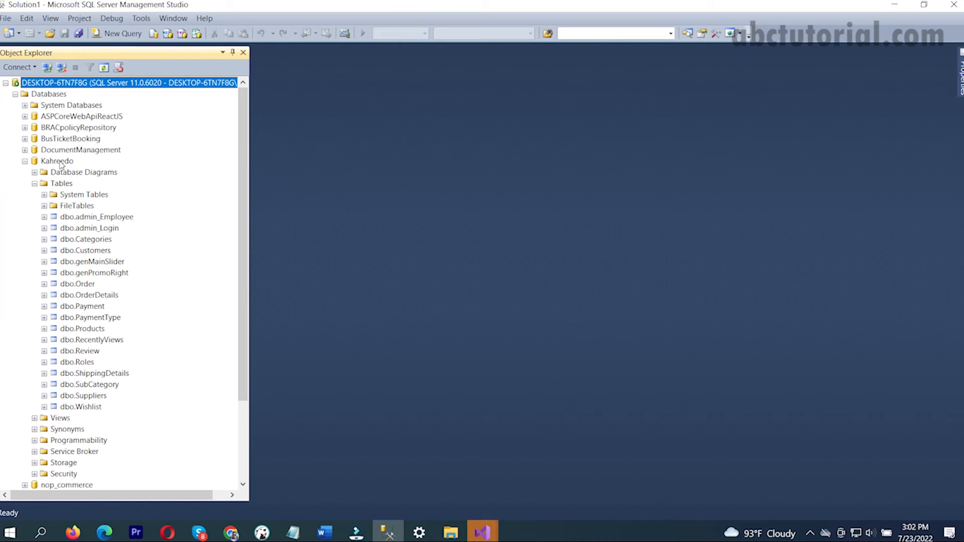
Step: Select the Kahreedo database in Object Explorer, then minimize Management Studio
{"action": "left_click", "coordinate": [57, 161]}
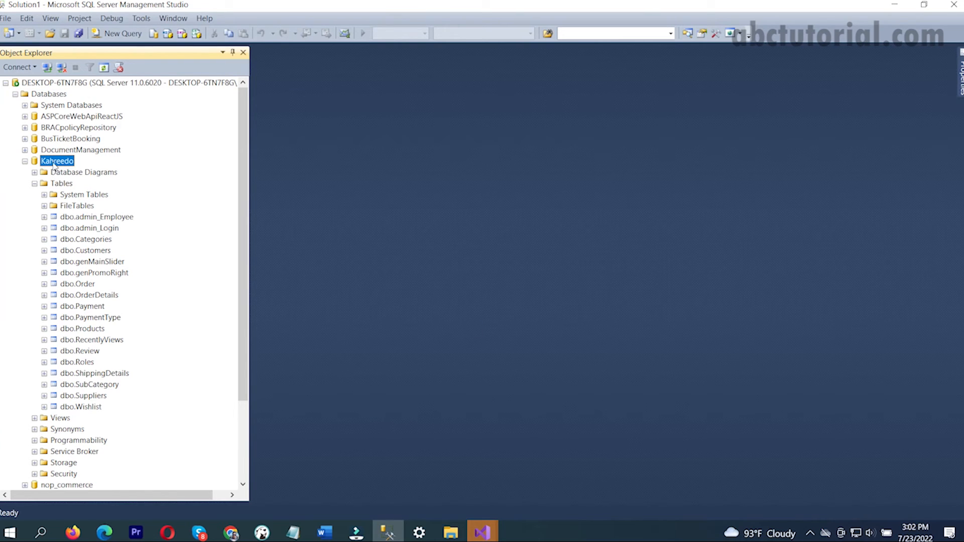
{"action": "mouse_move", "coordinate": [484, 532]}
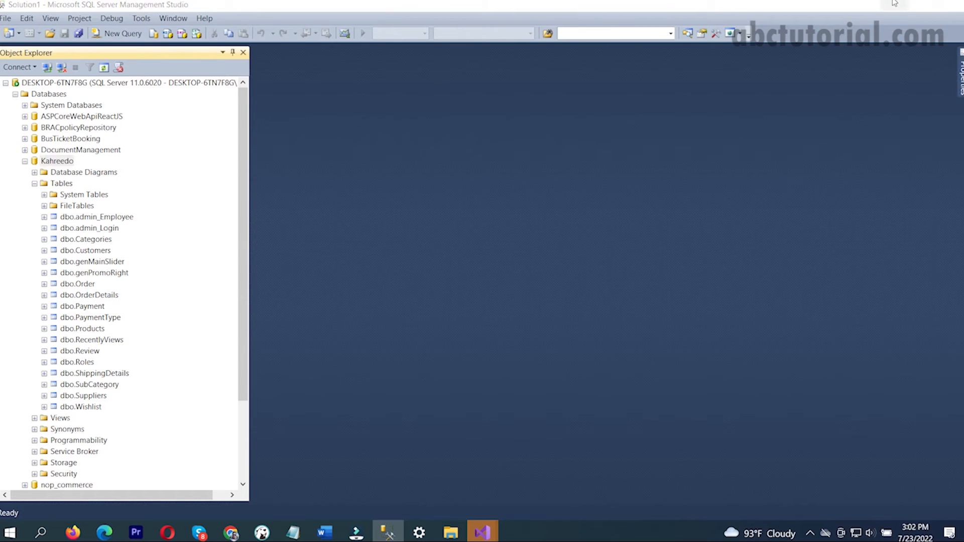
{"action": "left_click", "coordinate": [56, 161]}
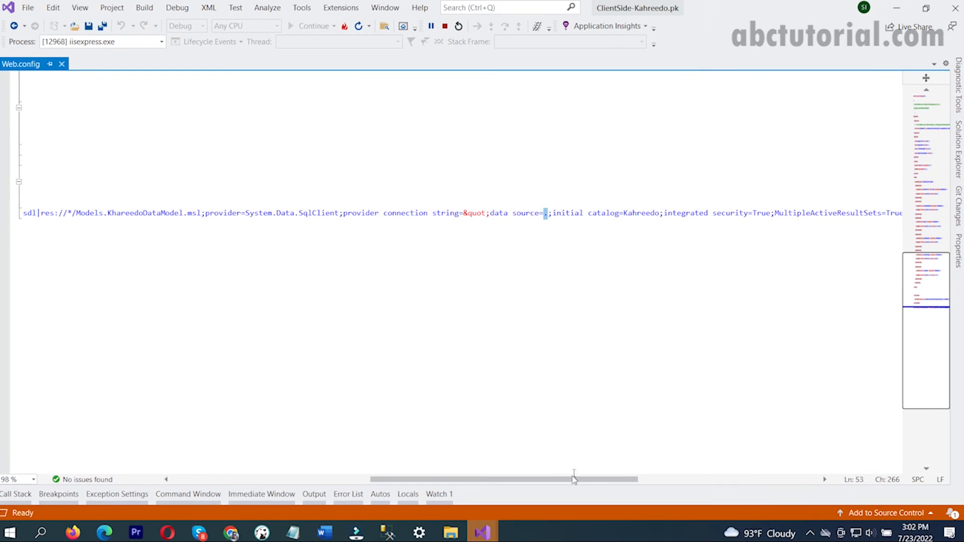
Step: Scroll the Web.config connection string right to reveal integrated security and MultipleActiveResultSets
{"action": "scroll", "scroll_direction": "right", "scroll_amount": 3}
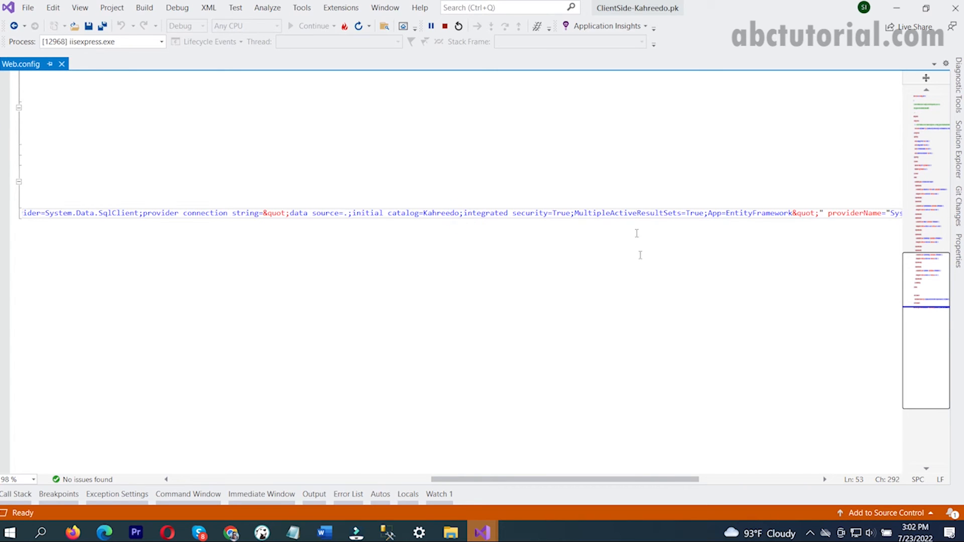
{"action": "mouse_move", "coordinate": [438, 418]}
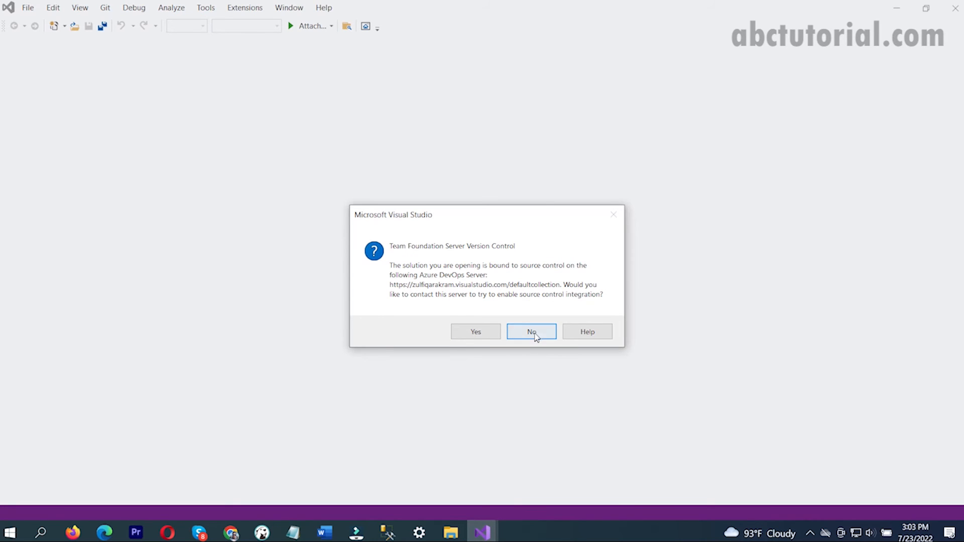
Step: Decline Team Foundation Server, dismiss the bindings error, and open IMS-Project's Web.config
{"action": "left_click", "coordinate": [531, 332]}
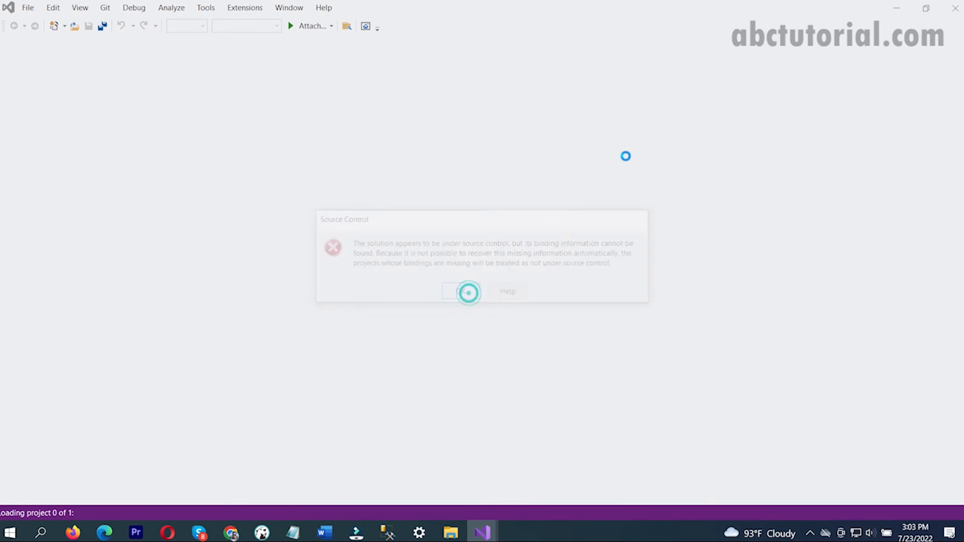
{"action": "left_click", "coordinate": [463, 291]}
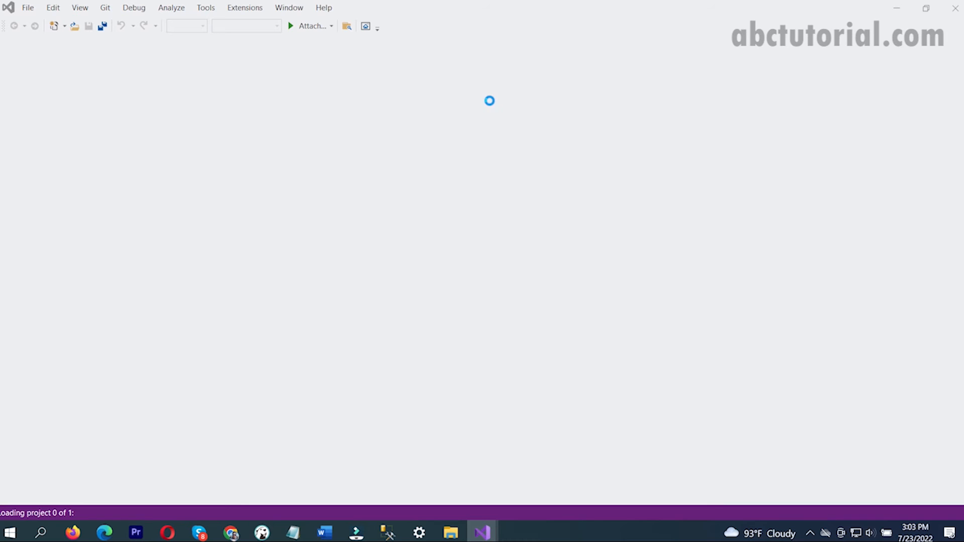
{"action": "mouse_move", "coordinate": [491, 104]}
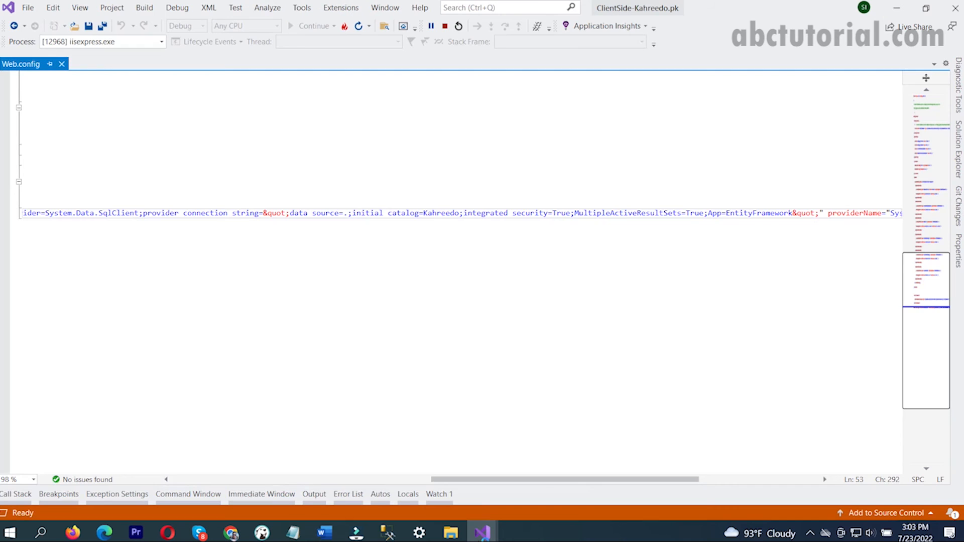
{"action": "left_click", "coordinate": [450, 532]}
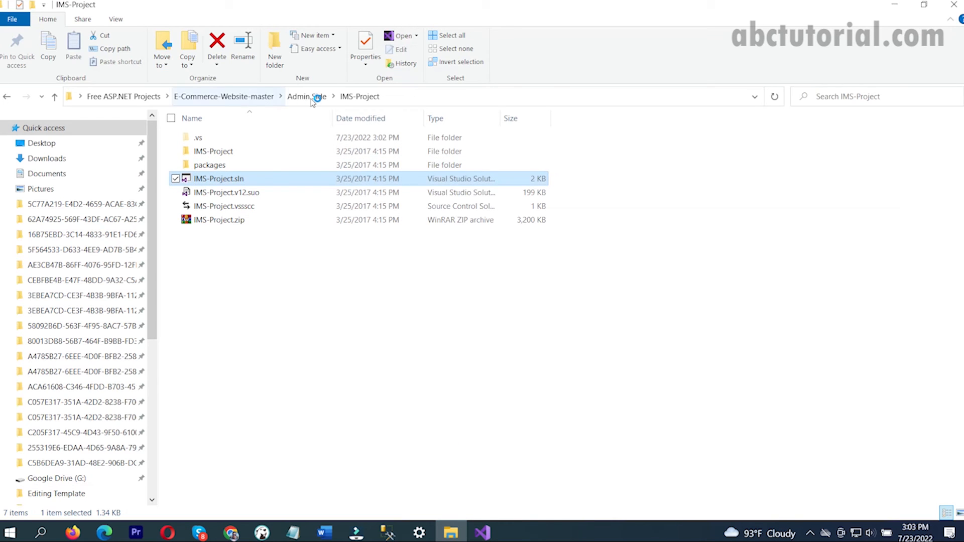
{"action": "left_click", "coordinate": [481, 532]}
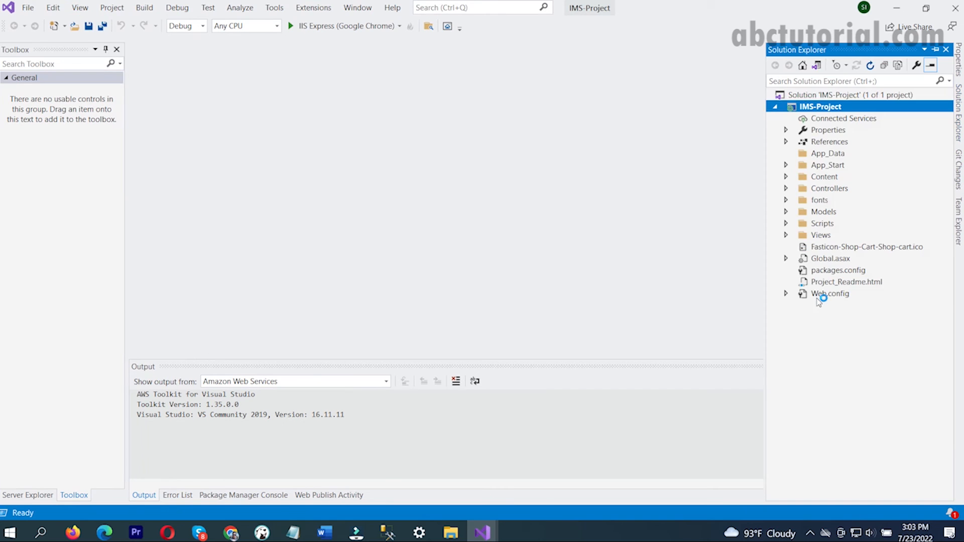
{"action": "double_click", "coordinate": [830, 293]}
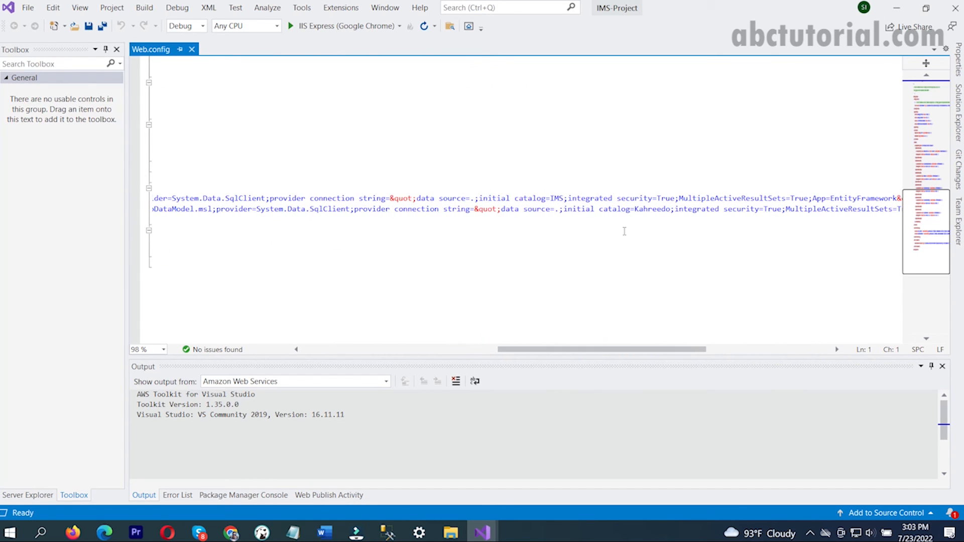
{"action": "mouse_move", "coordinate": [625, 206]}
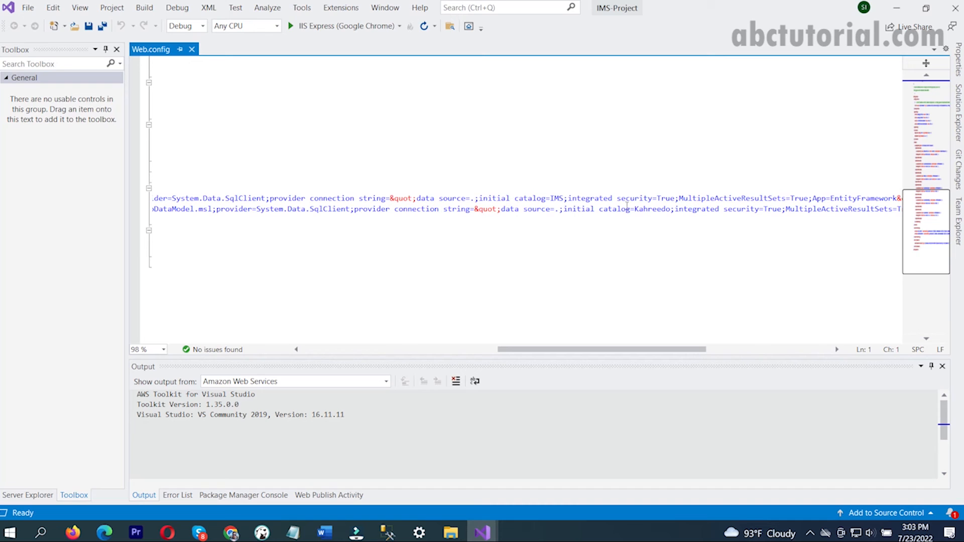
Step: Select the data source value in the Kahreedo connection string of IMS-Project's Web.config
{"action": "double_click", "coordinate": [653, 209]}
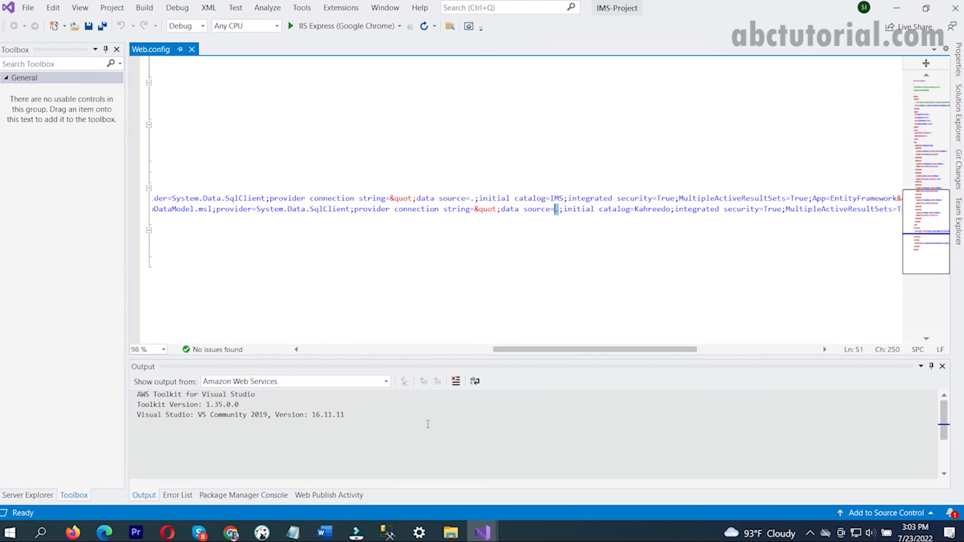
{"action": "mouse_move", "coordinate": [324, 91]}
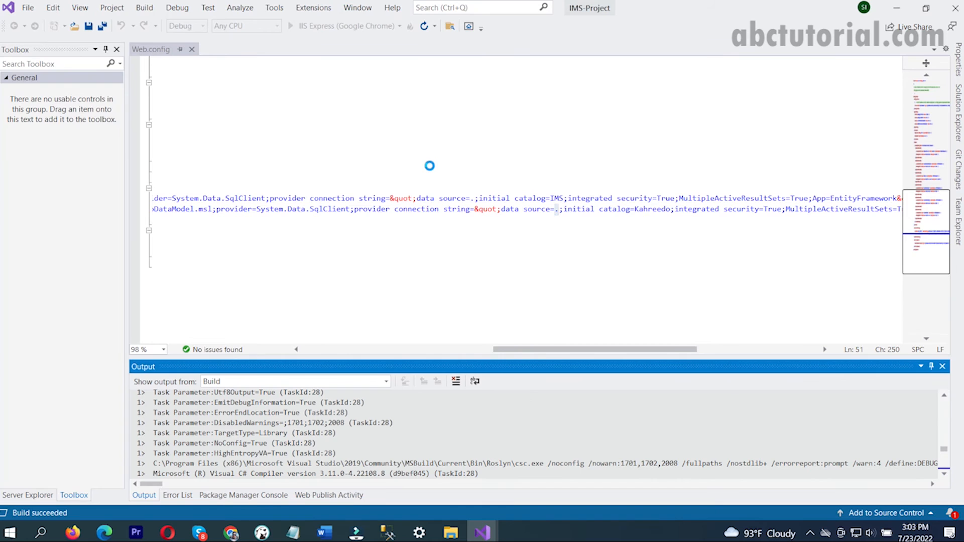
Step: Return to the Khareedo.pk storefront in Chrome and scroll down through its product listings
{"action": "left_click", "coordinate": [290, 25]}
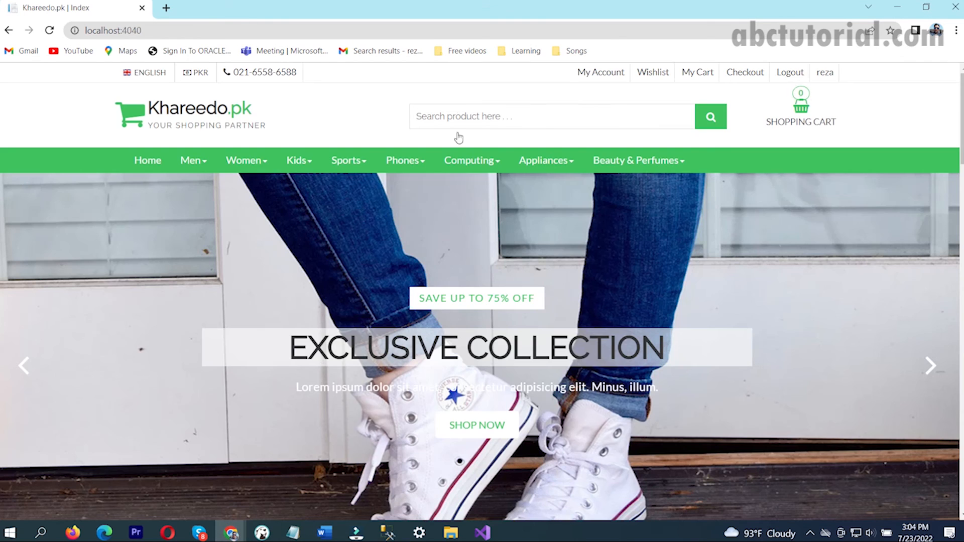
{"action": "mouse_move", "coordinate": [658, 238]}
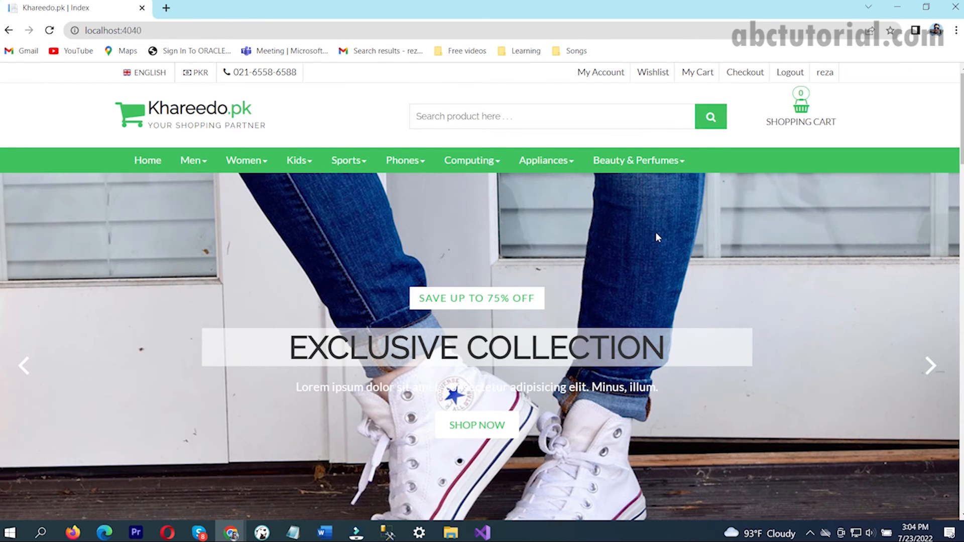
{"action": "scroll", "scroll_direction": "down", "scroll_amount": 3}
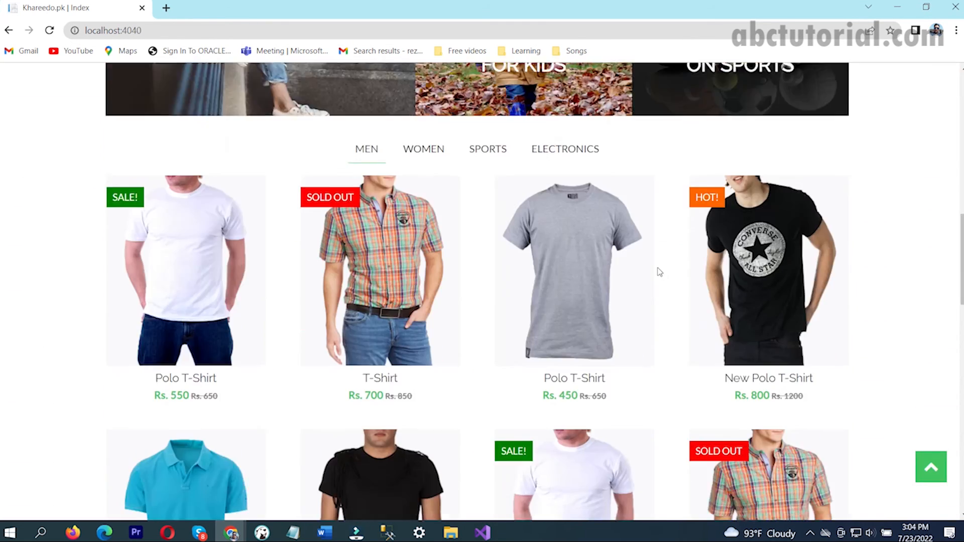
{"action": "scroll", "scroll_direction": "down", "scroll_amount": 3}
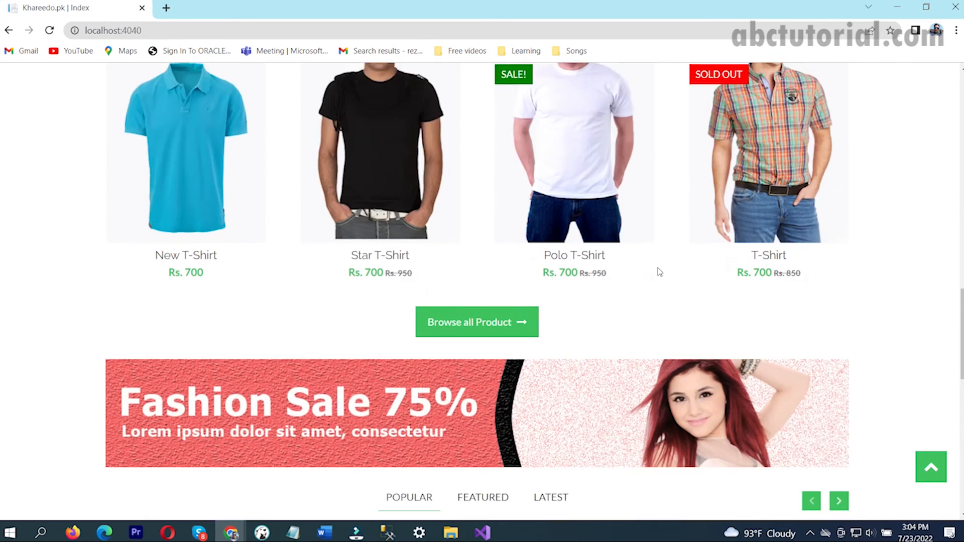
{"action": "scroll", "scroll_direction": "down", "scroll_amount": 3}
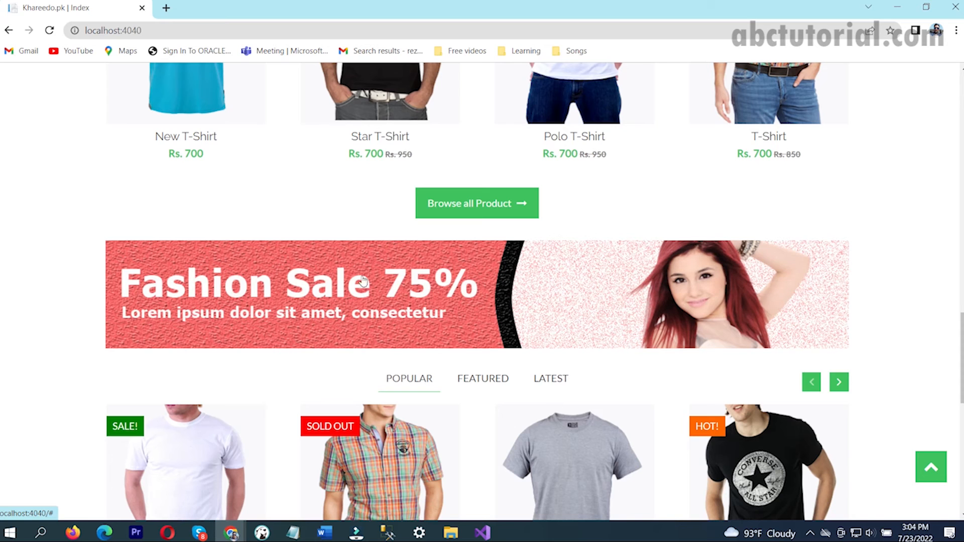
{"action": "mouse_move", "coordinate": [626, 285]}
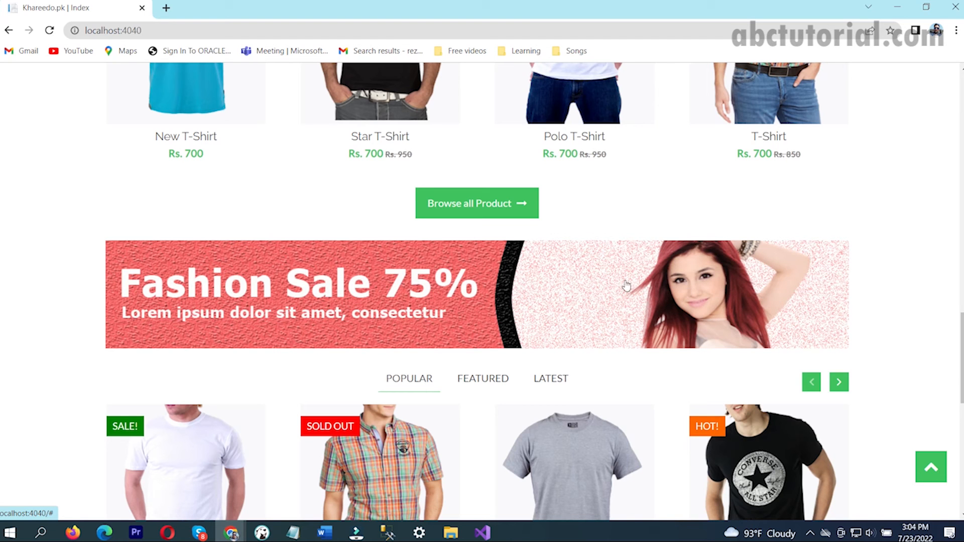
{"action": "scroll", "scroll_direction": "down", "scroll_amount": 3}
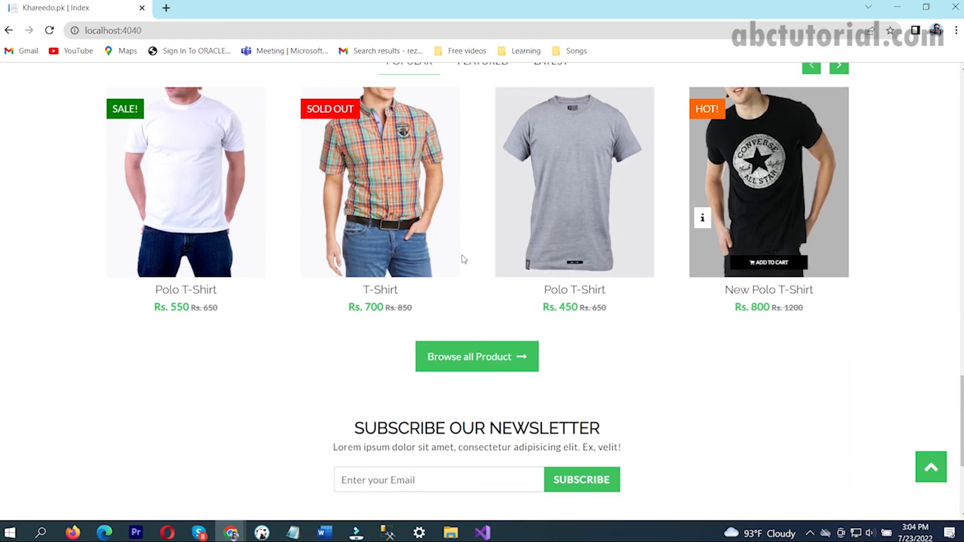
{"action": "scroll", "scroll_direction": "down", "scroll_amount": 3}
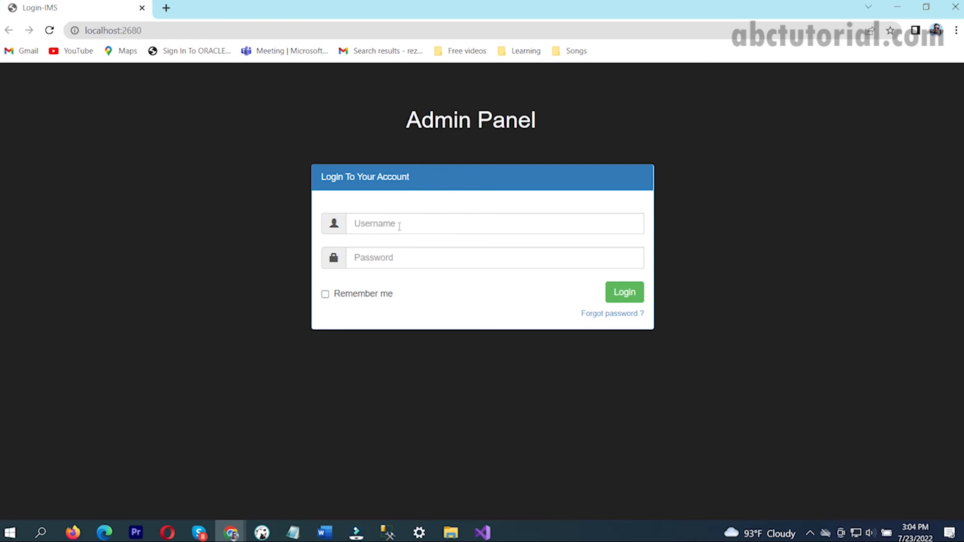
Step: Open Kahreedo's dbo.admin_Login table with Edit Top 200 Rows in Object Explorer
{"action": "left_click", "coordinate": [387, 532]}
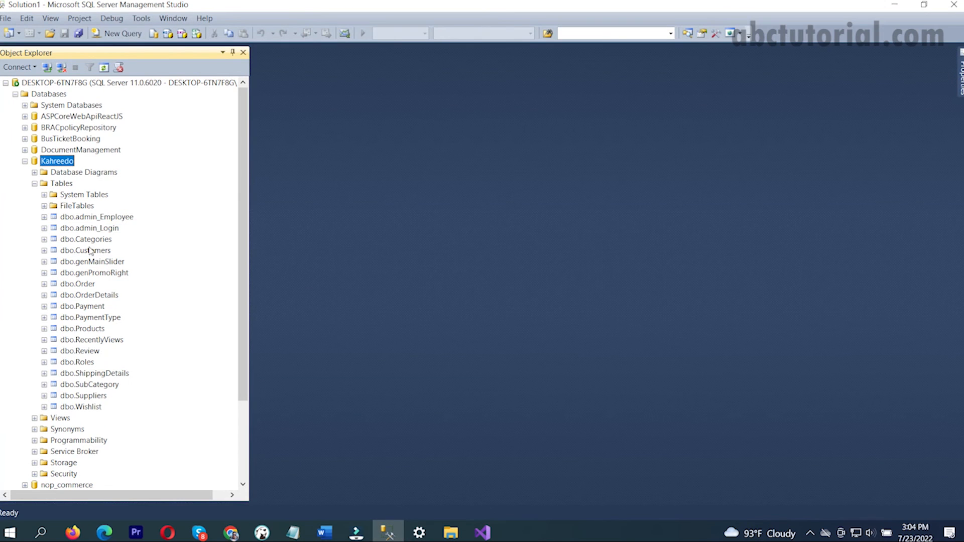
{"action": "left_click", "coordinate": [90, 227]}
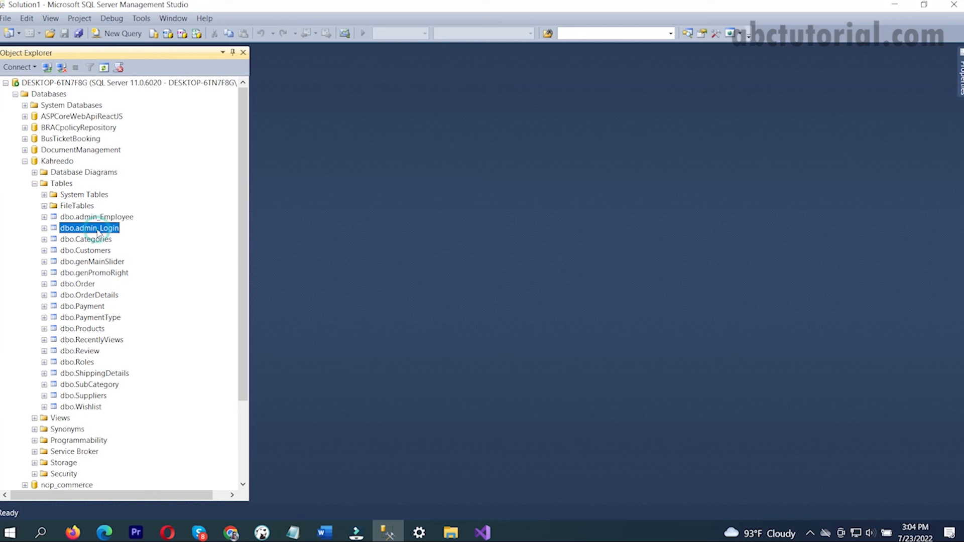
{"action": "right_click", "coordinate": [89, 228]}
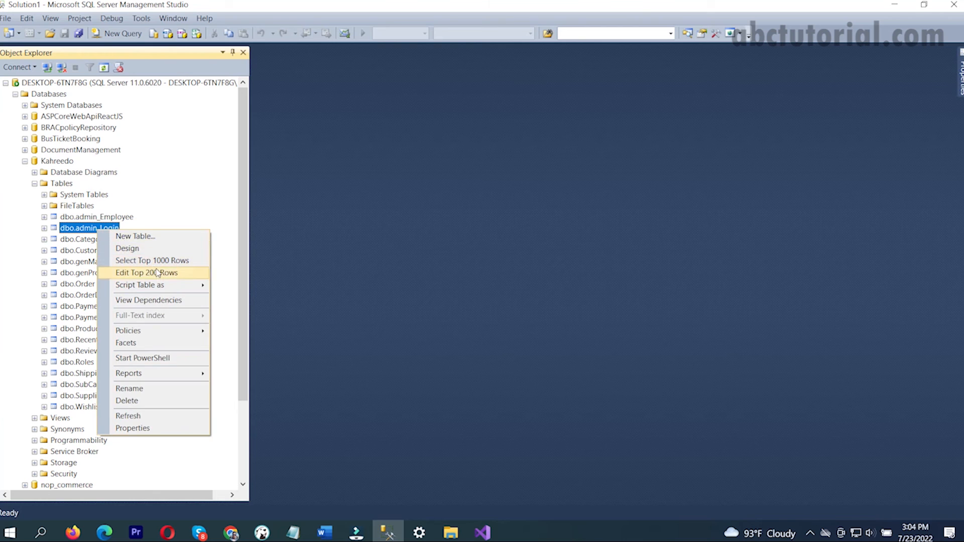
{"action": "left_click", "coordinate": [146, 273]}
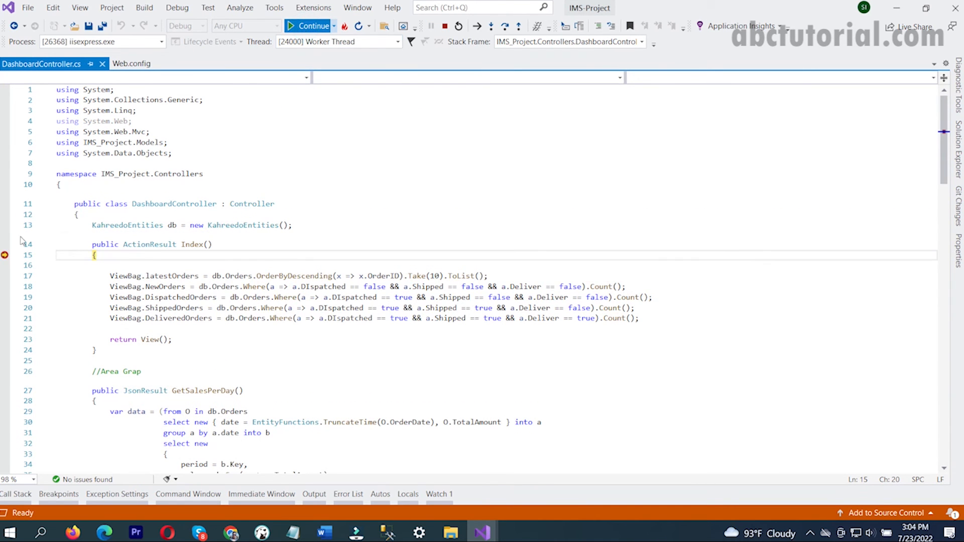
Step: Resume the debugger and sign in as Hamza123 to see 3 new, 1 dispatched, 1 shipped, 2 delivered orders
{"action": "left_click", "coordinate": [231, 532]}
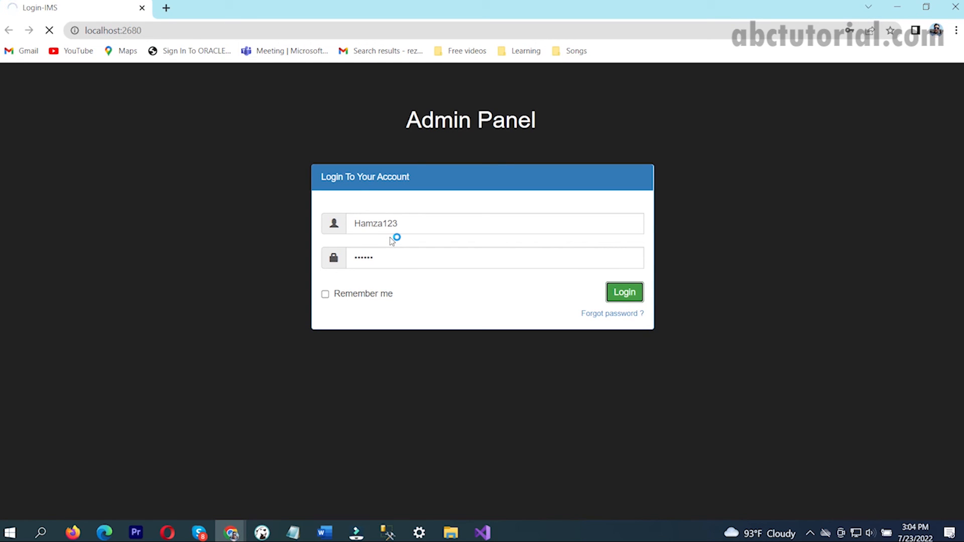
{"action": "left_click", "coordinate": [624, 292]}
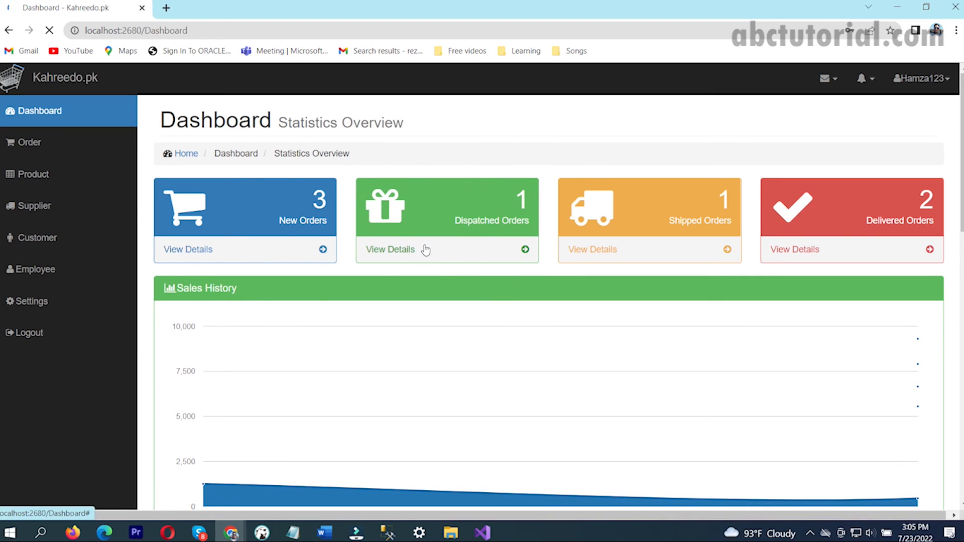
{"action": "left_click", "coordinate": [390, 249]}
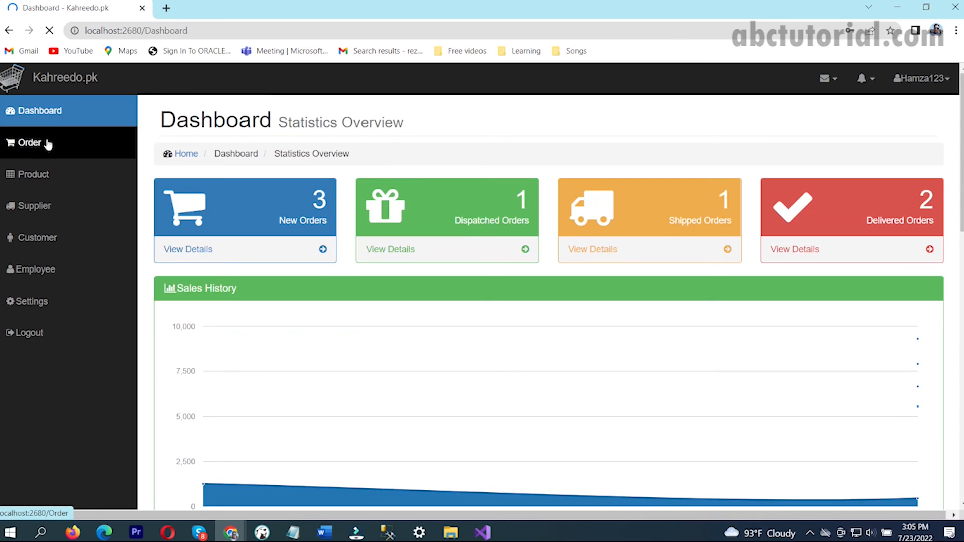
Step: Open the Order list, view order 11's details, then go back to the Dashboard
{"action": "left_click", "coordinate": [29, 142]}
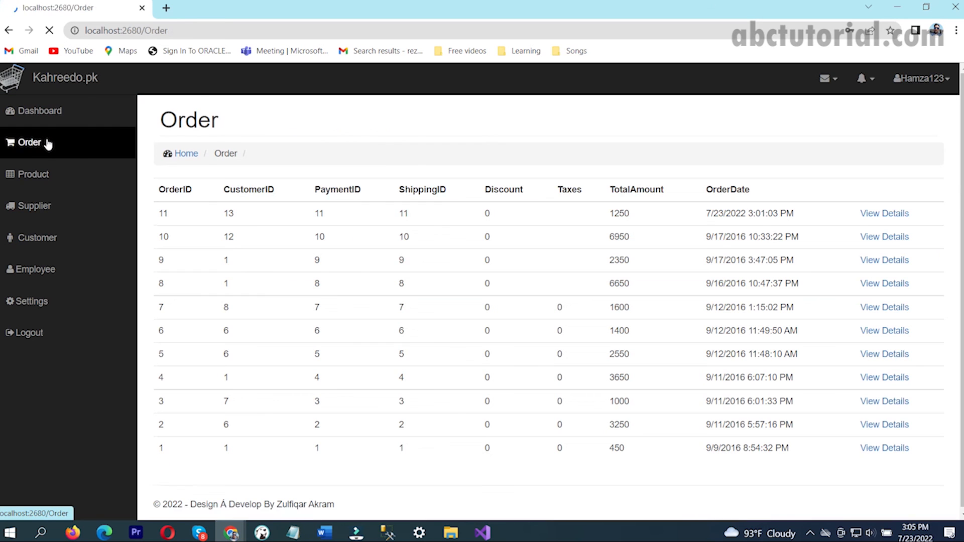
{"action": "left_click", "coordinate": [30, 143]}
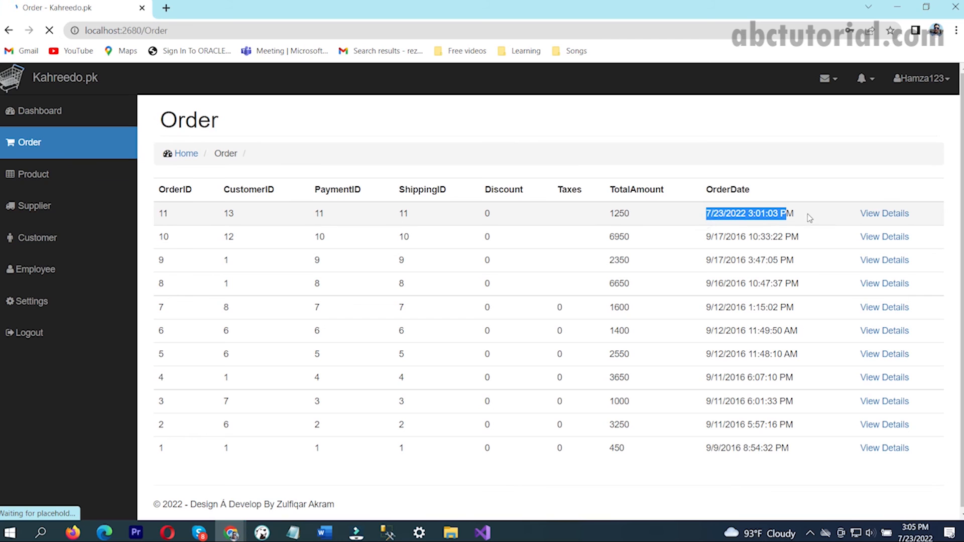
{"action": "left_click", "coordinate": [884, 214]}
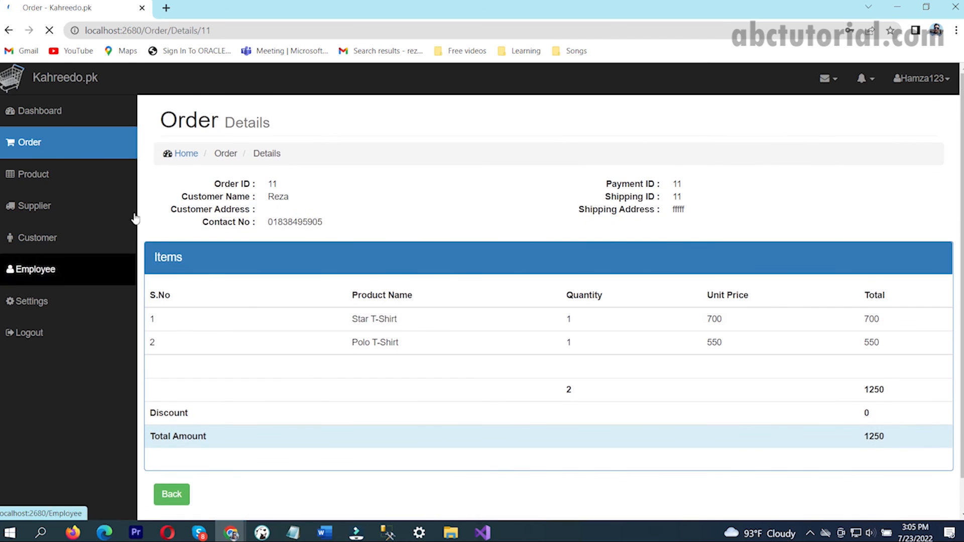
{"action": "left_click", "coordinate": [482, 532]}
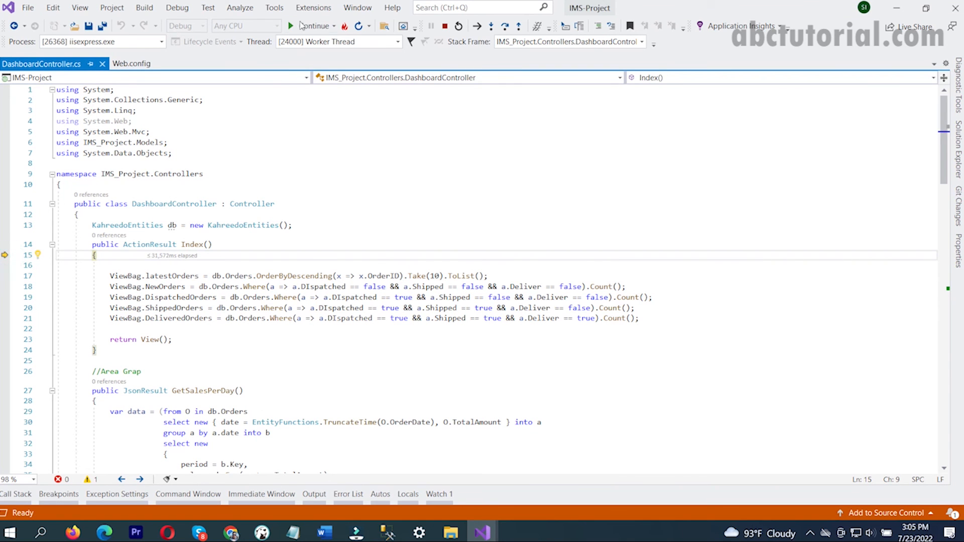
Step: Resume the debugger and scroll the dashboard charts and Transactions Panel showing order 11
{"action": "left_click", "coordinate": [313, 26]}
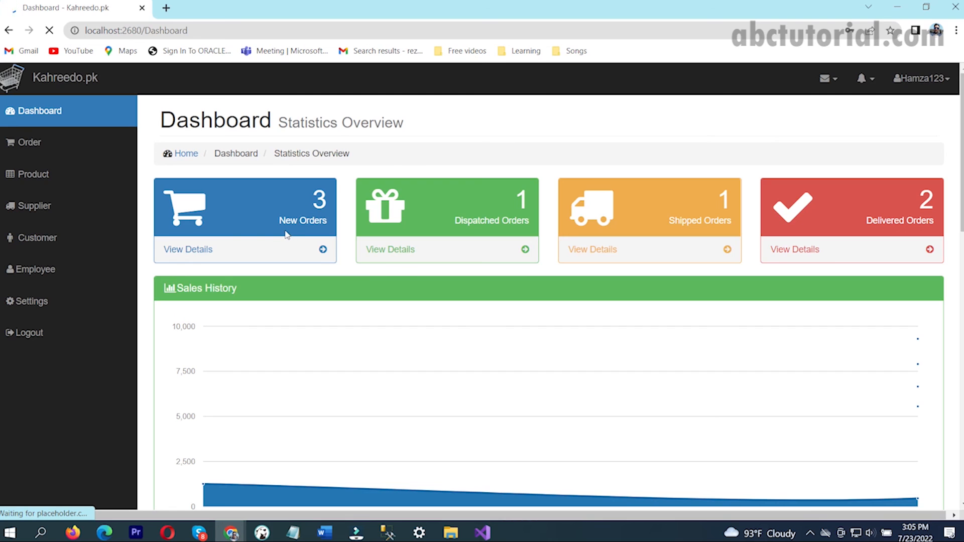
{"action": "mouse_move", "coordinate": [554, 229]}
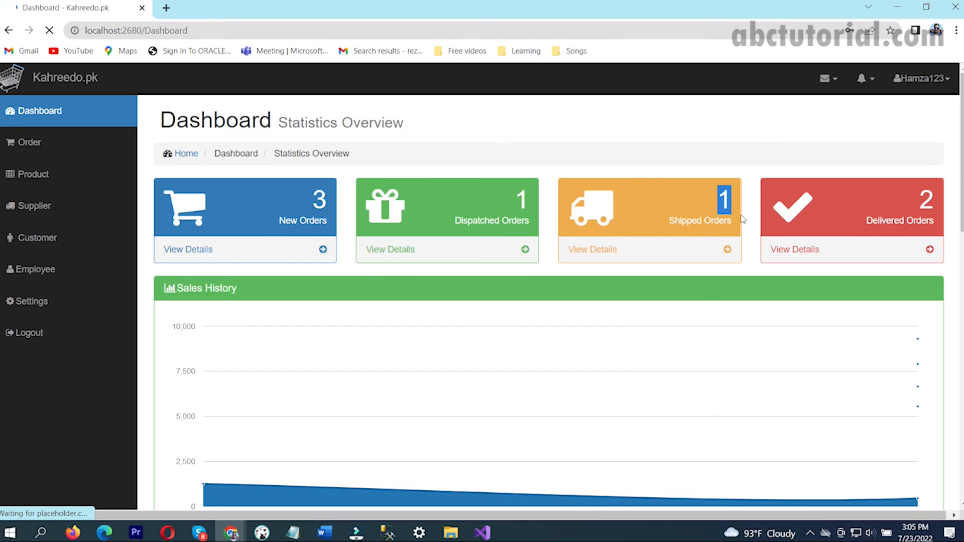
{"action": "scroll", "scroll_direction": "down", "scroll_amount": 3}
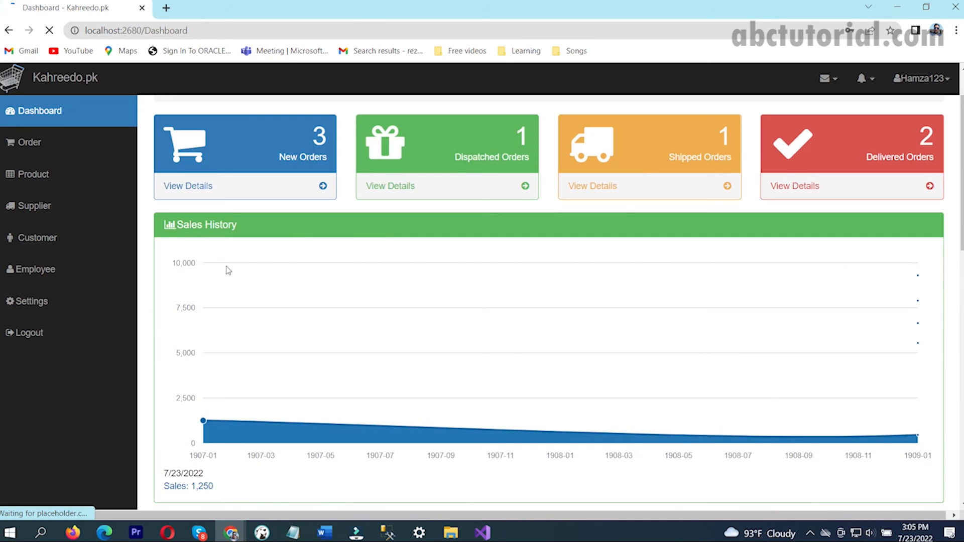
{"action": "scroll", "scroll_direction": "down", "scroll_amount": 3}
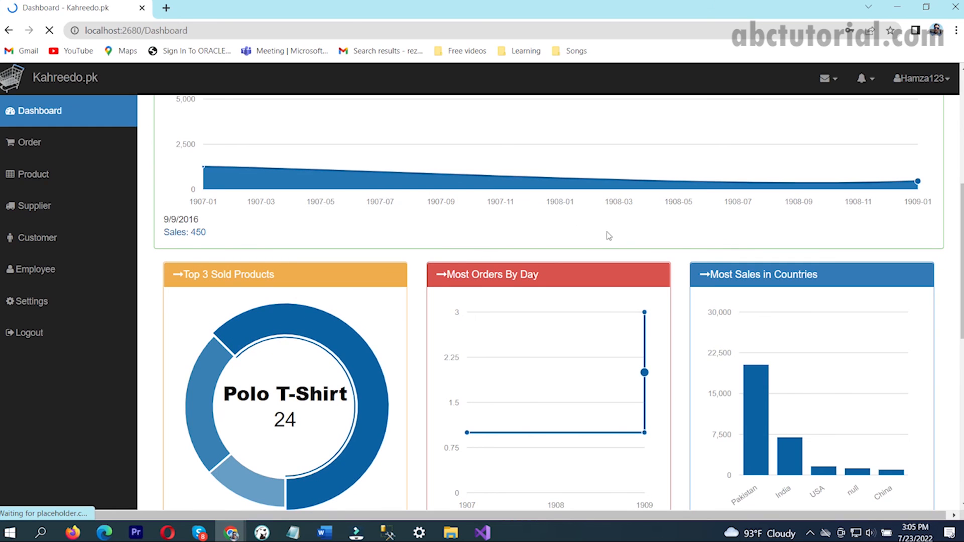
{"action": "scroll", "scroll_direction": "down", "scroll_amount": 3}
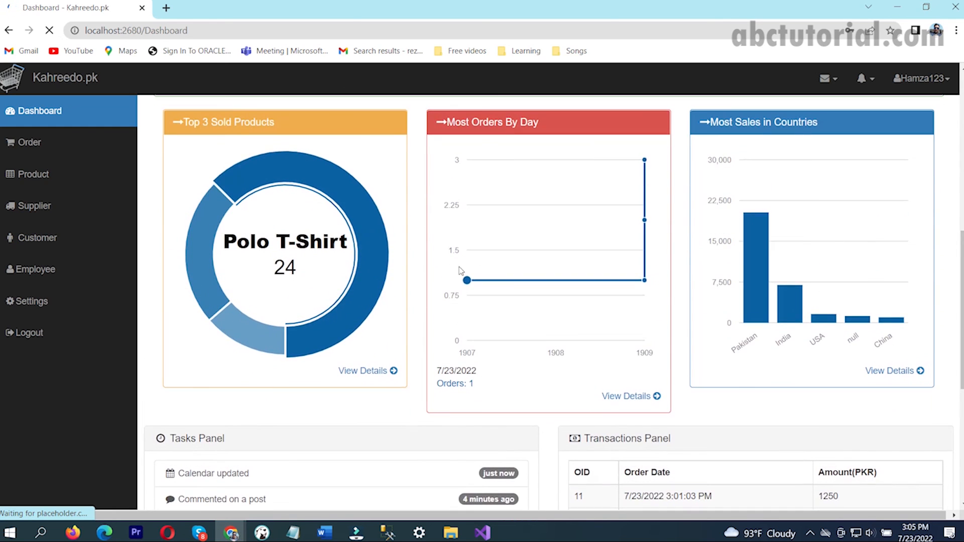
{"action": "scroll", "scroll_direction": "down", "scroll_amount": 3}
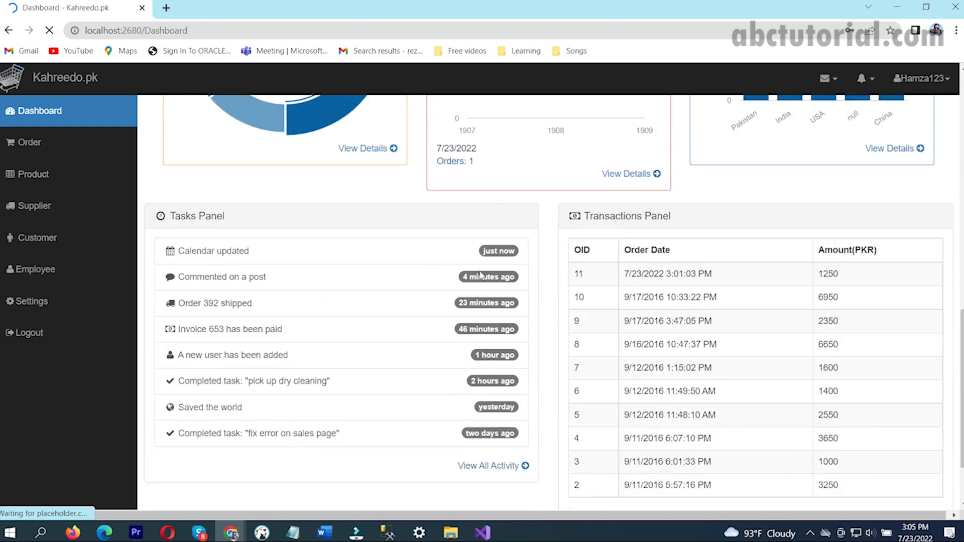
{"action": "scroll", "scroll_direction": "down", "scroll_amount": 3}
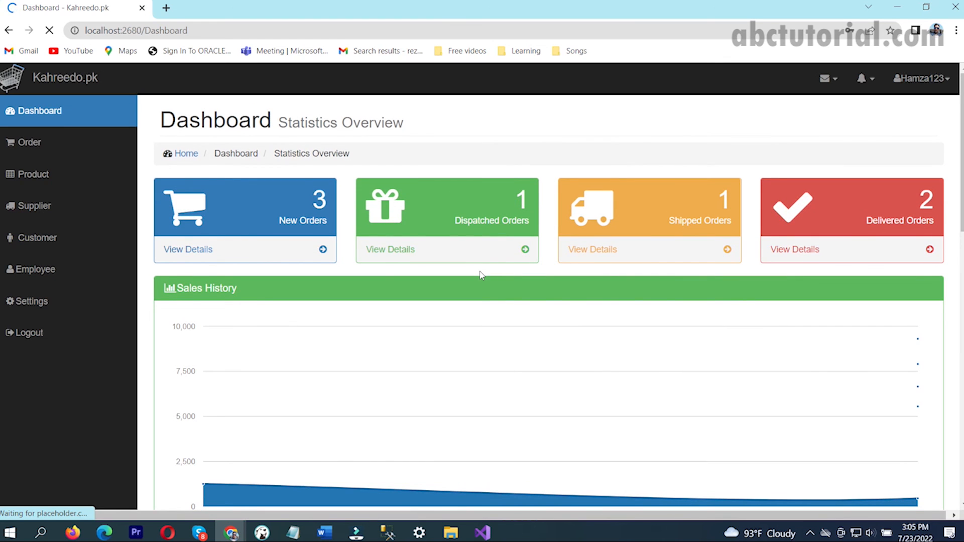
Step: Go from the Order list to the Product catalogue and open the Add New product form
{"action": "left_click", "coordinate": [29, 143]}
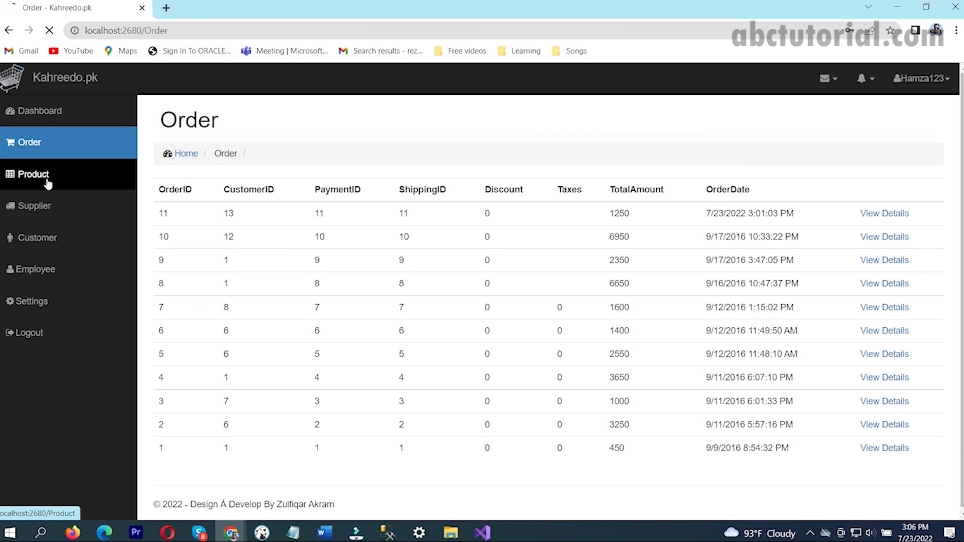
{"action": "left_click", "coordinate": [30, 174]}
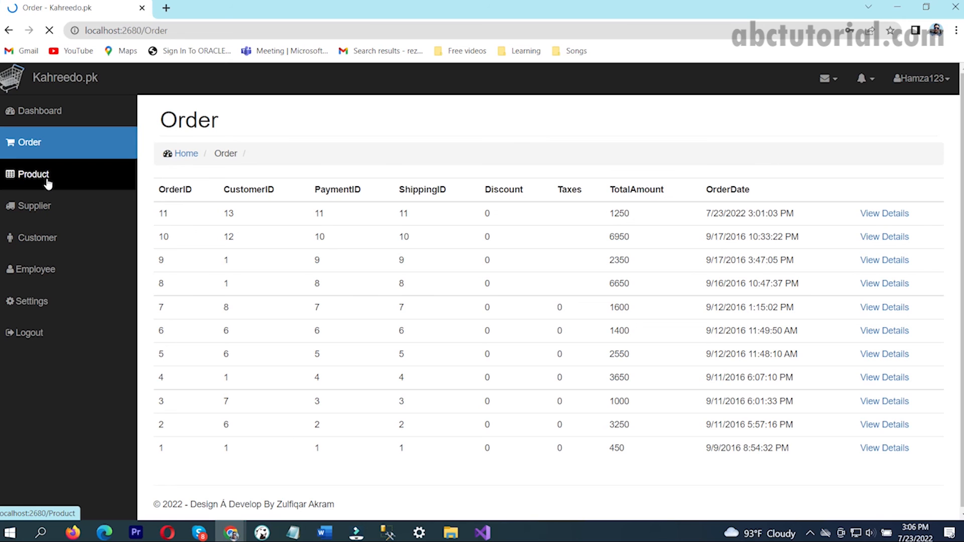
{"action": "left_click", "coordinate": [46, 178]}
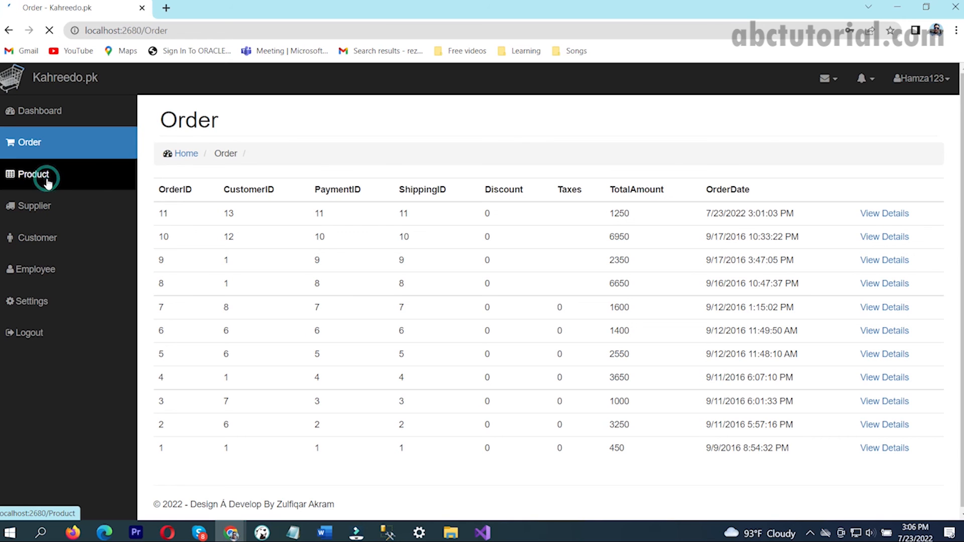
{"action": "left_click", "coordinate": [35, 206]}
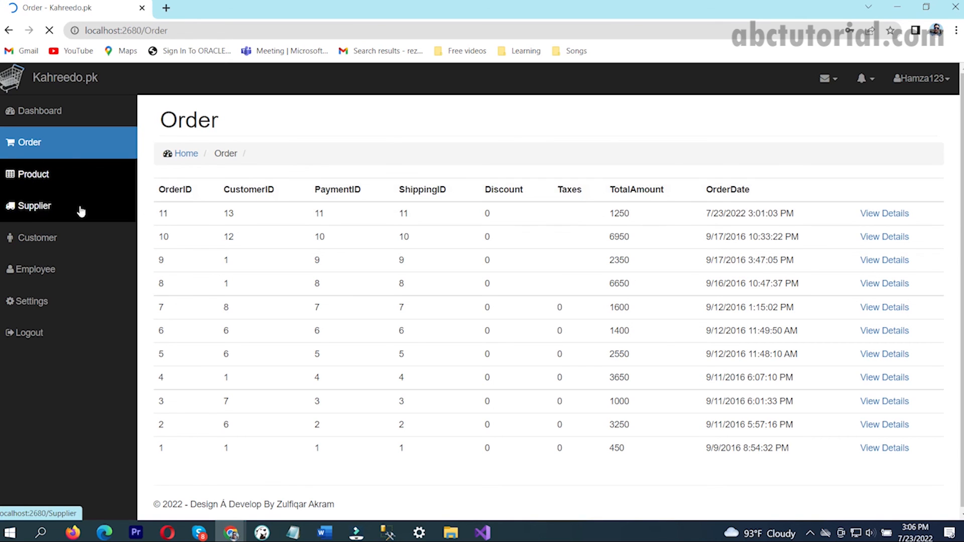
{"action": "left_click", "coordinate": [33, 174]}
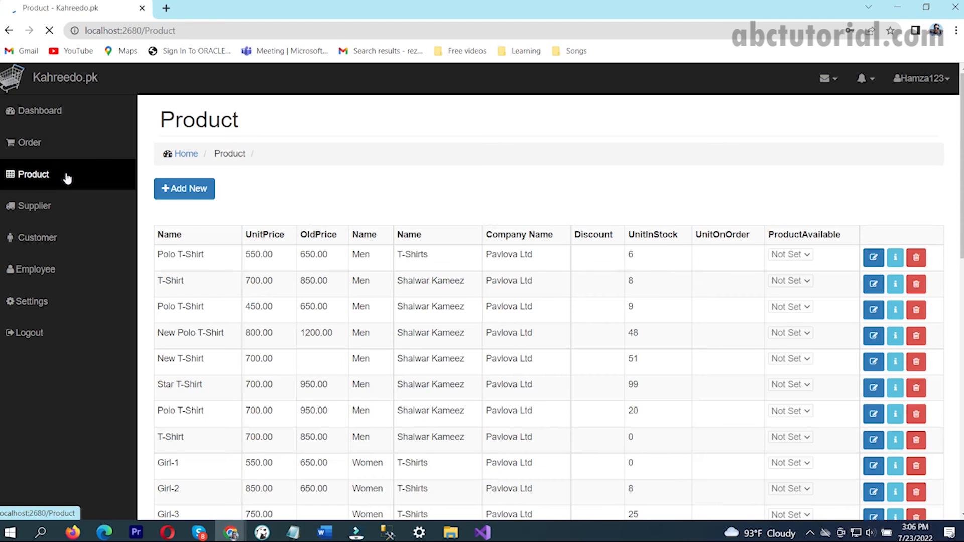
{"action": "left_click", "coordinate": [184, 189]}
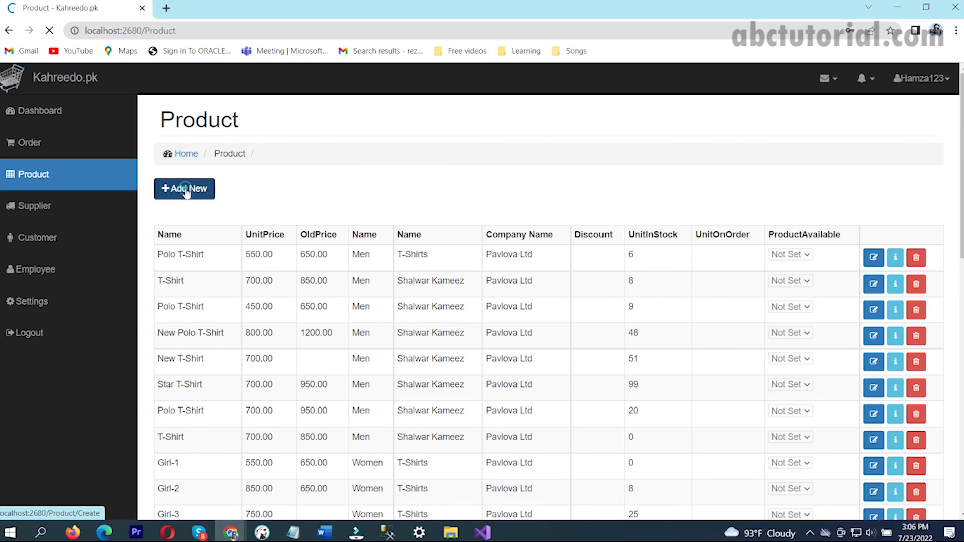
{"action": "left_click", "coordinate": [184, 189]}
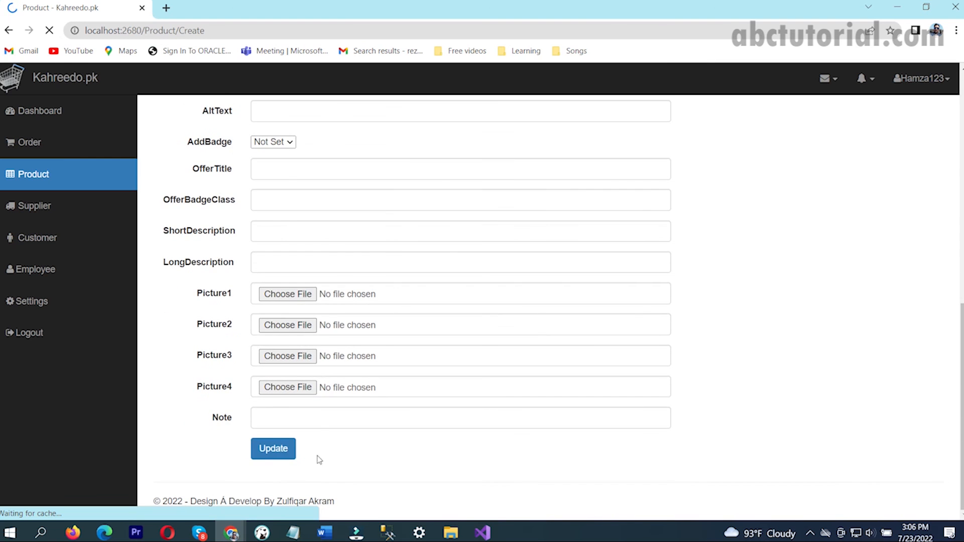
{"action": "left_click", "coordinate": [35, 269]}
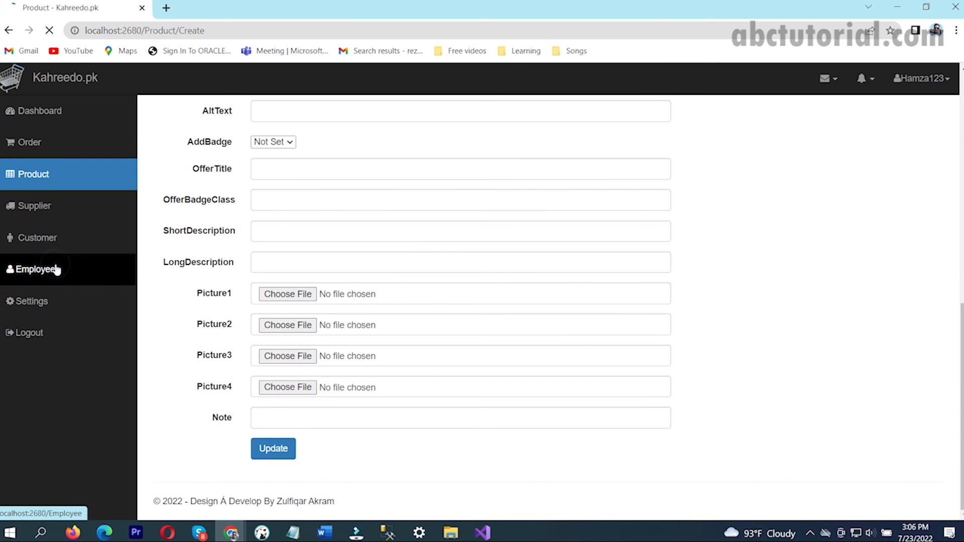